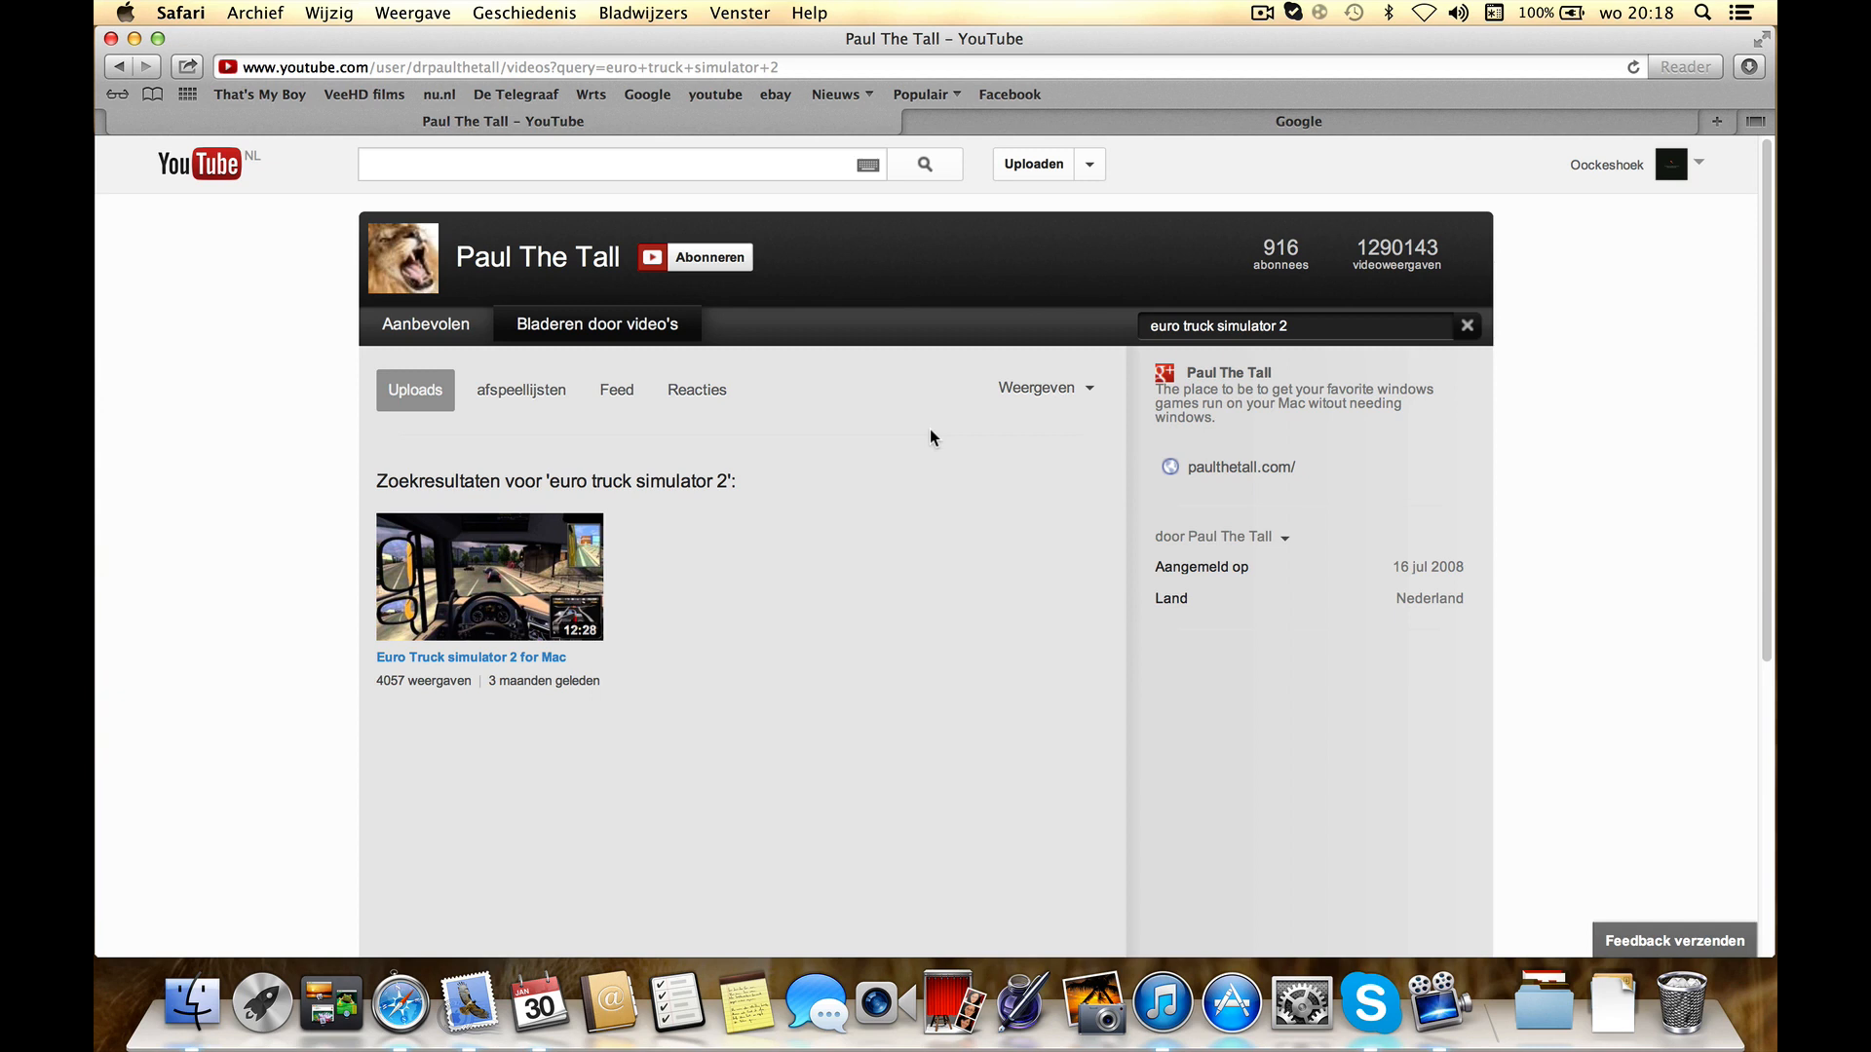
mouse_move(704, 519)
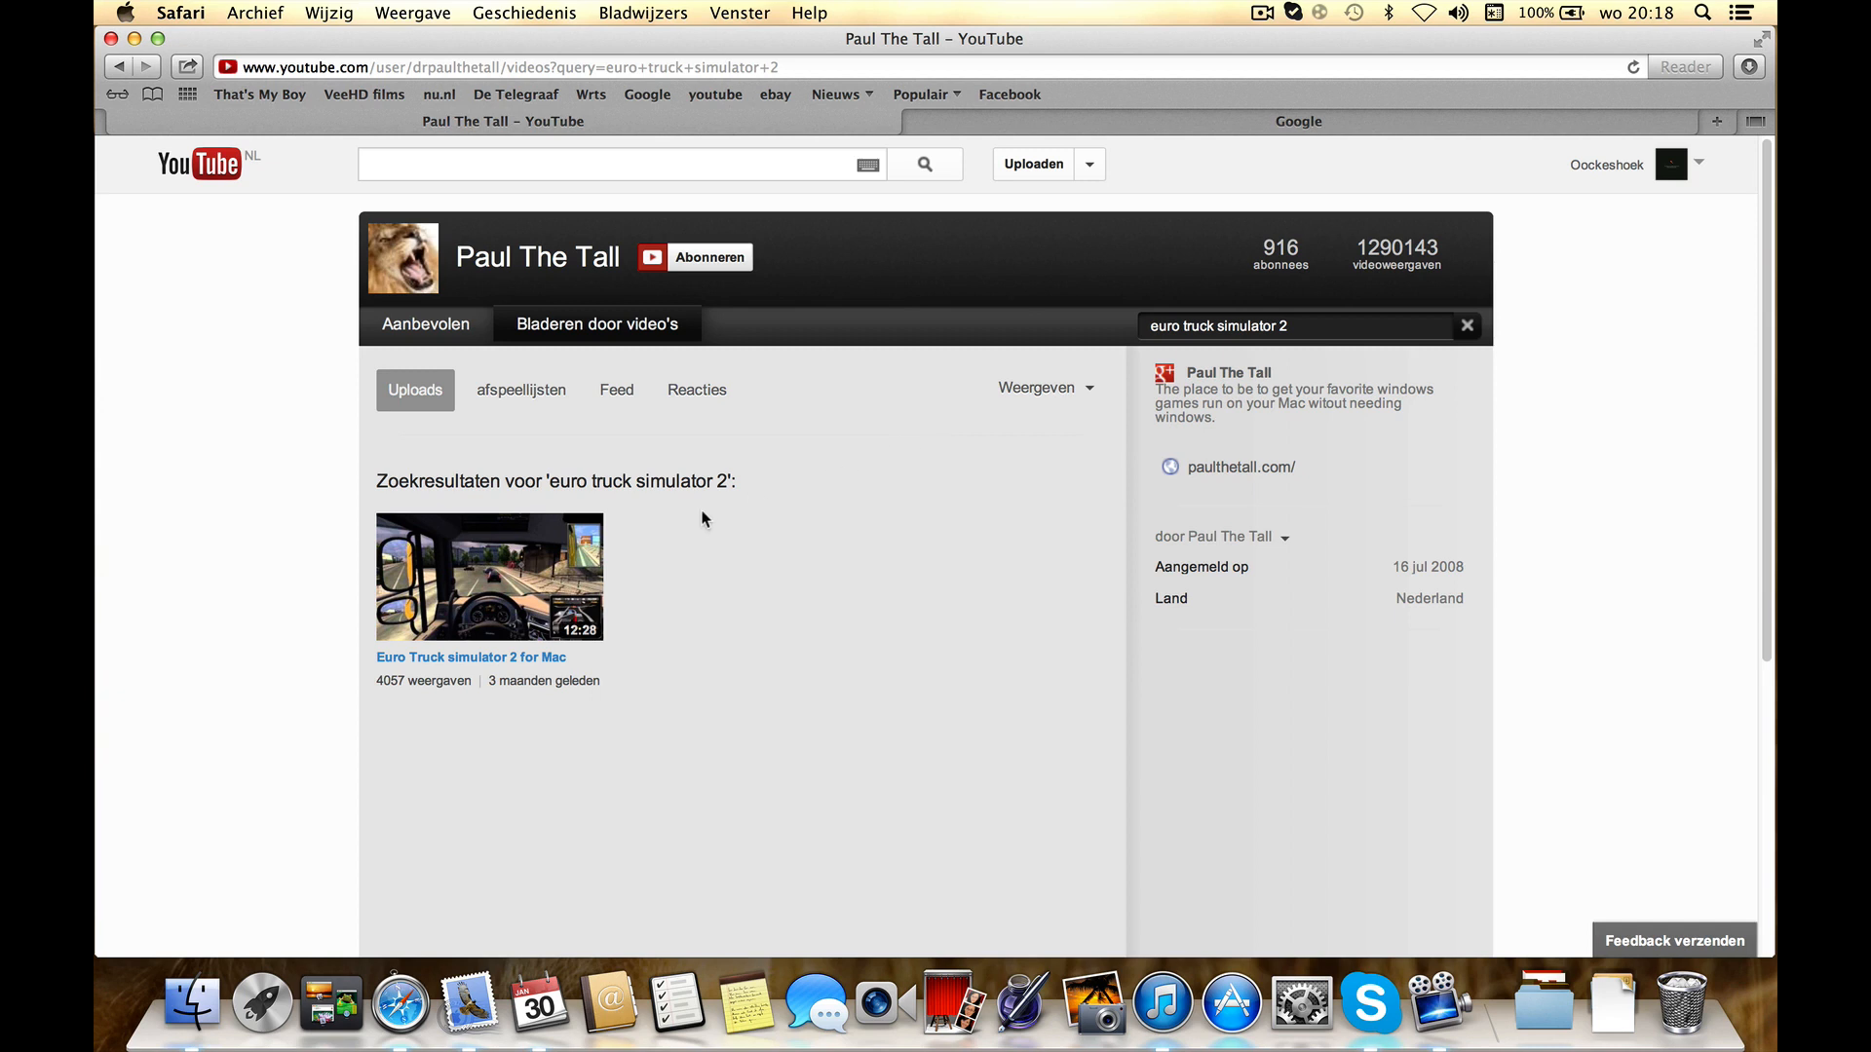
mouse_move(688, 573)
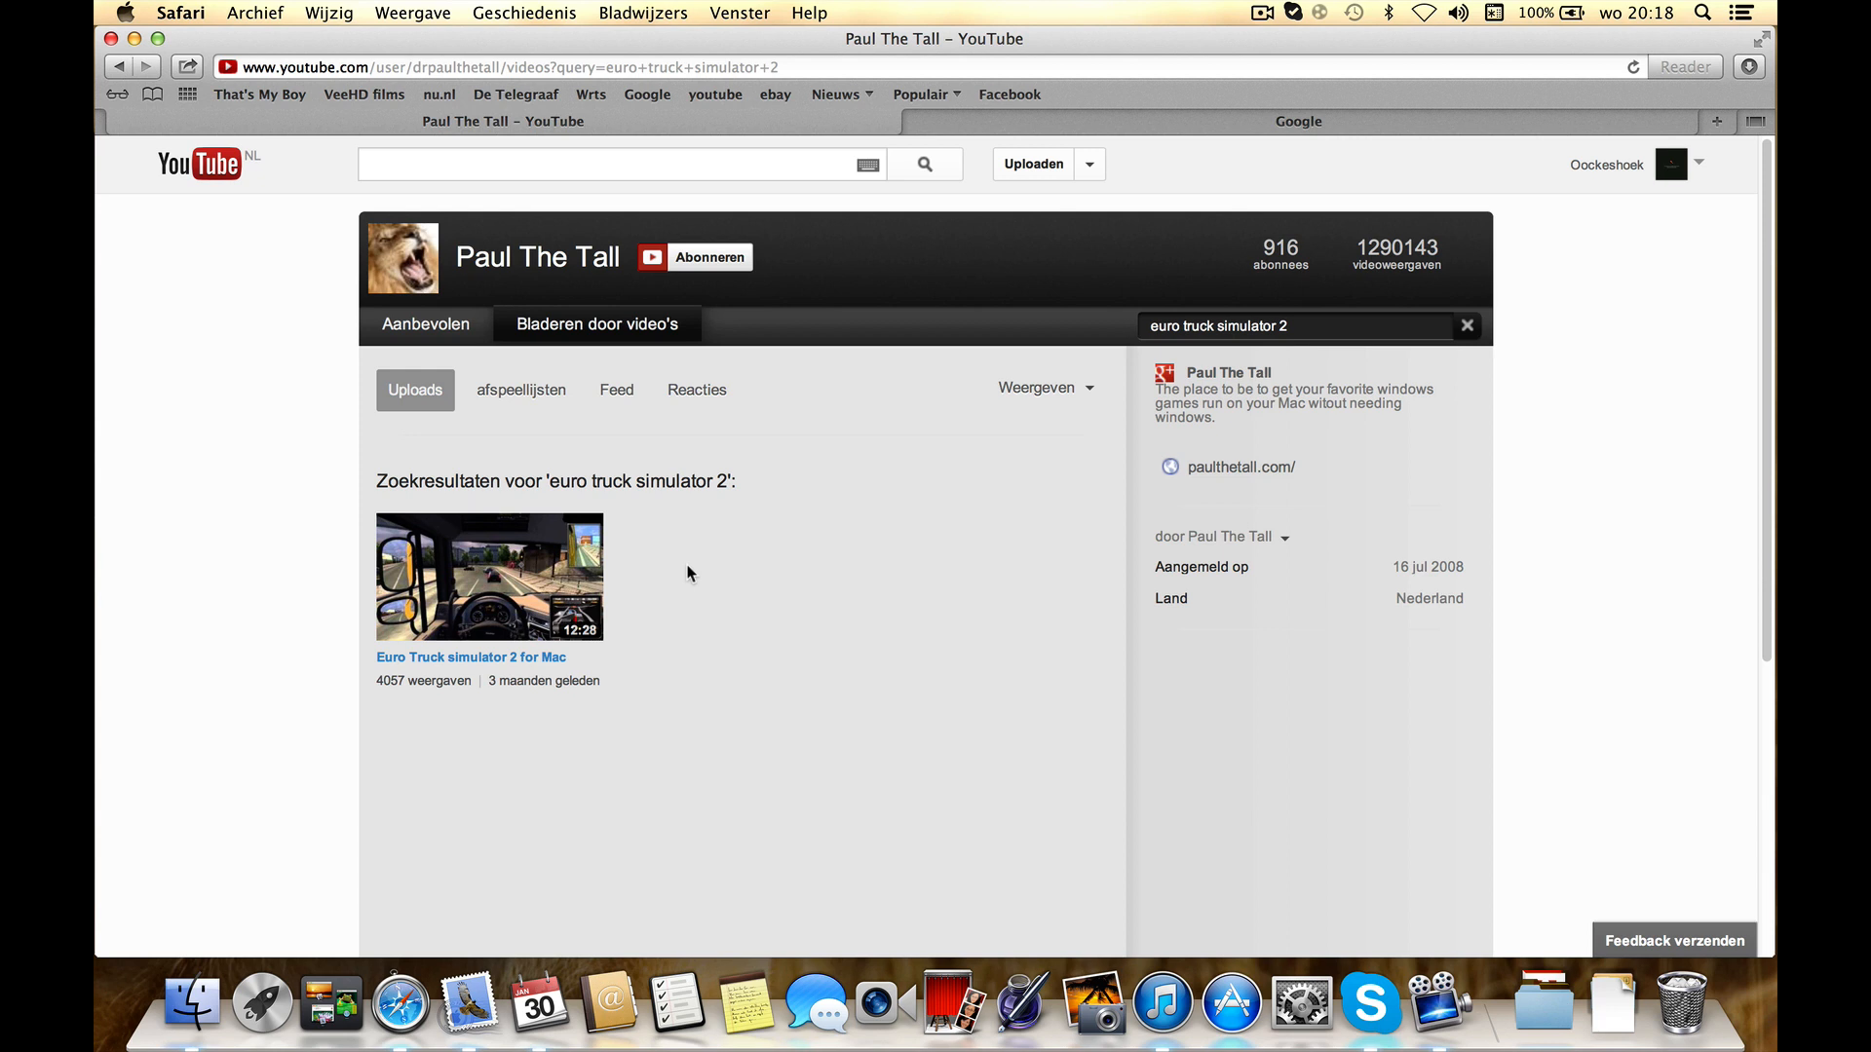
mouse_move(638, 489)
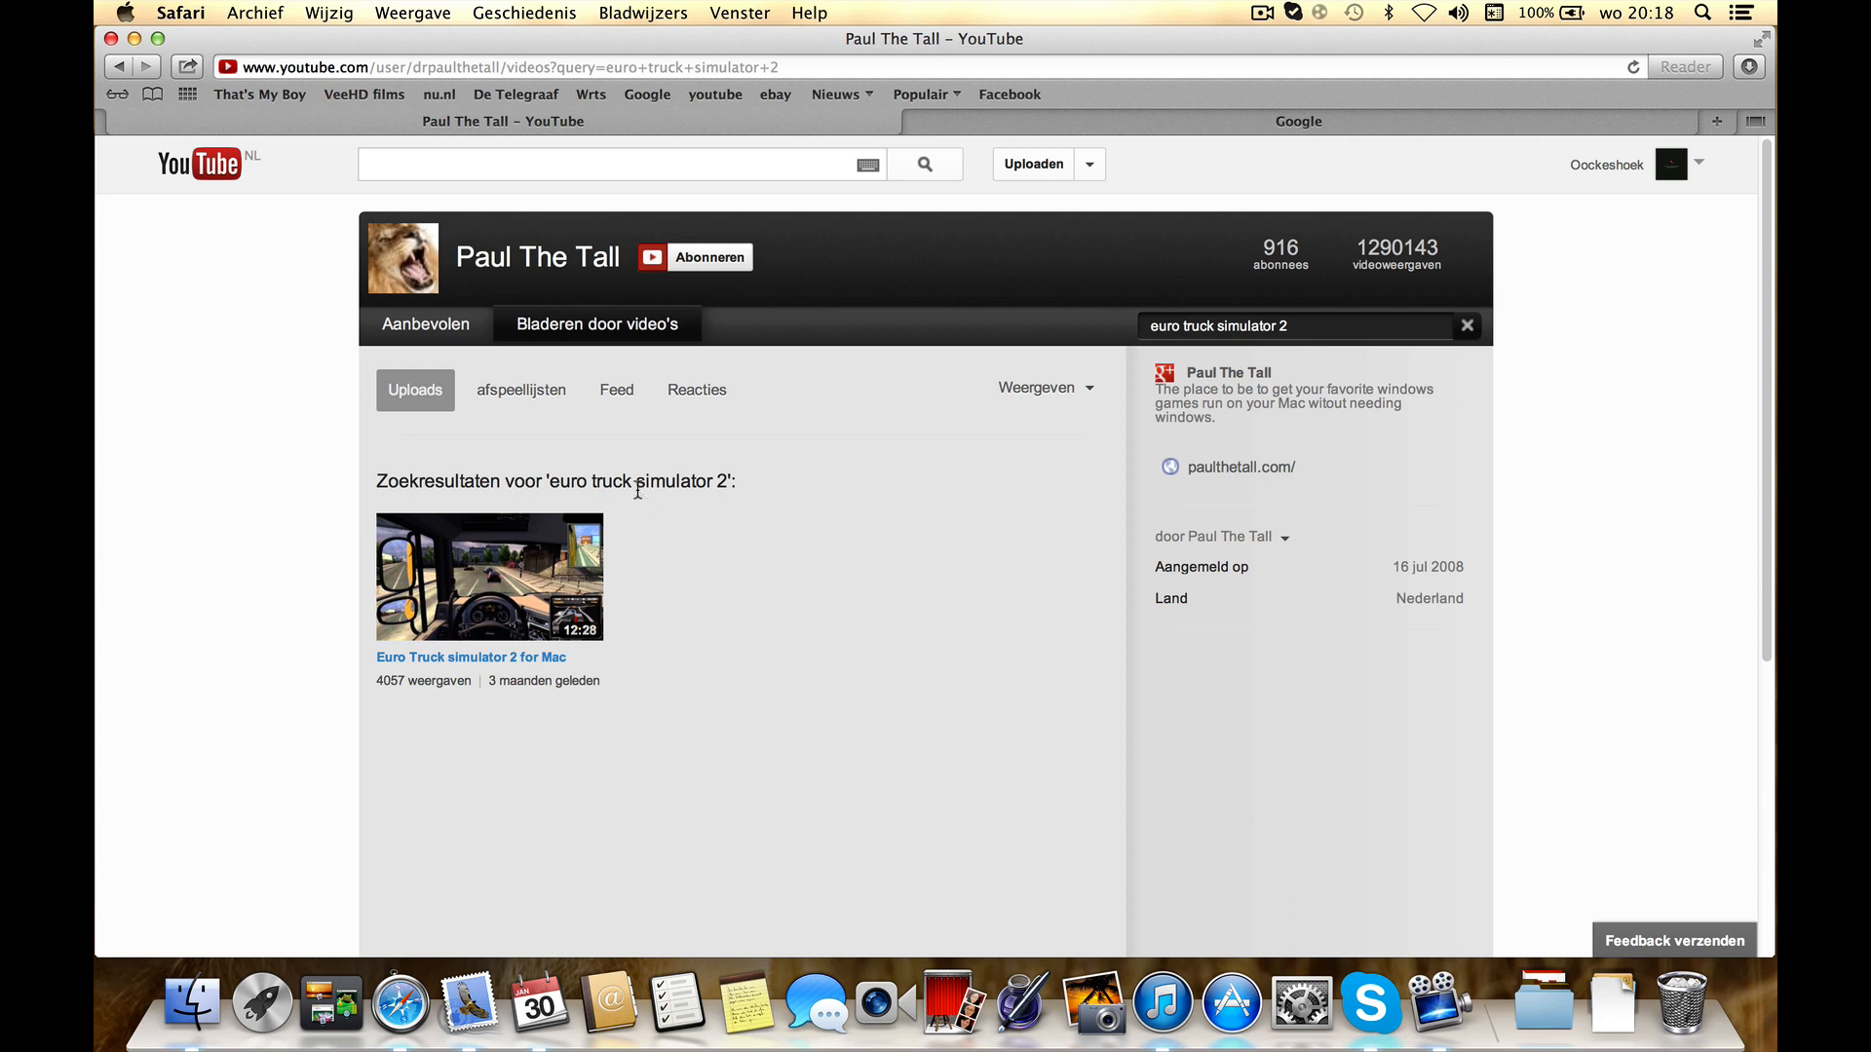
mouse_move(493, 572)
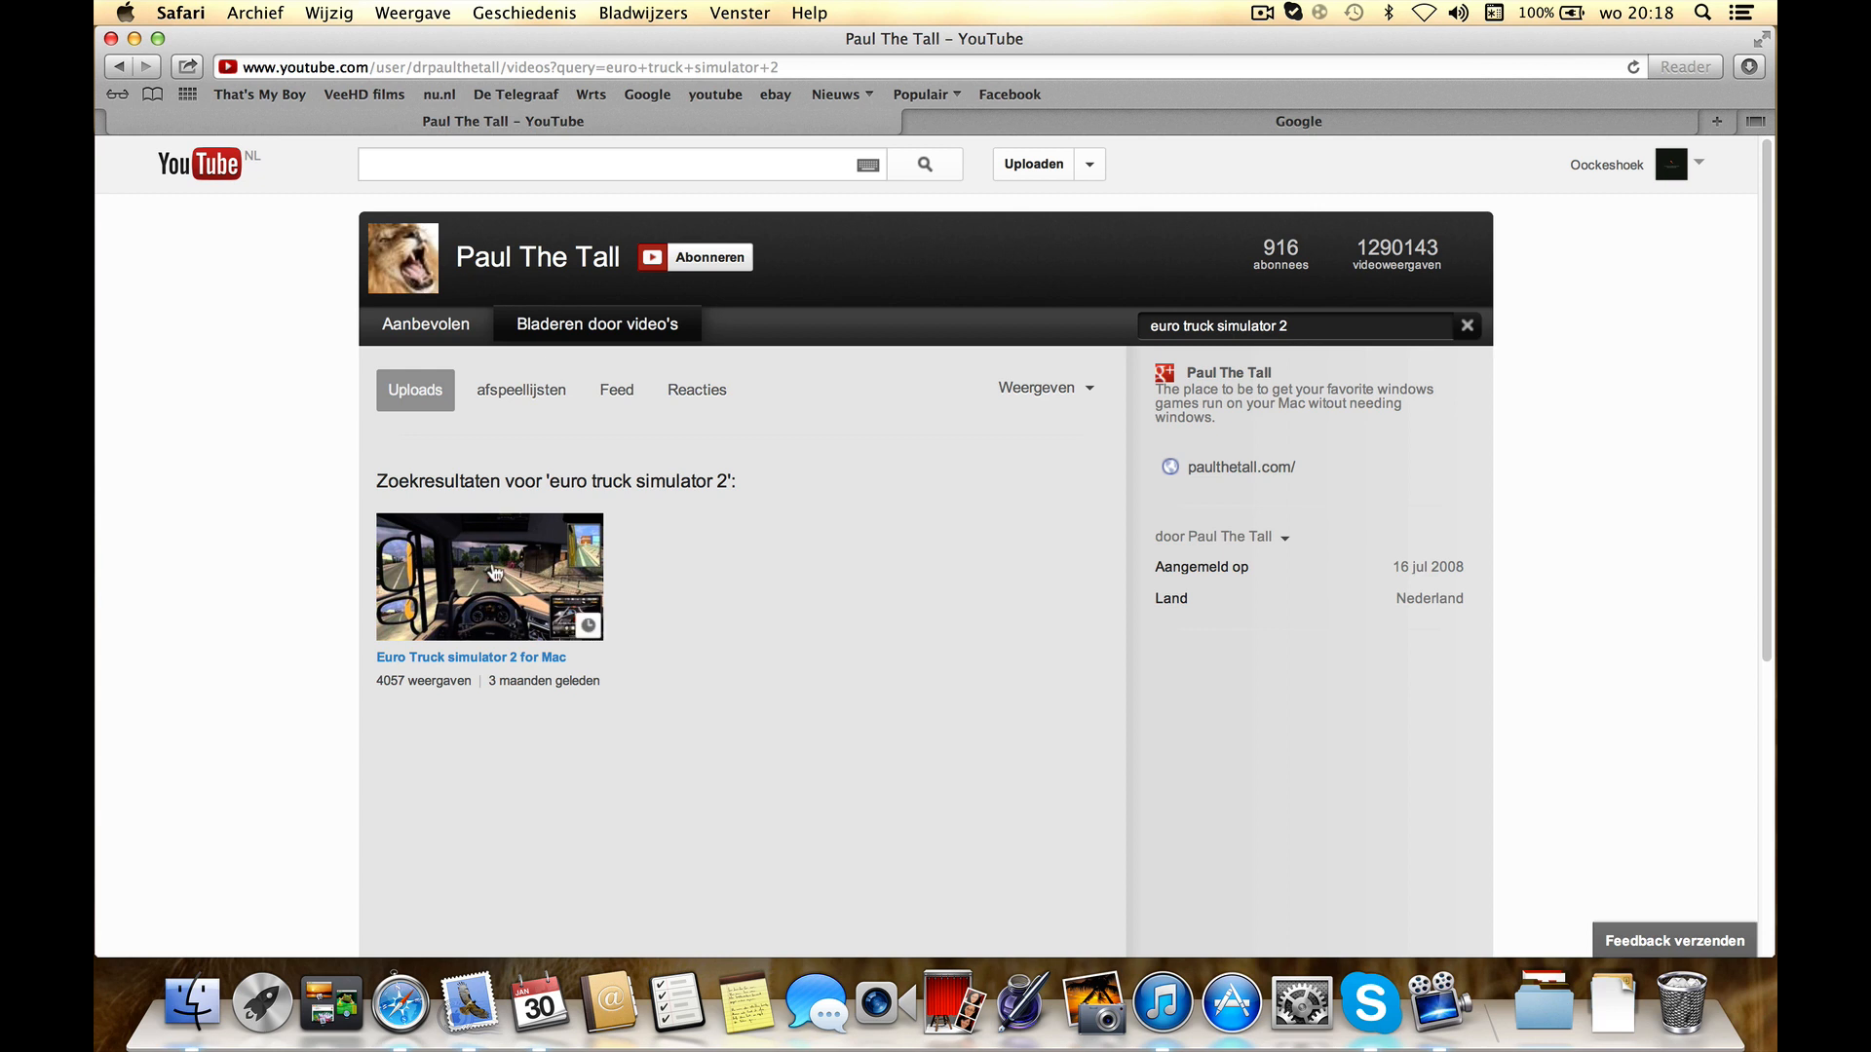
mouse_move(543, 645)
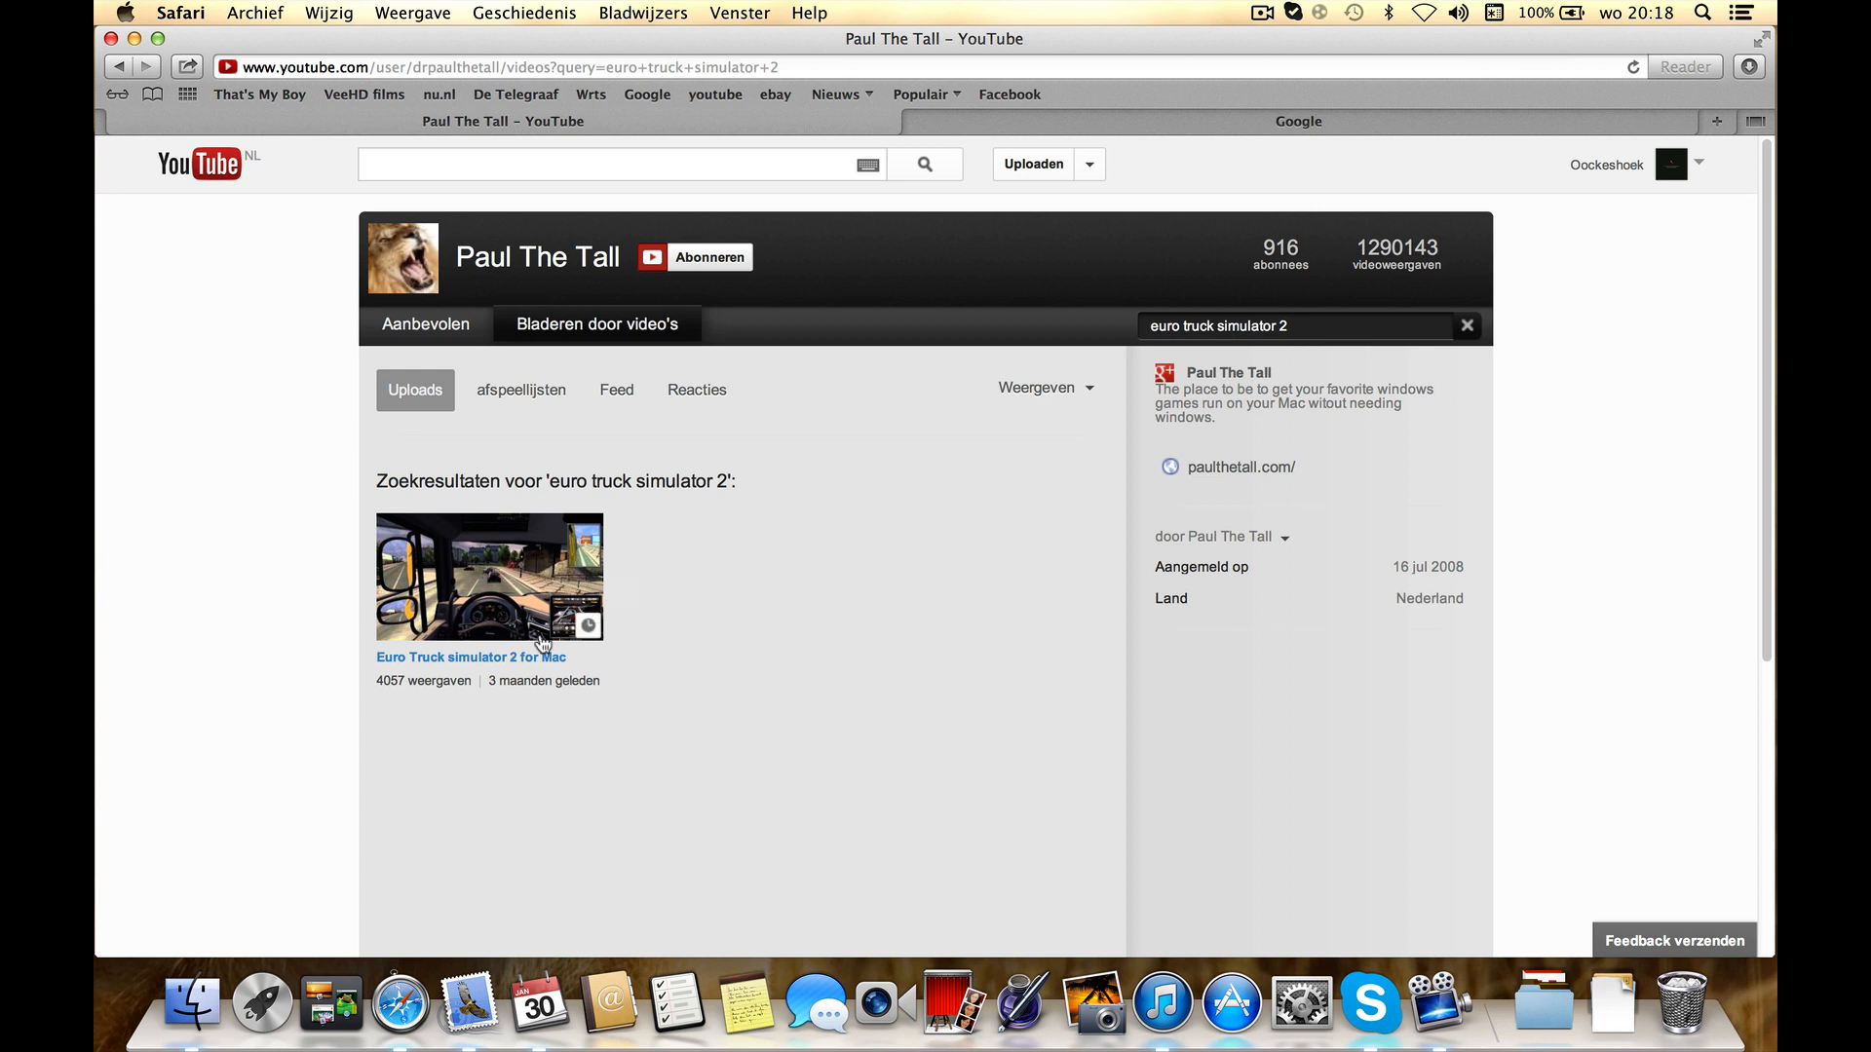
mouse_move(1029, 146)
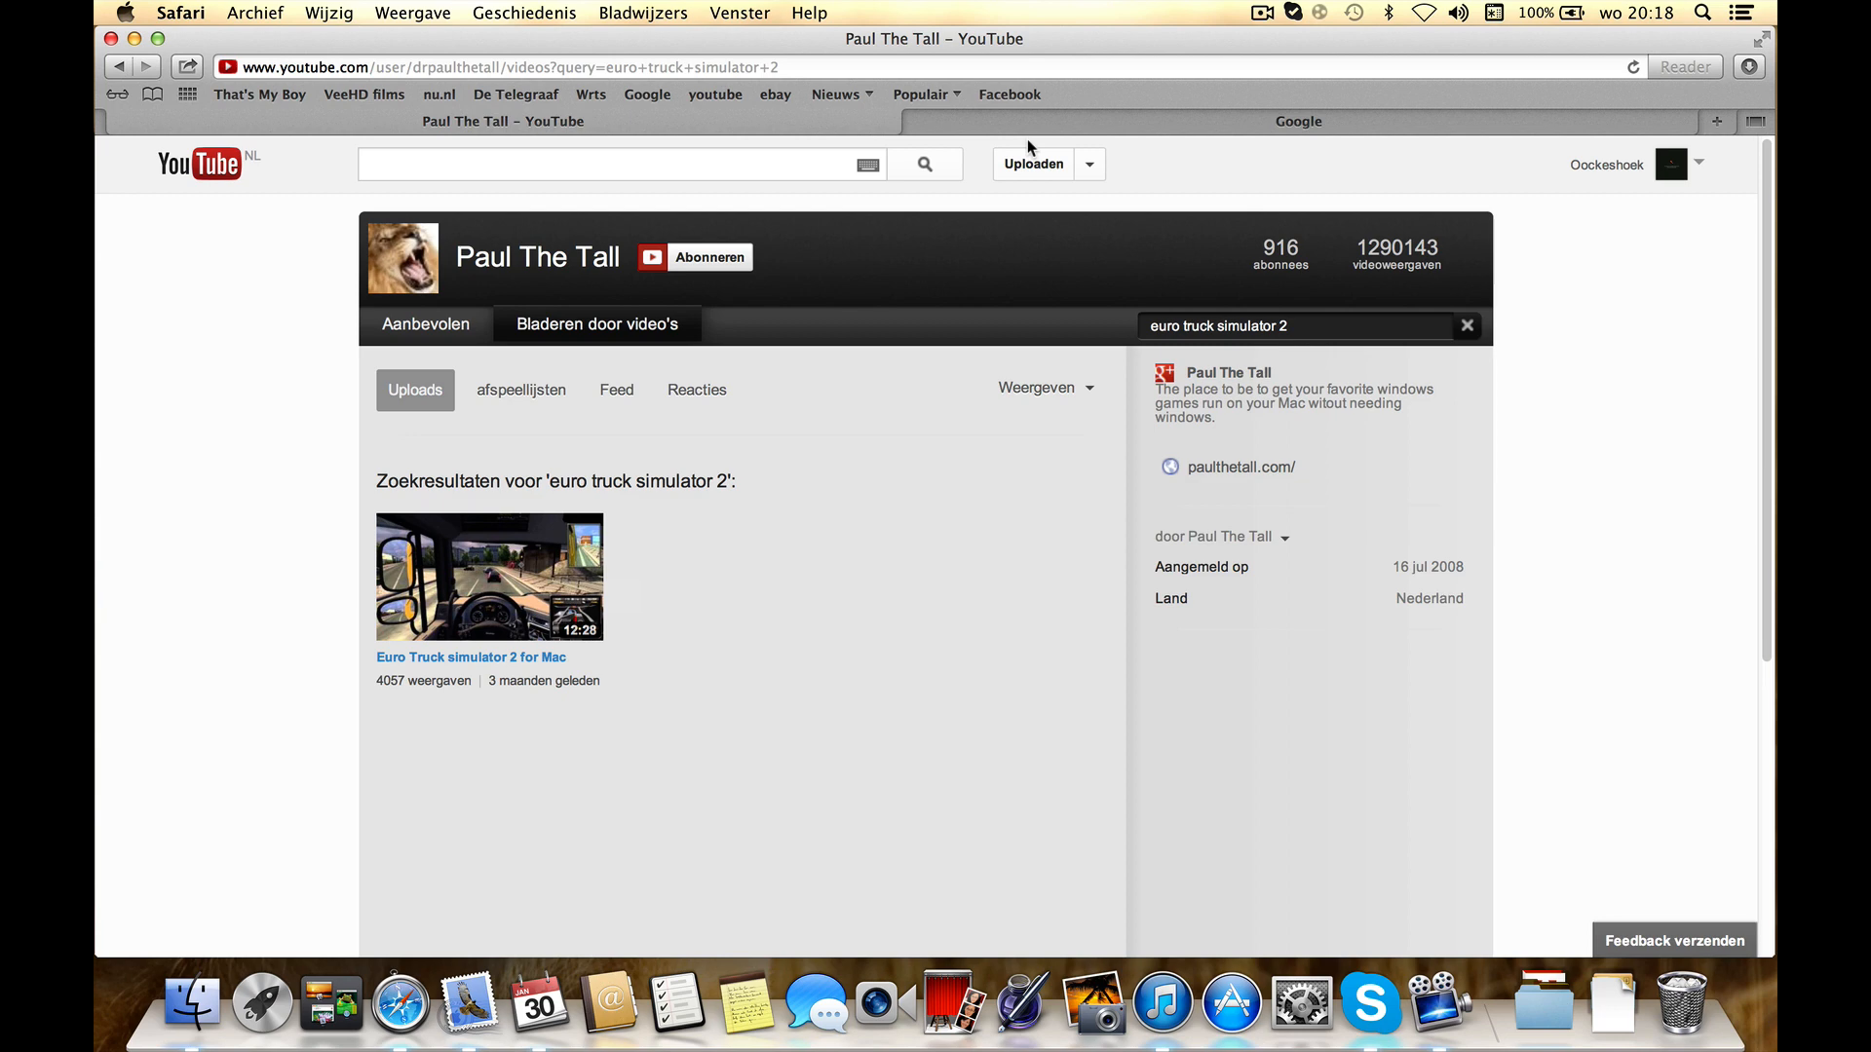
- Search Google for 'euro truck simulator 2 mods'
click(1298, 121)
text(Euro Truck)
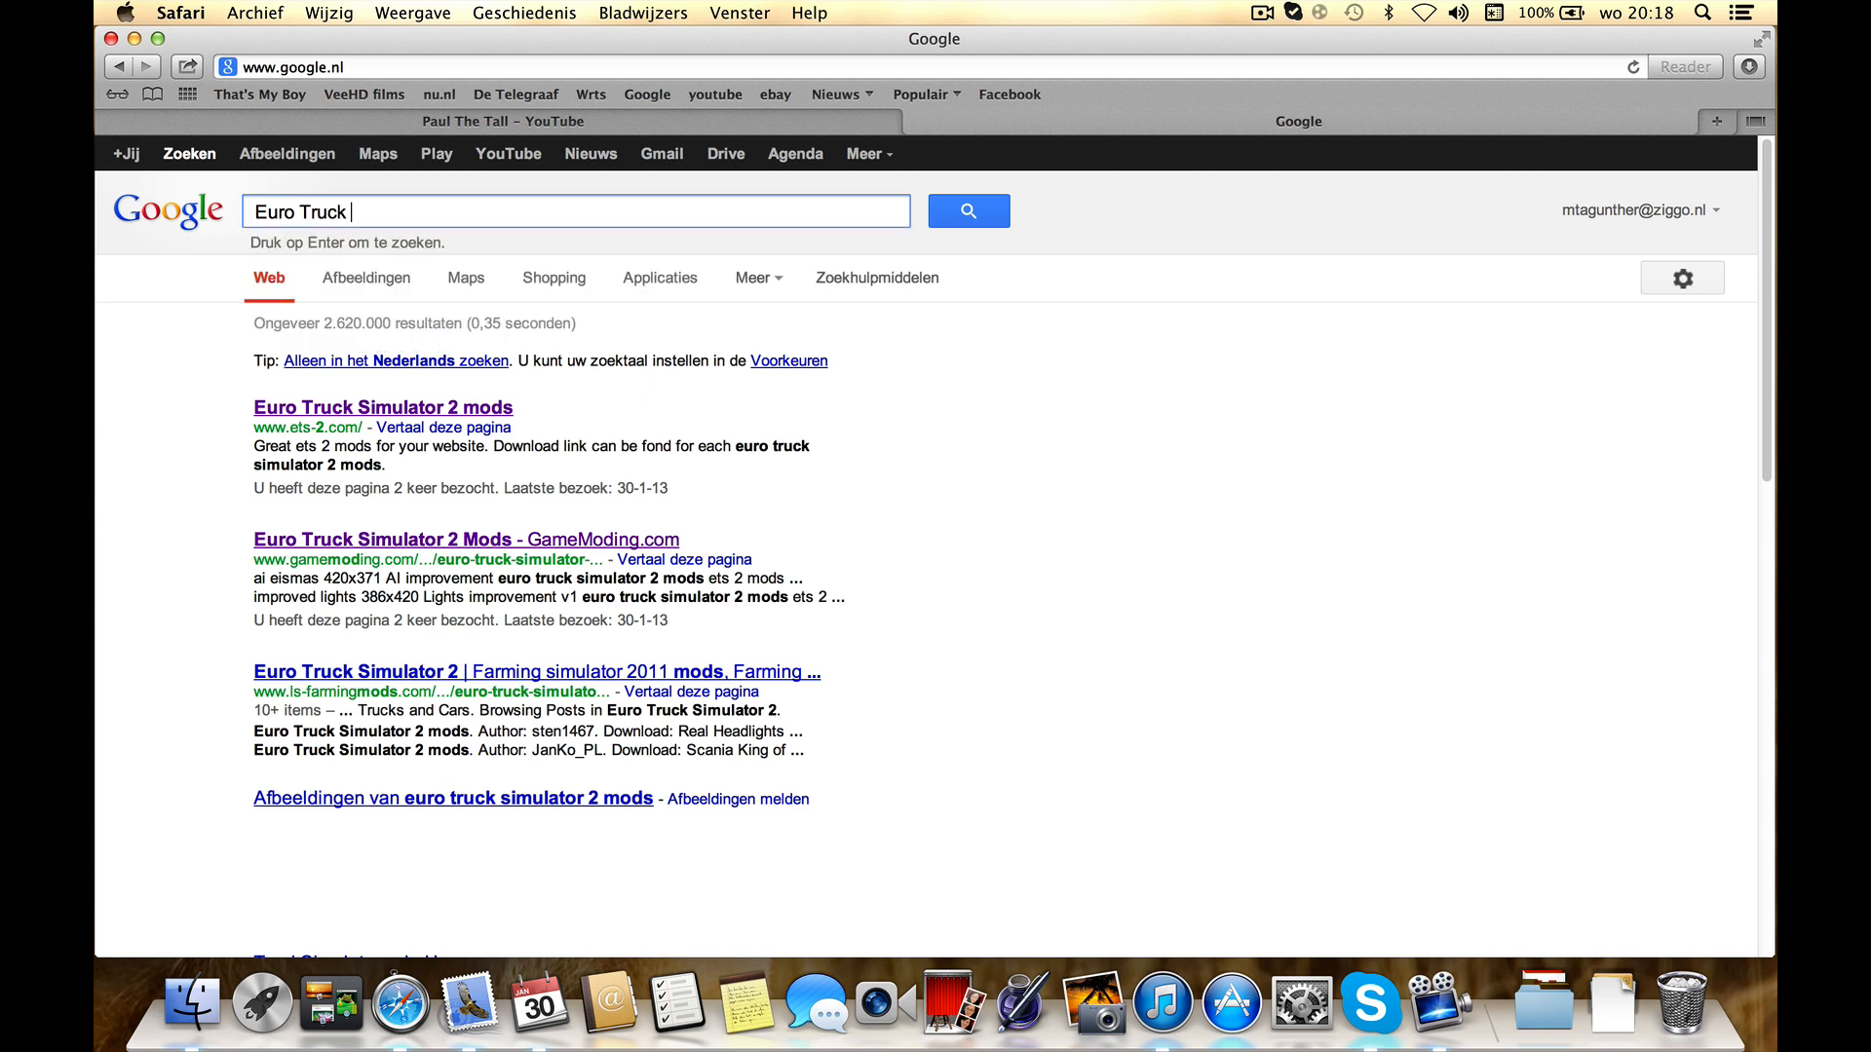
key(Return)
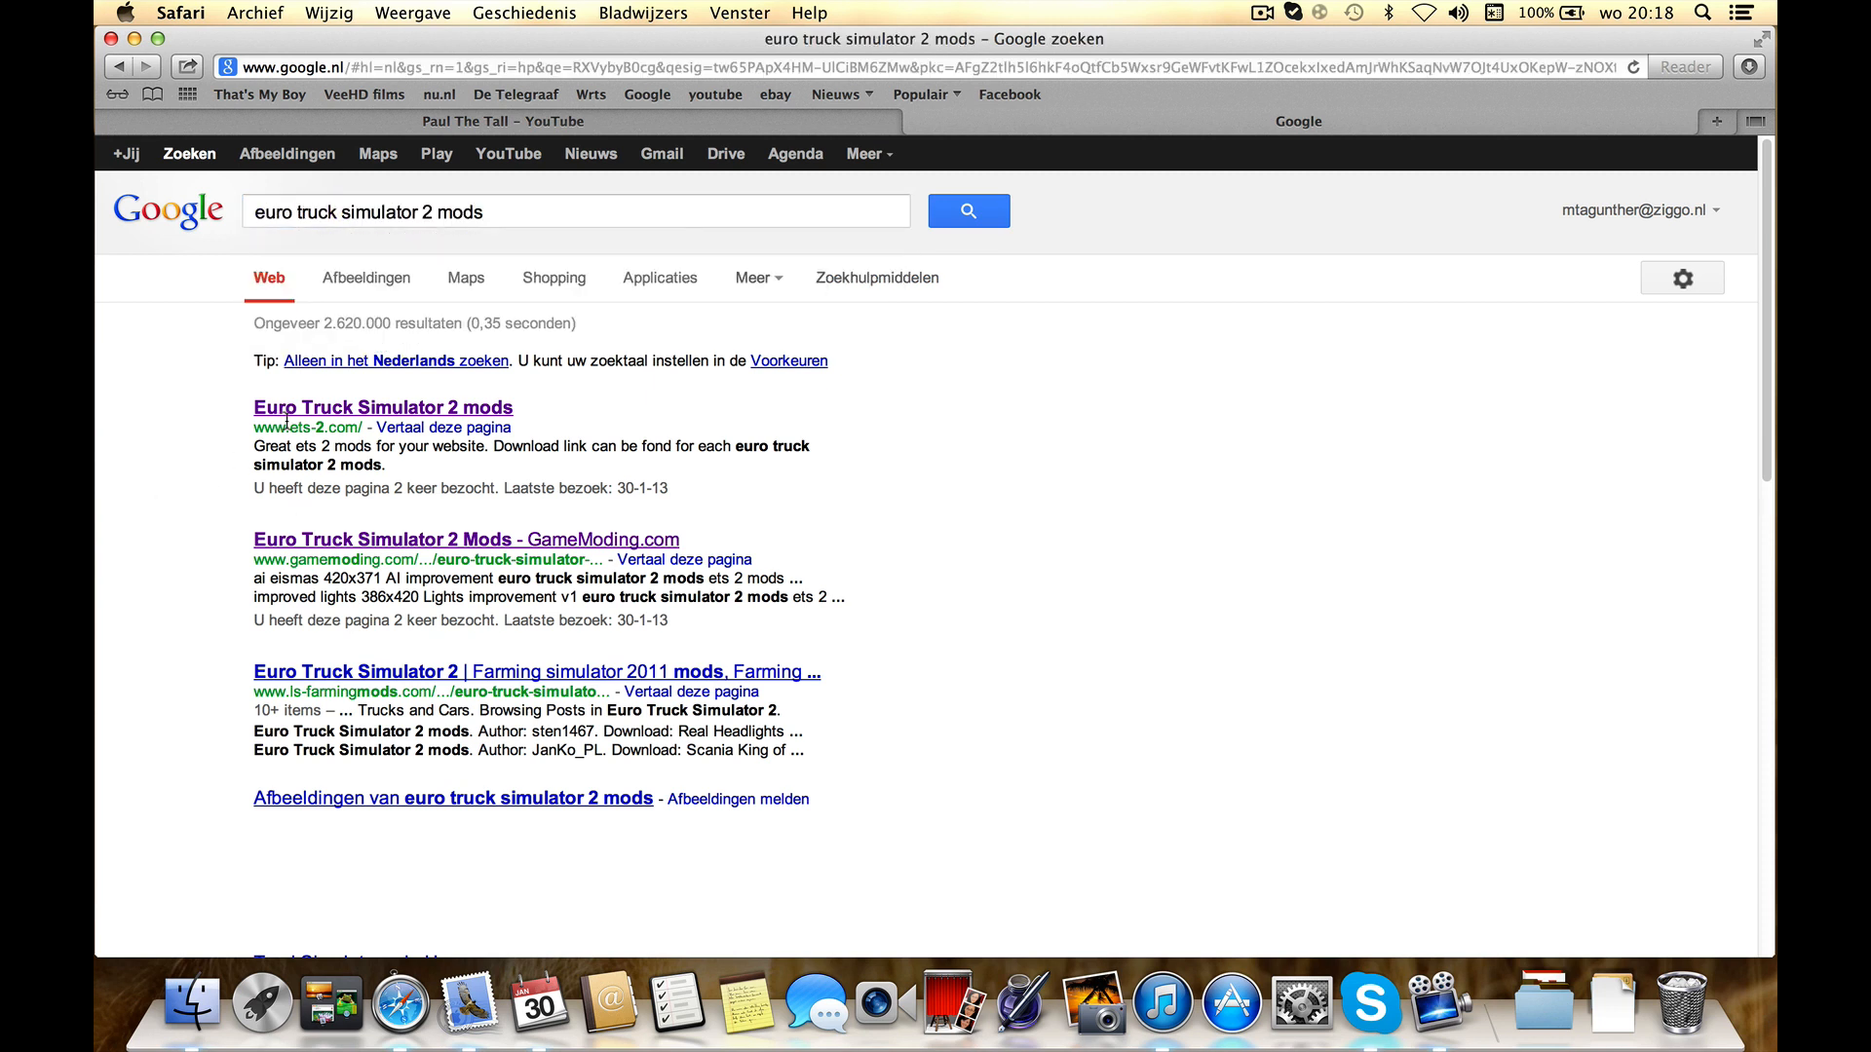
mouse_move(316, 550)
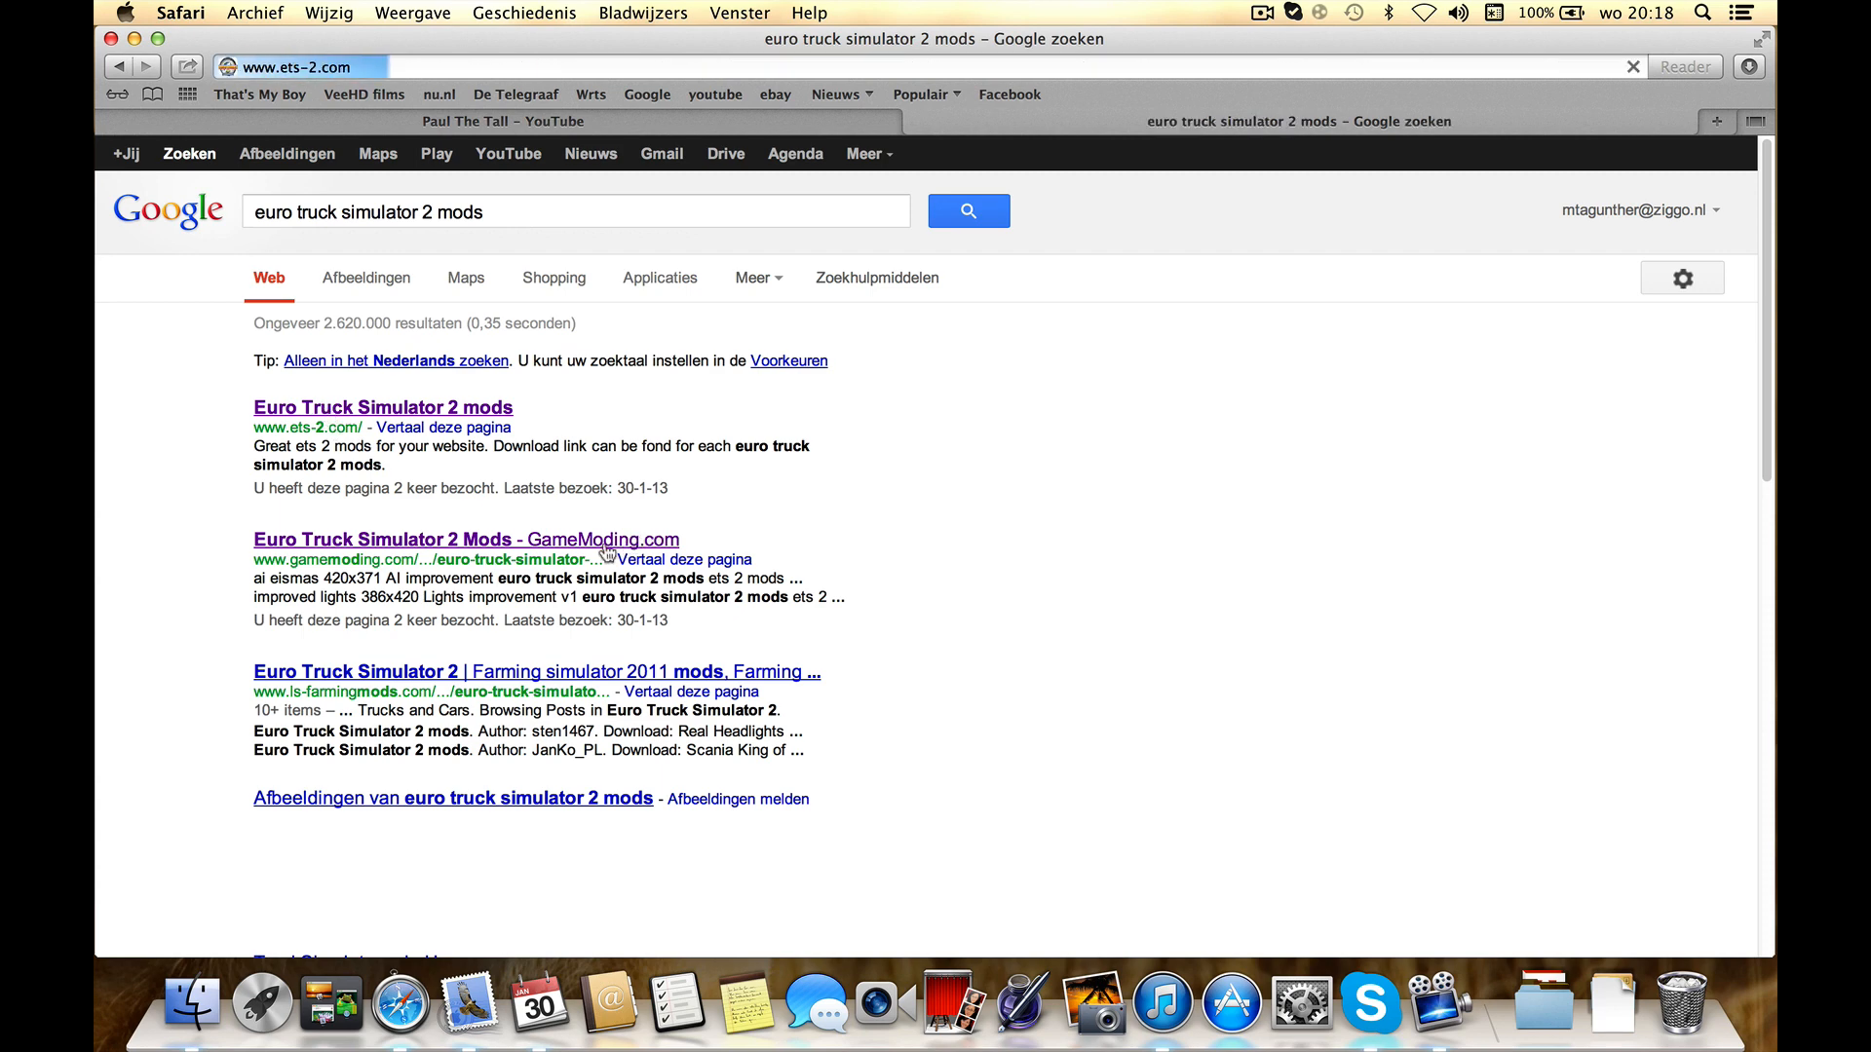
- Browse ets-2.com's Euro Truck Simulator 2 Trucks category to the Mercedes Benz Actros MP4 post and follow its download link
click(382, 407)
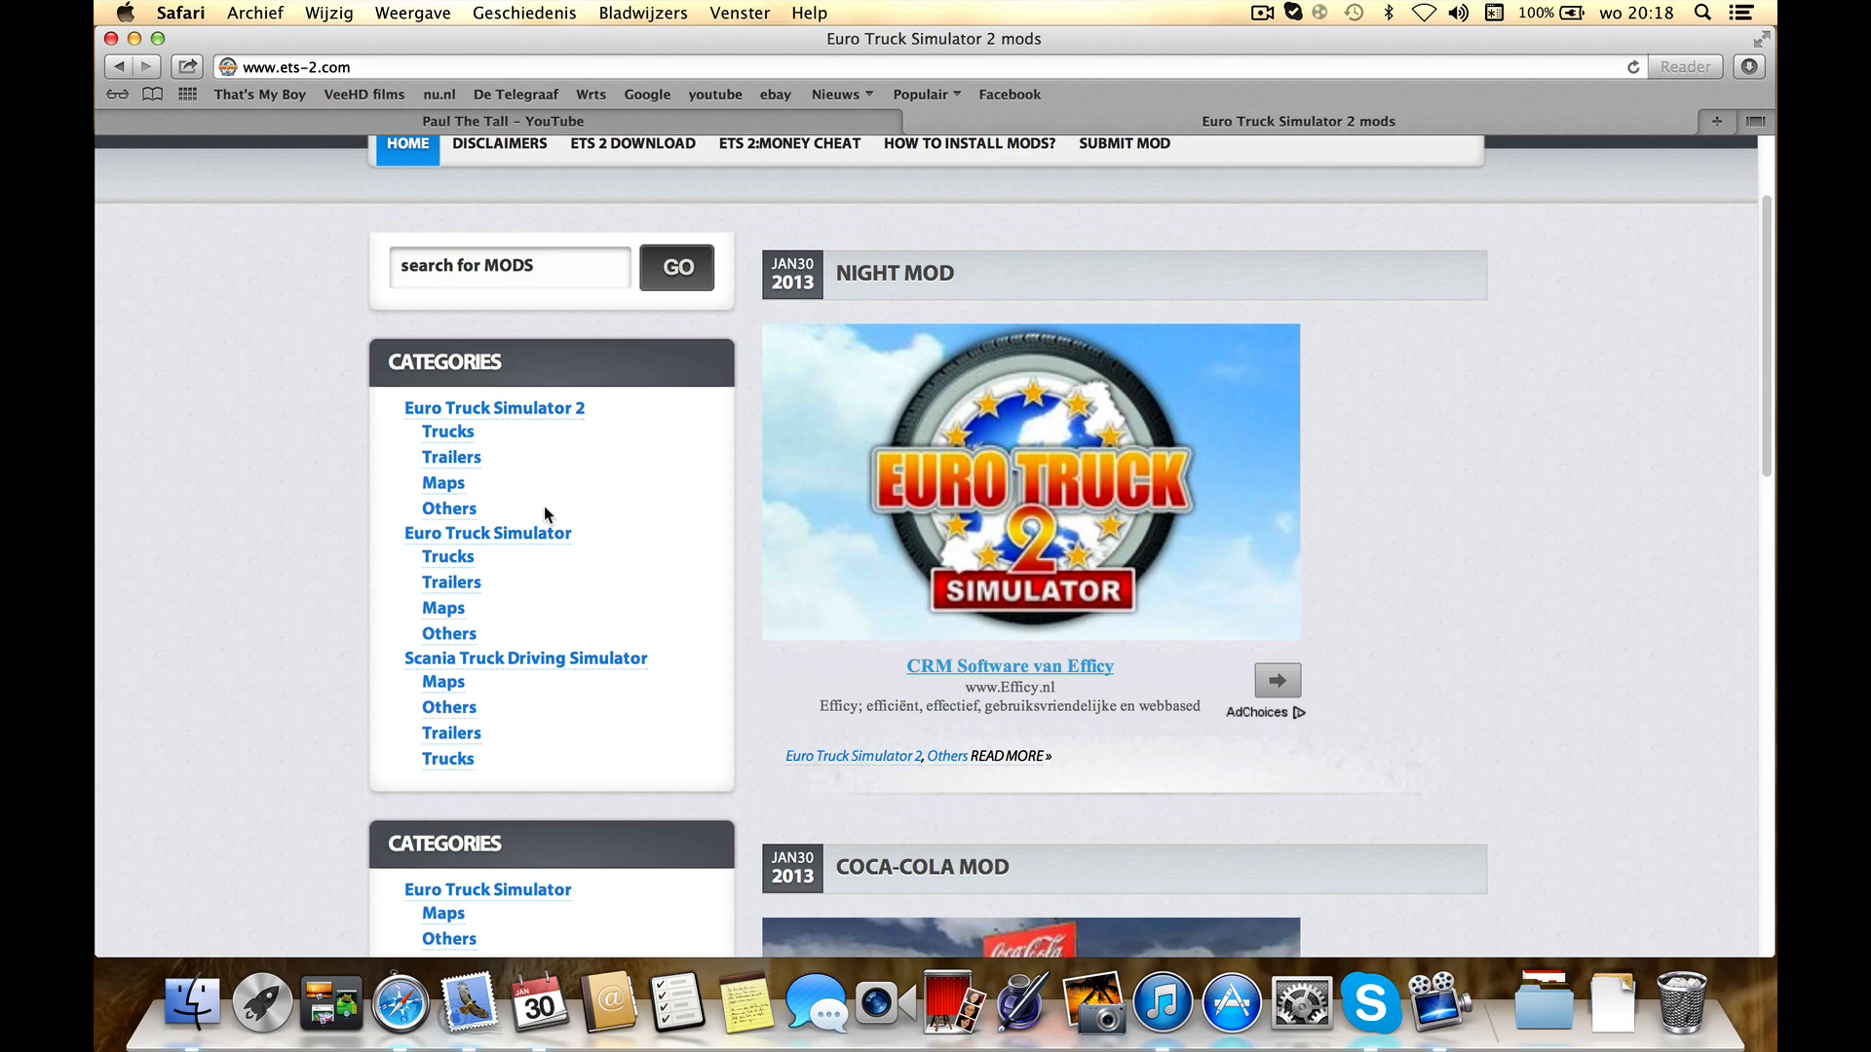
click(448, 431)
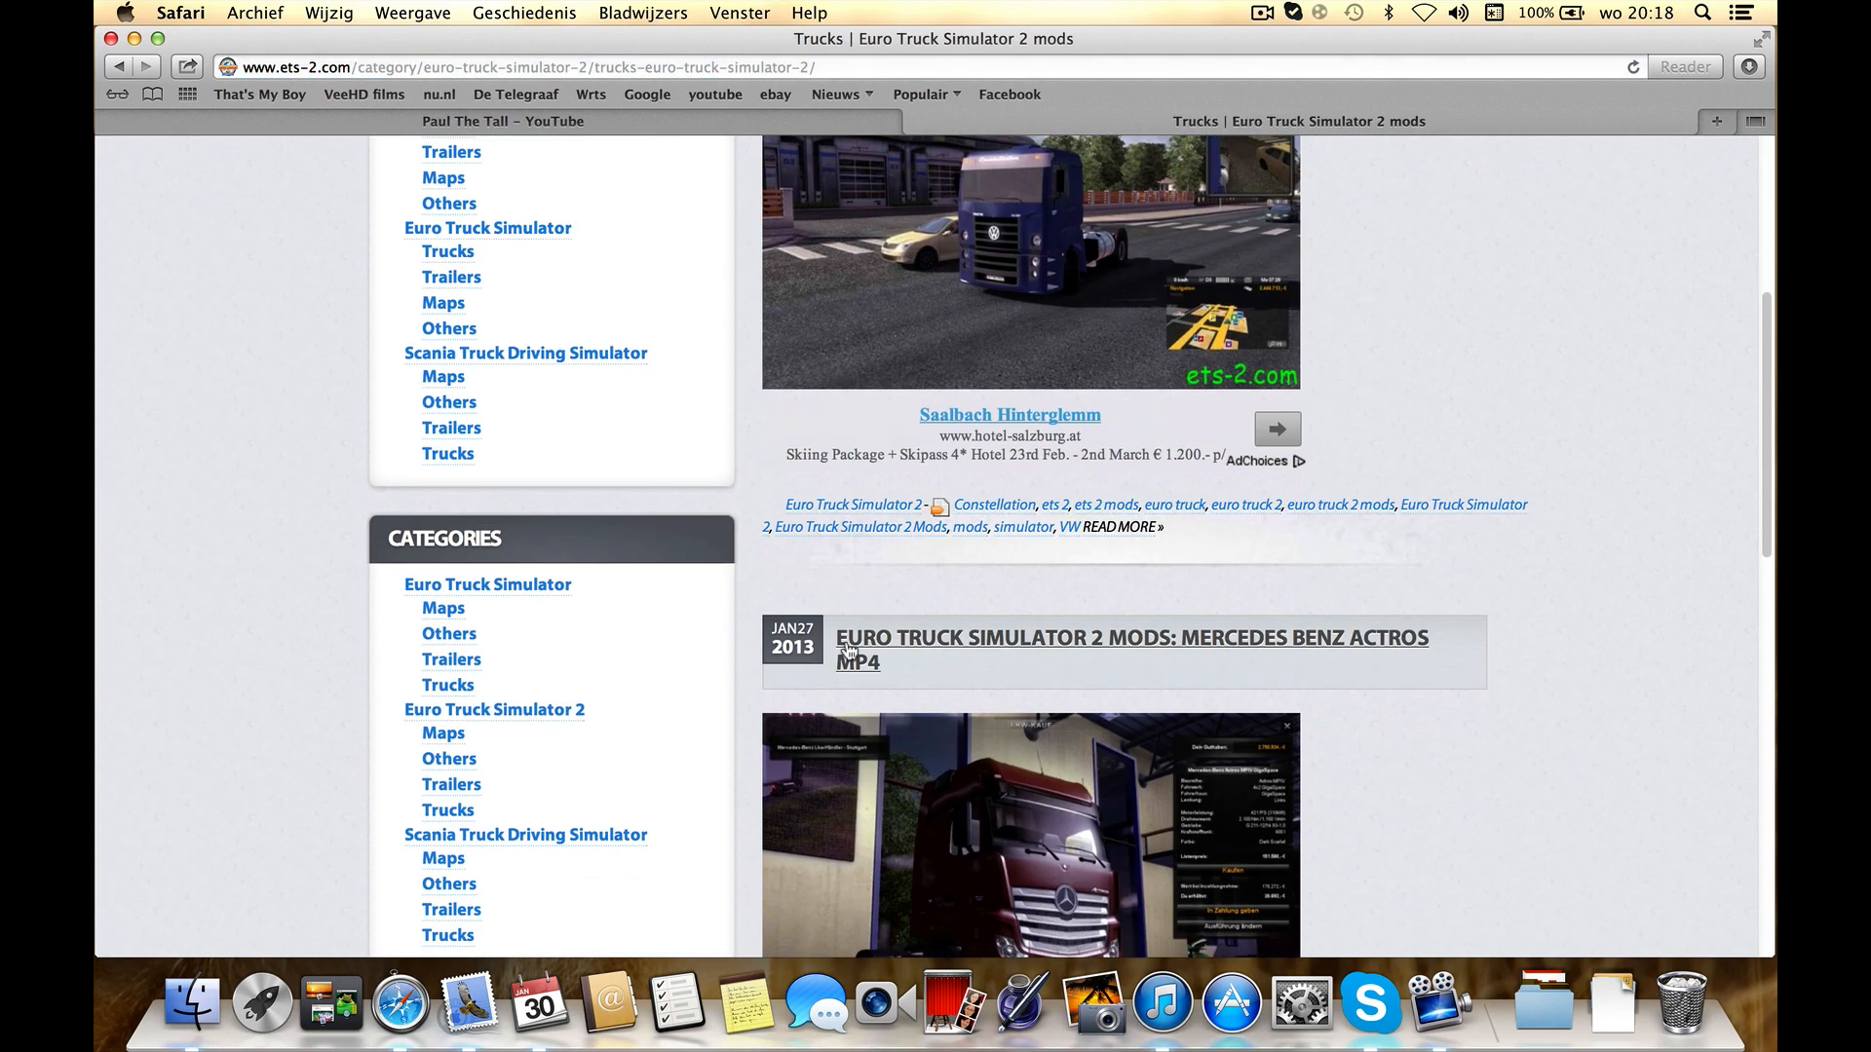
scroll(down, 3)
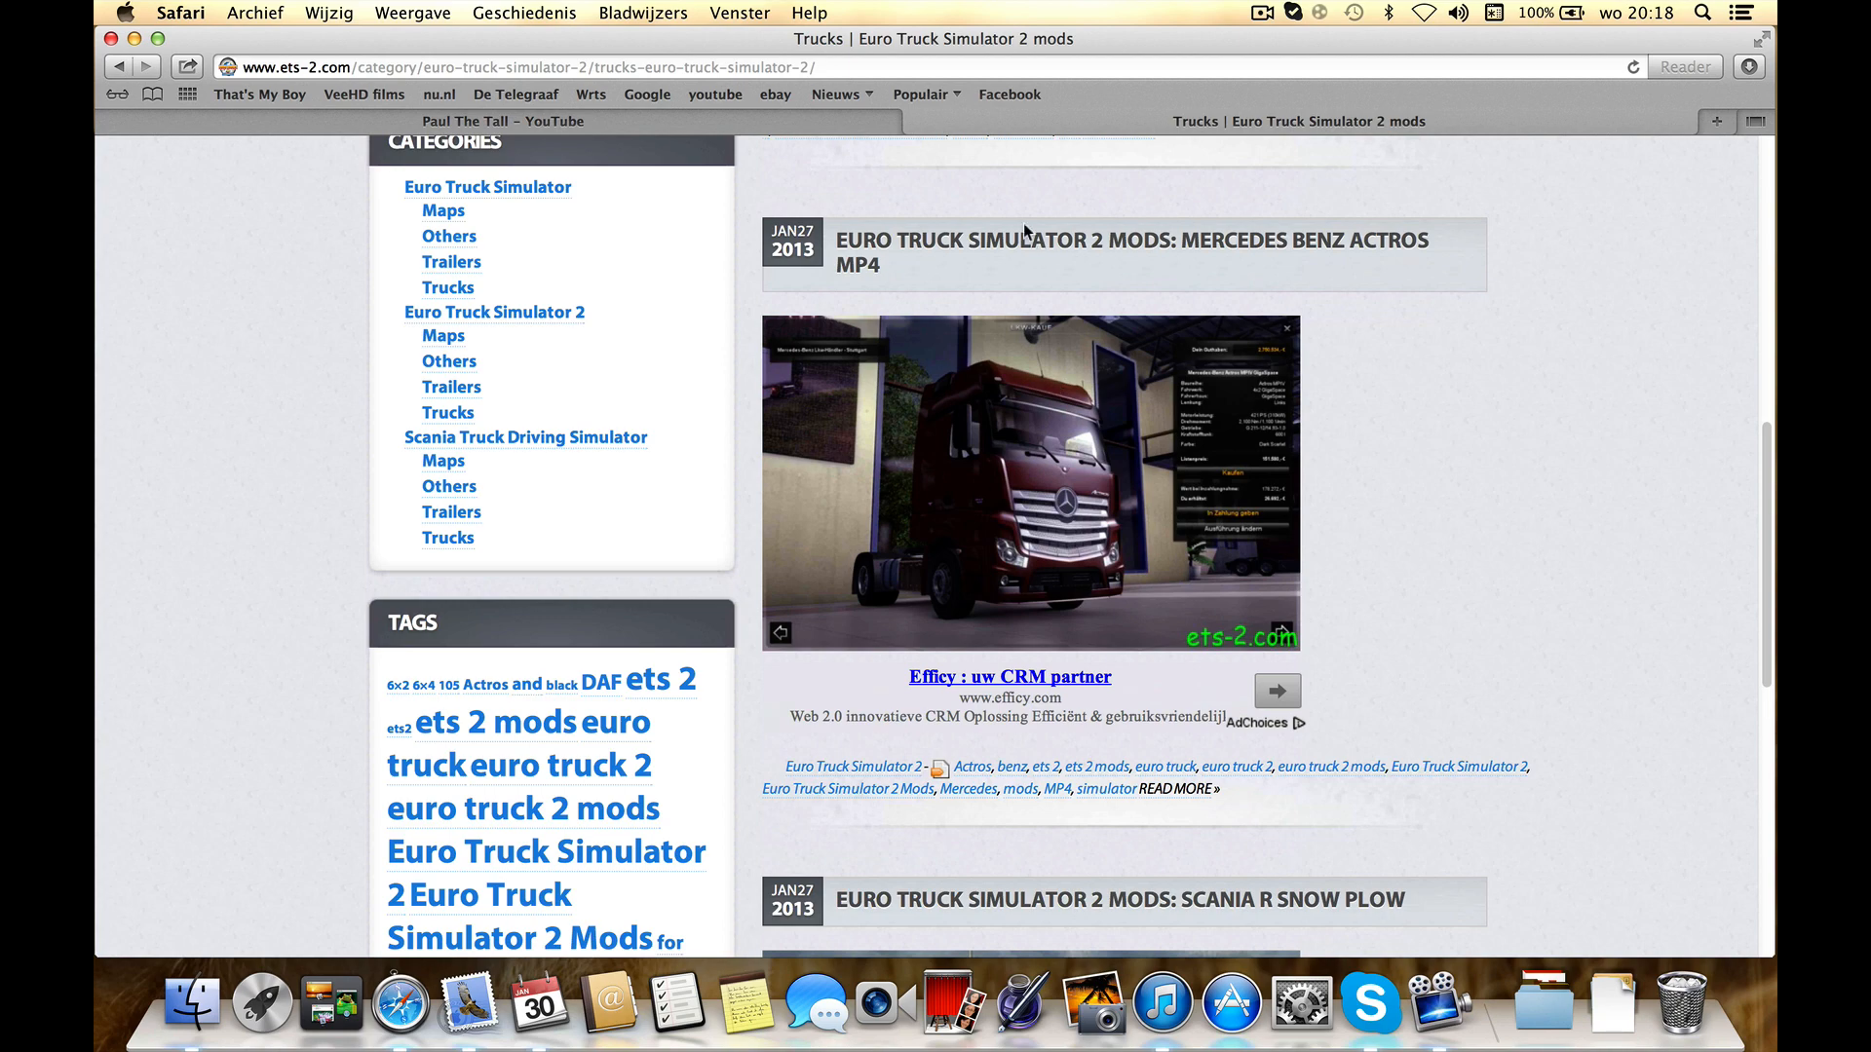
click(1130, 239)
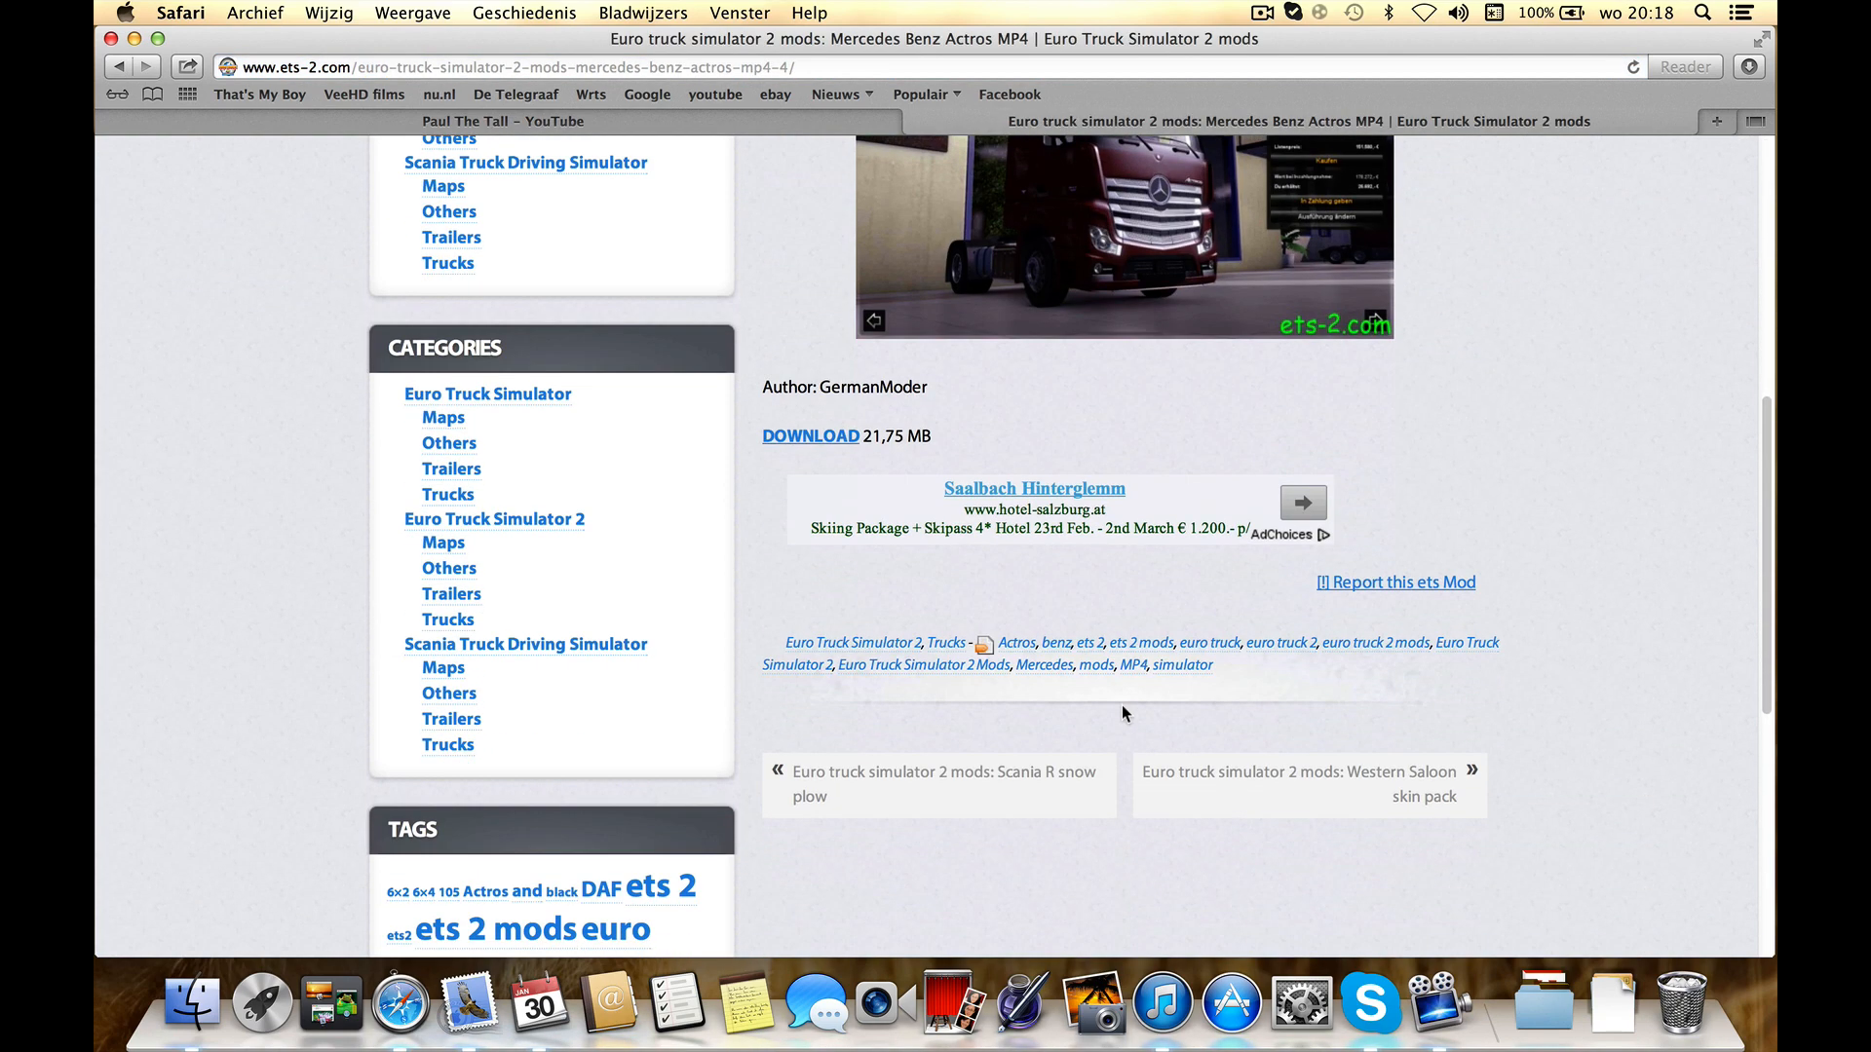
mouse_move(836, 444)
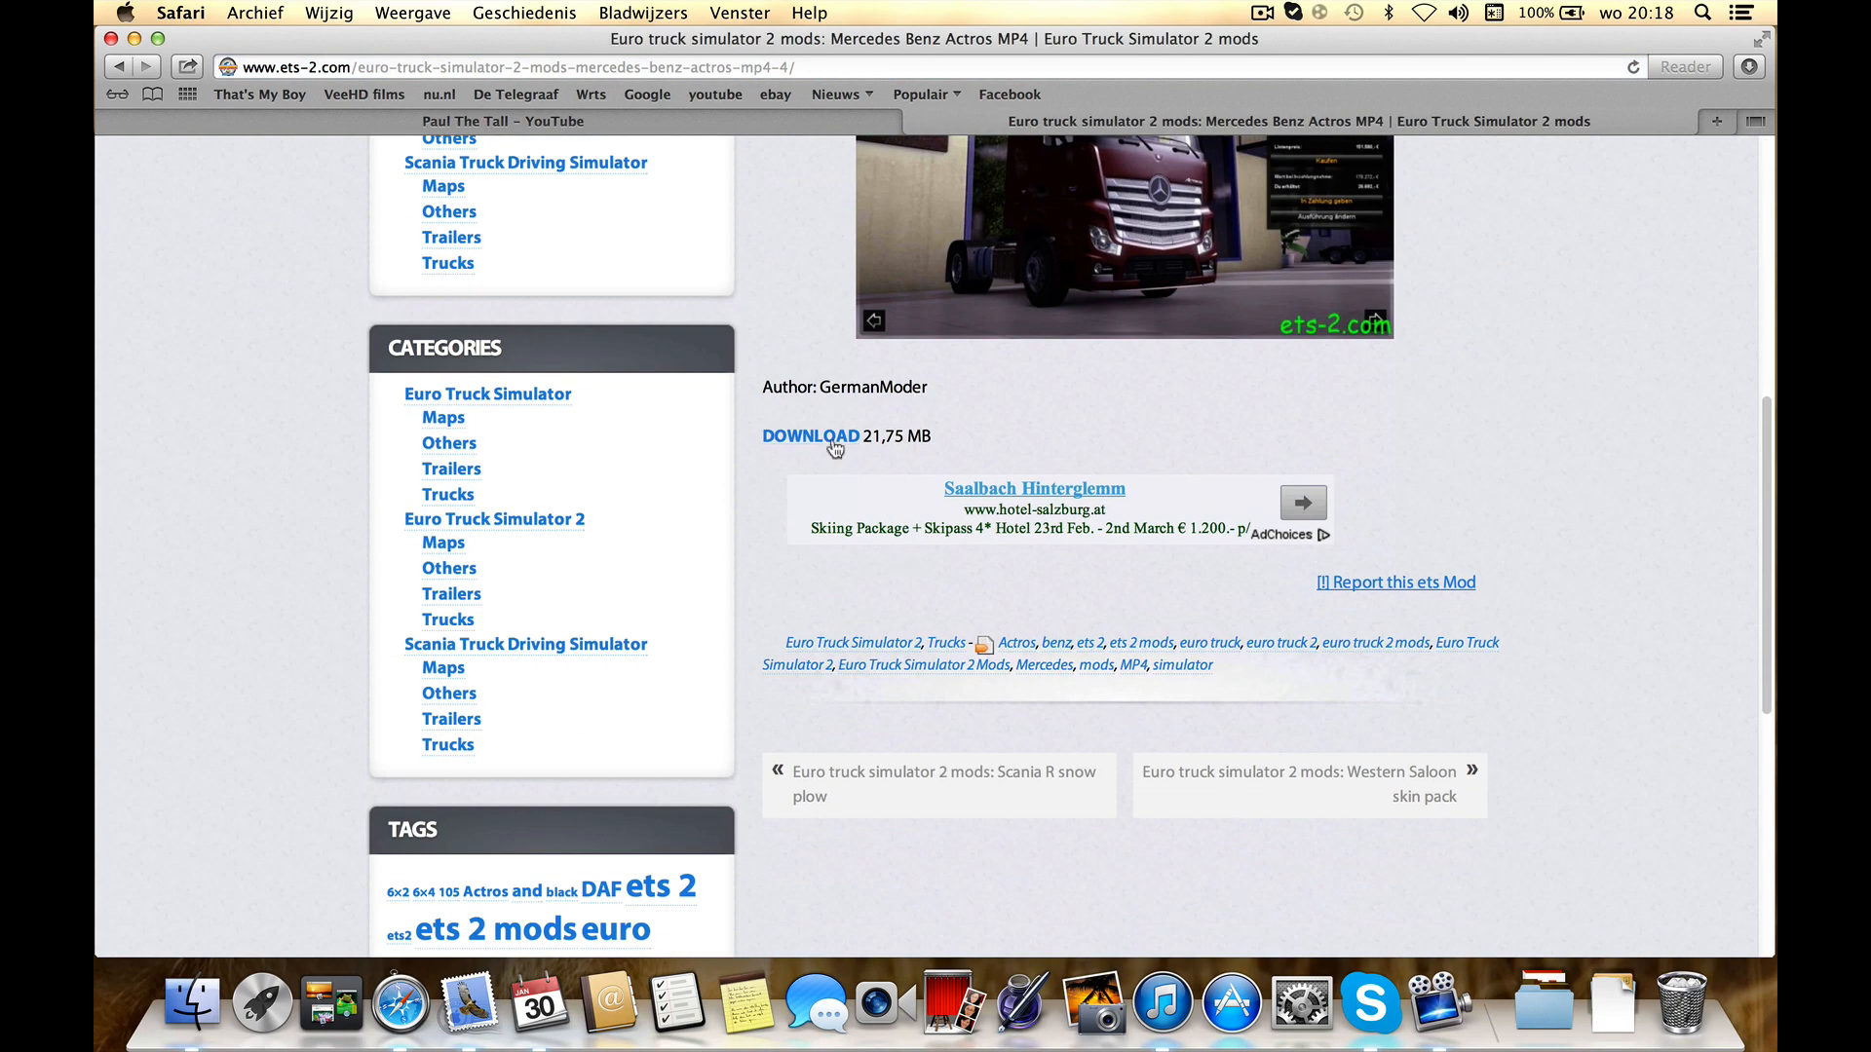
click(811, 435)
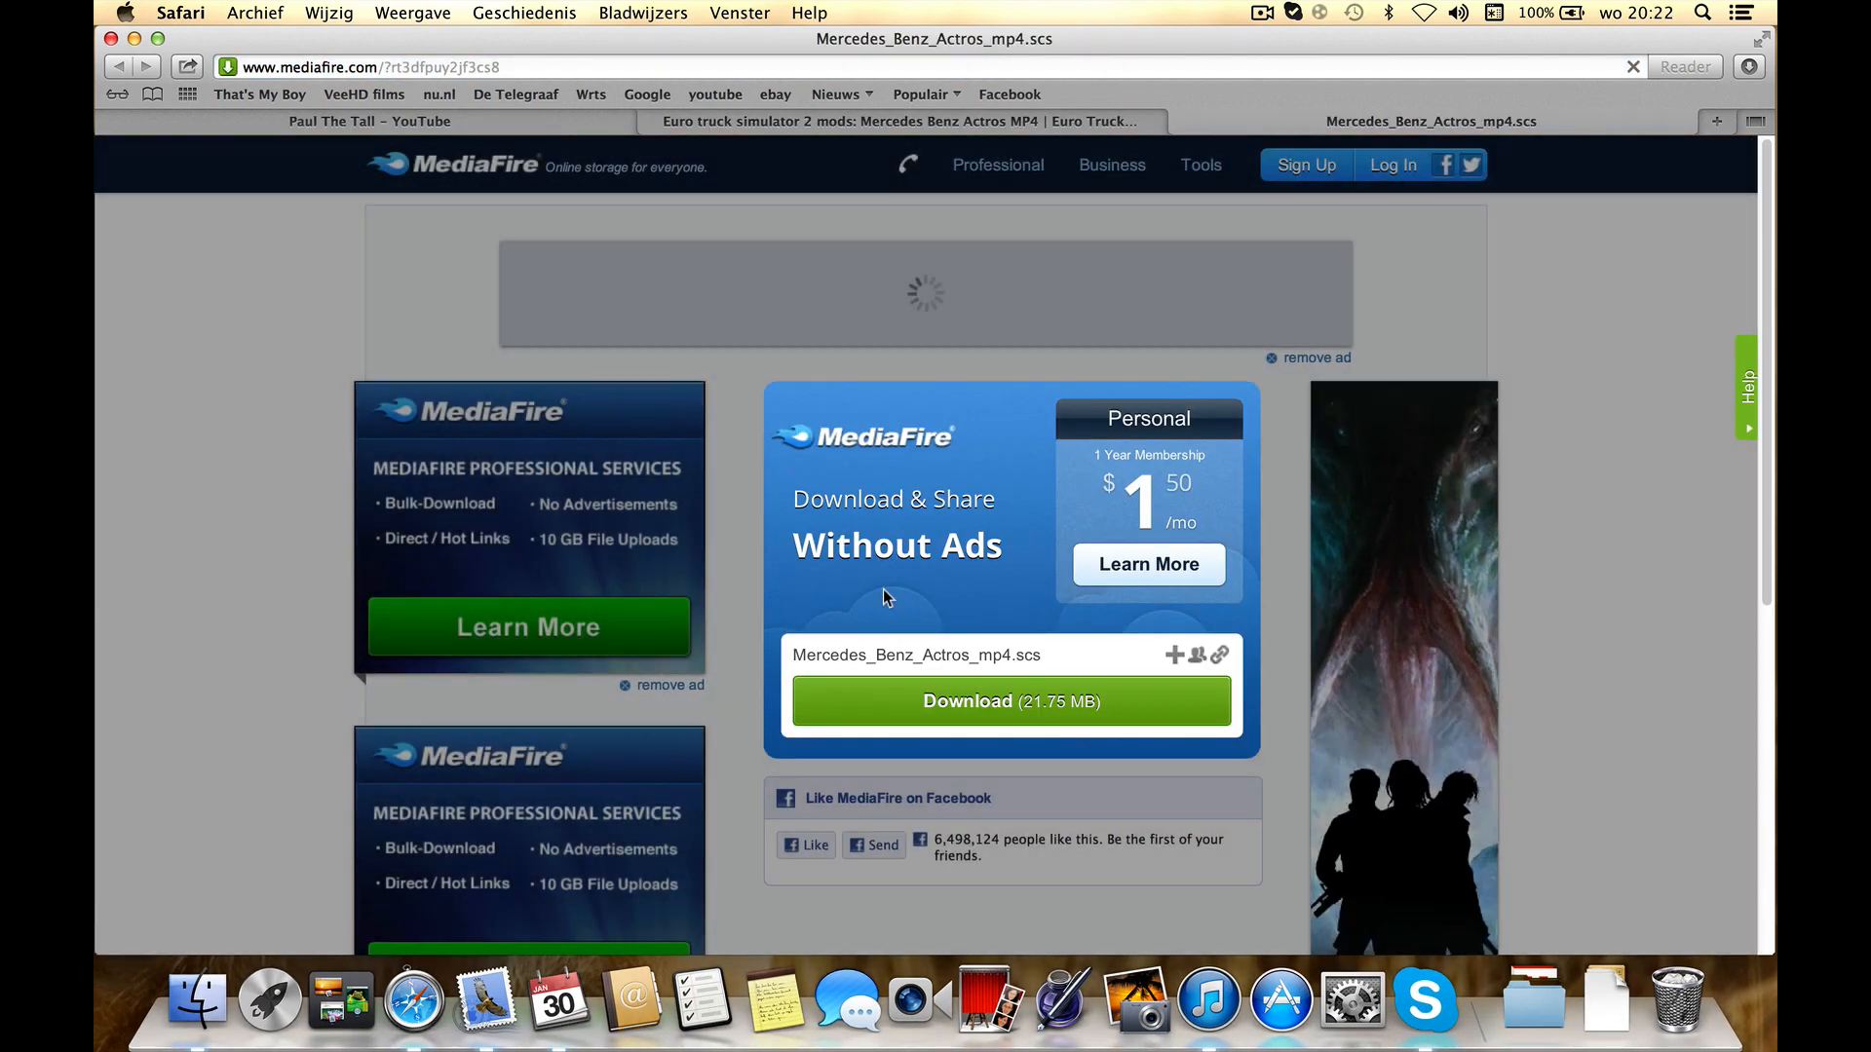
- Start the MediaFire download of Mercedes_Benz_Actros_mp4.scs and check the Downloads stack
click(1010, 702)
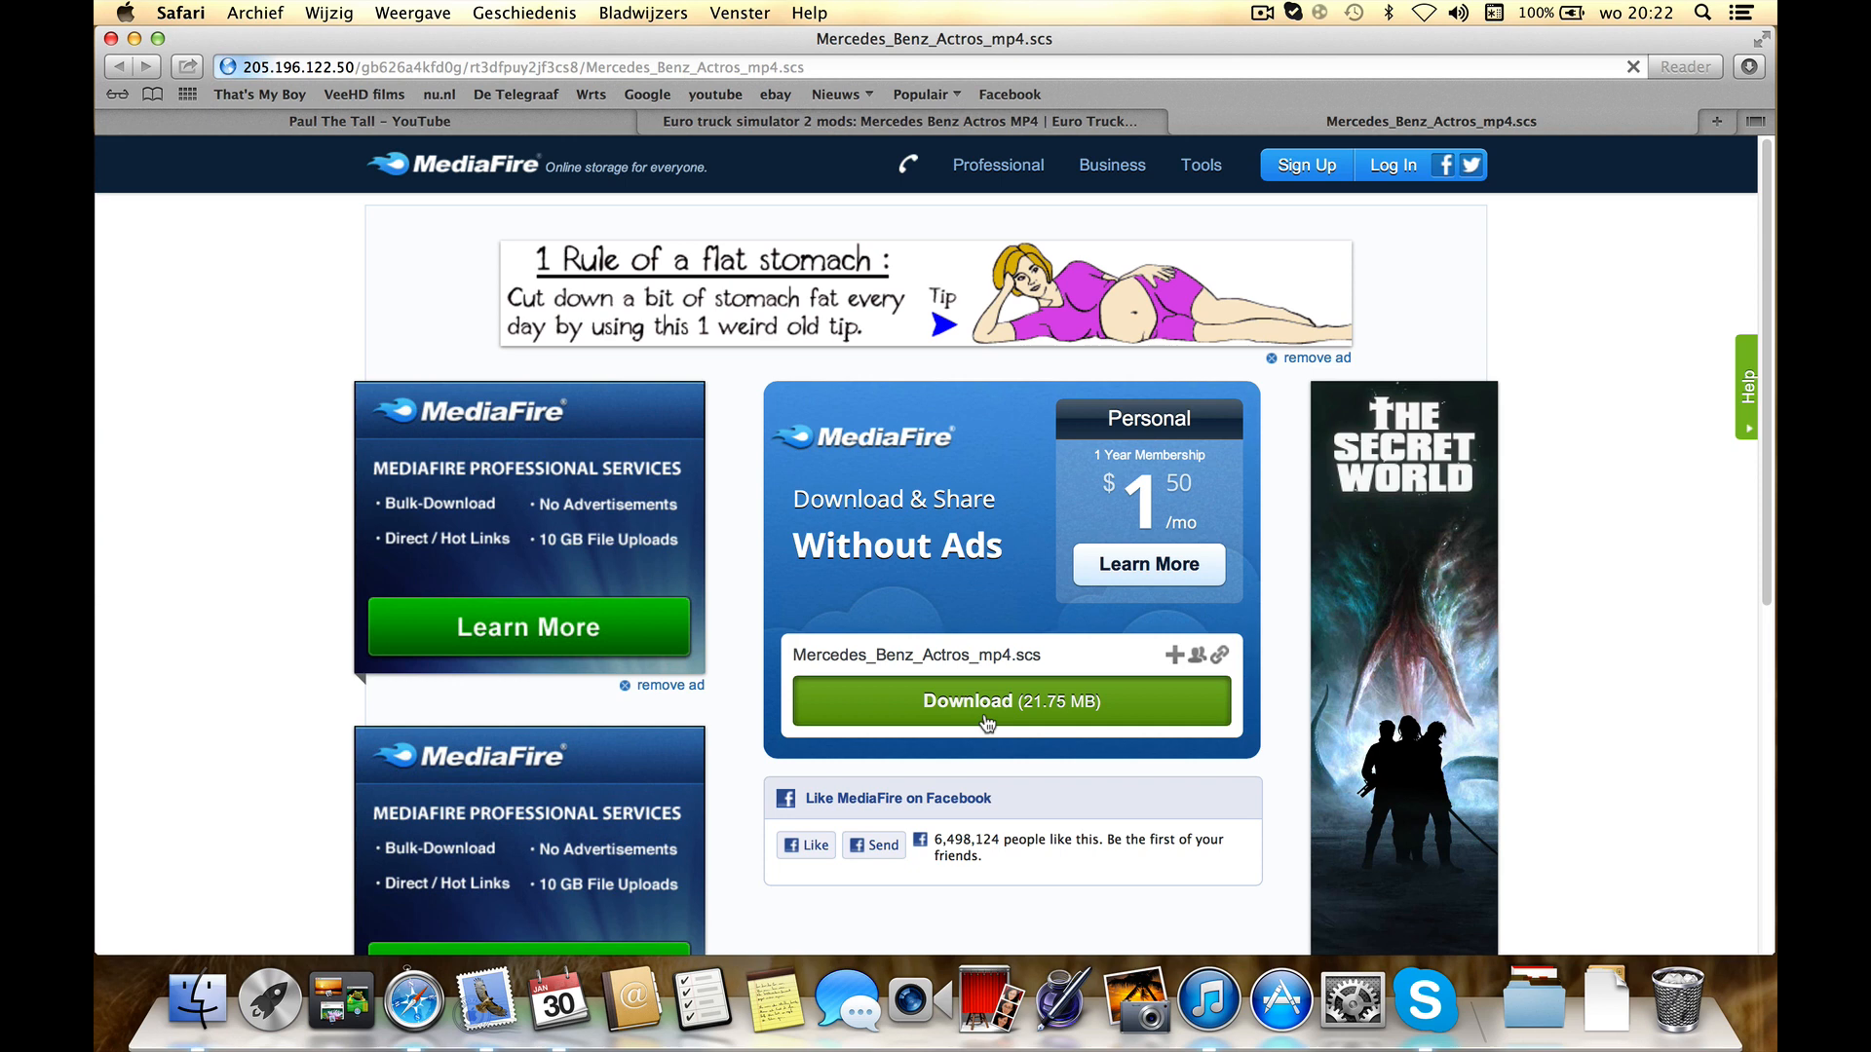
click(1010, 700)
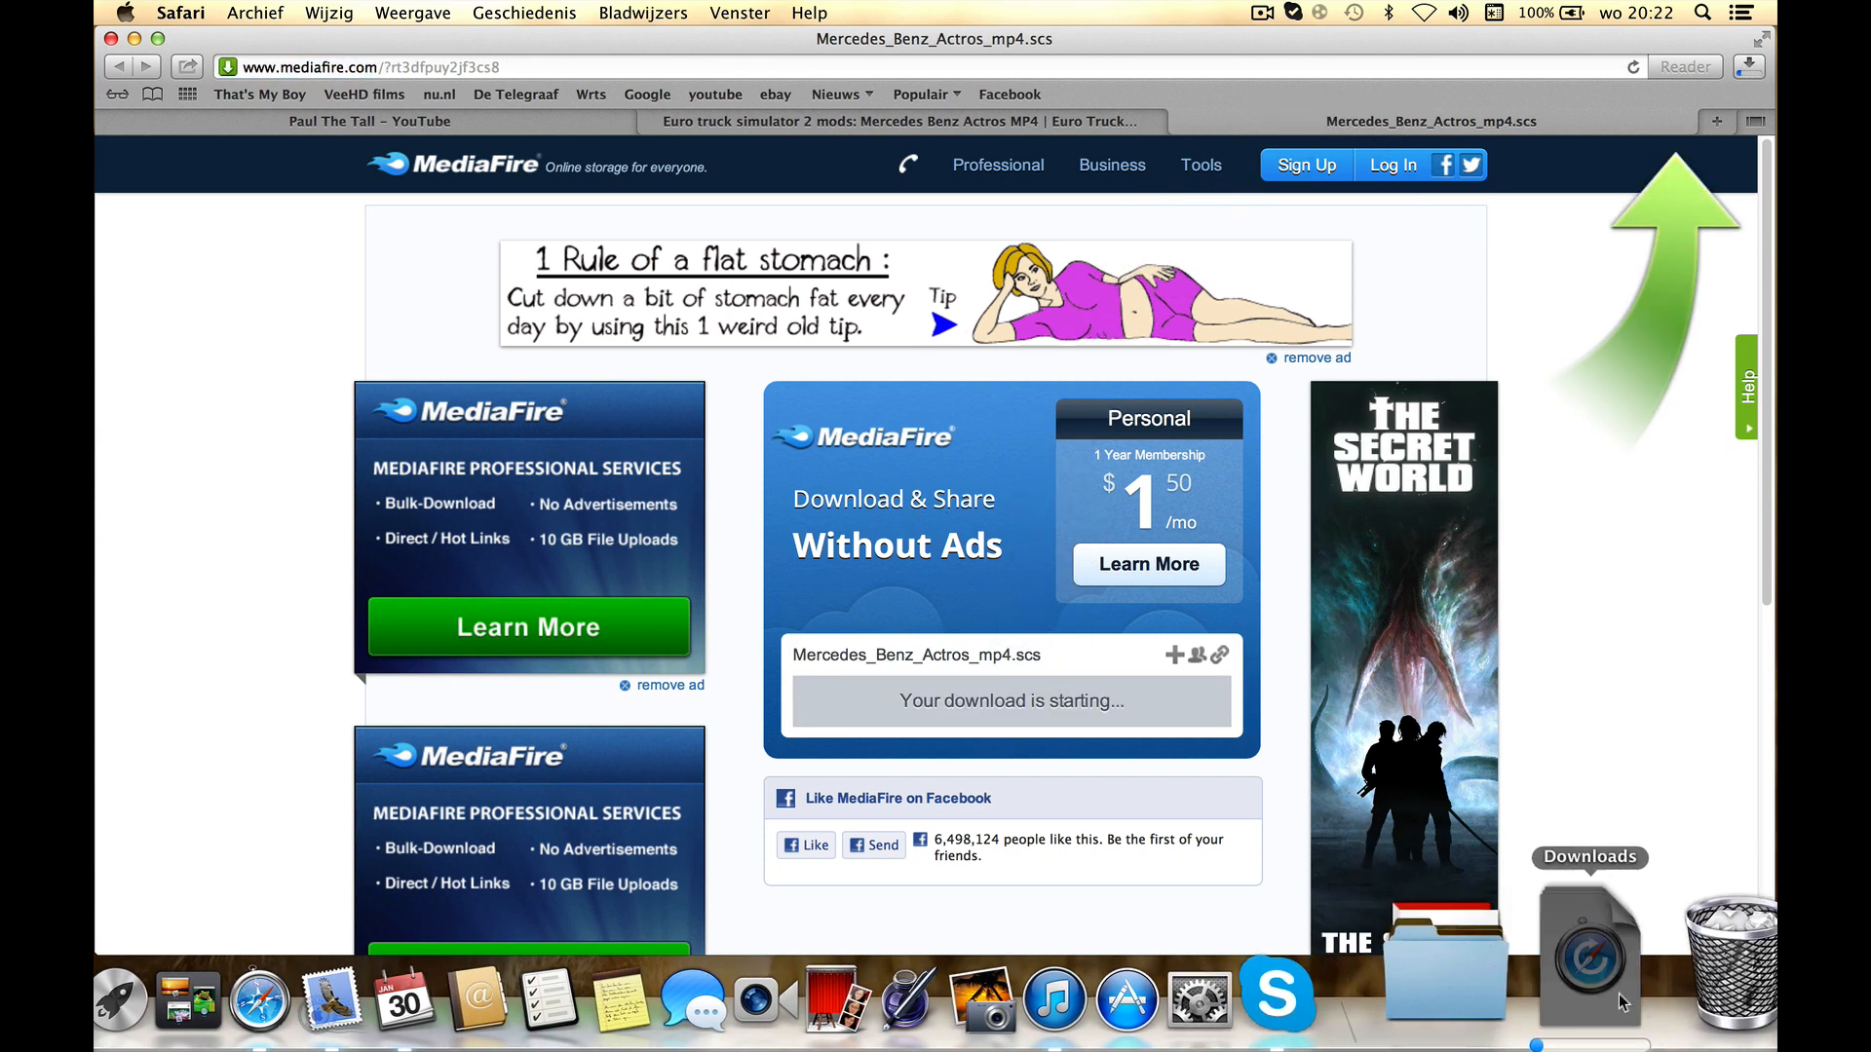
click(1586, 955)
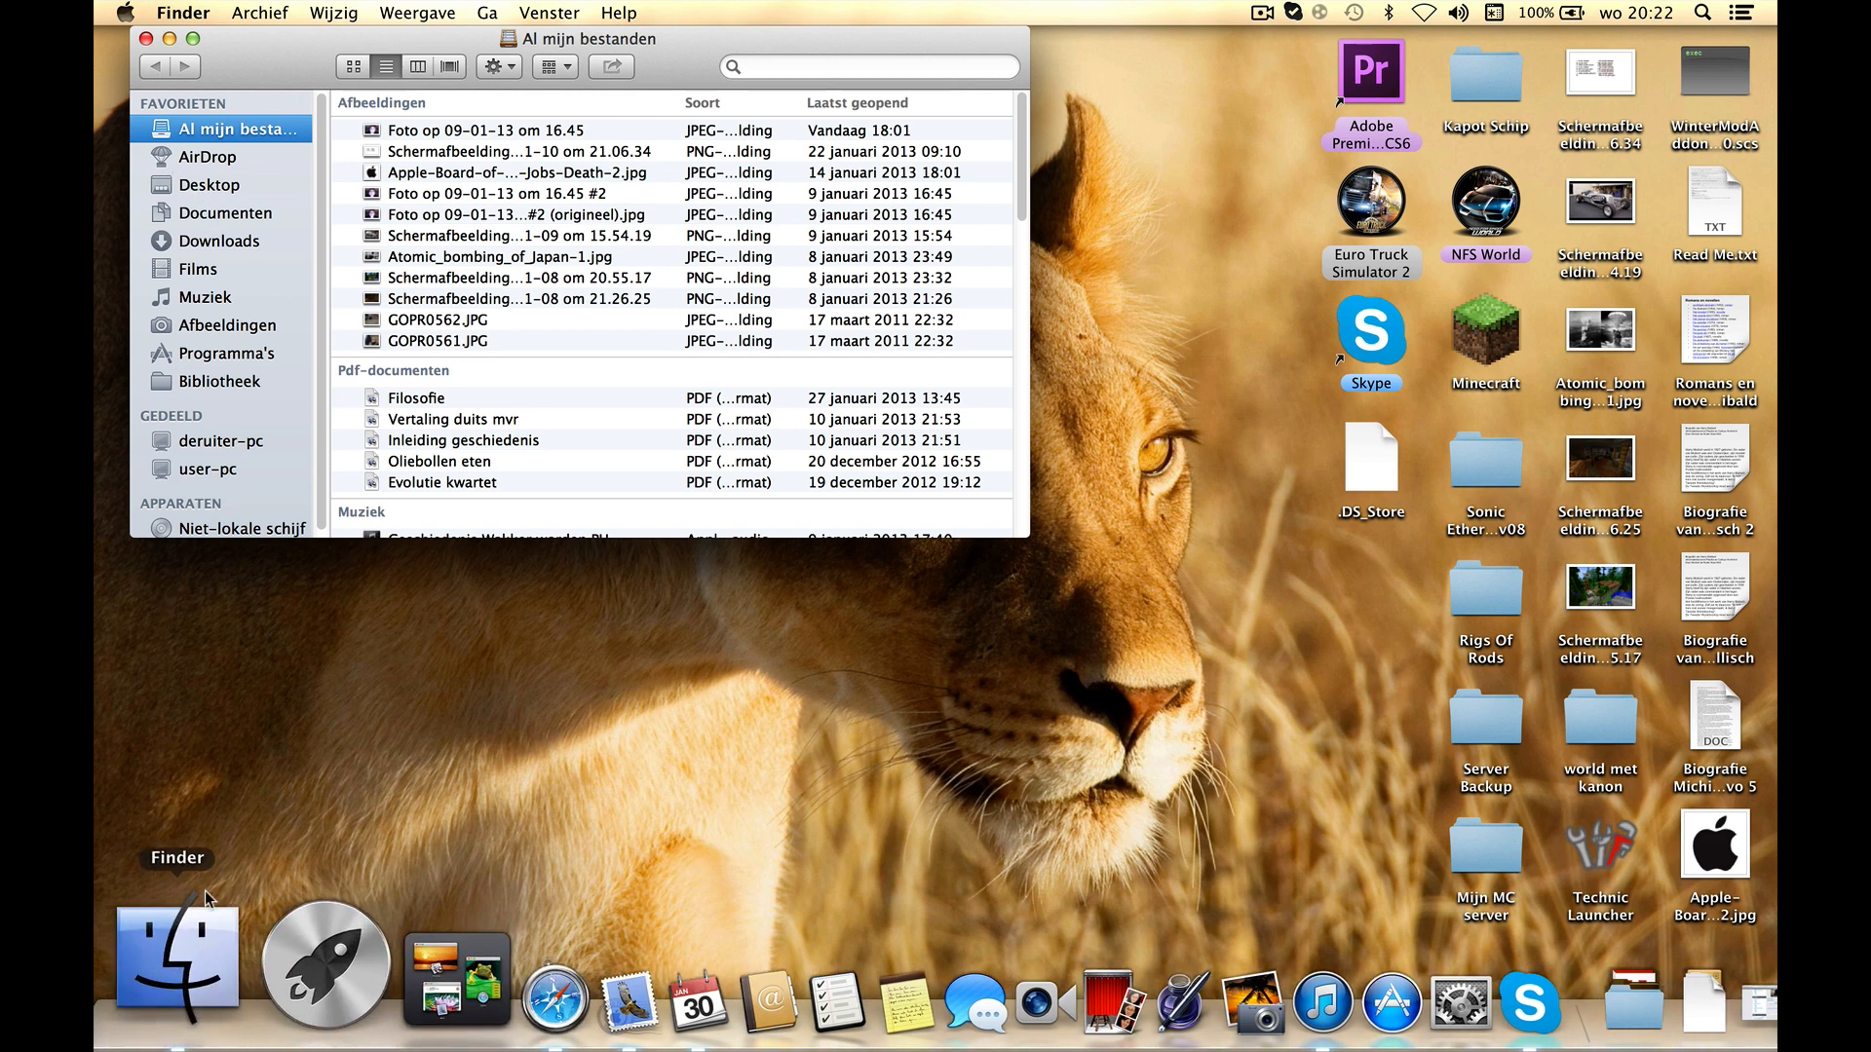
- Navigate Finder from Documenten into Euro Truck Simulator 2 and its mod folder
click(226, 213)
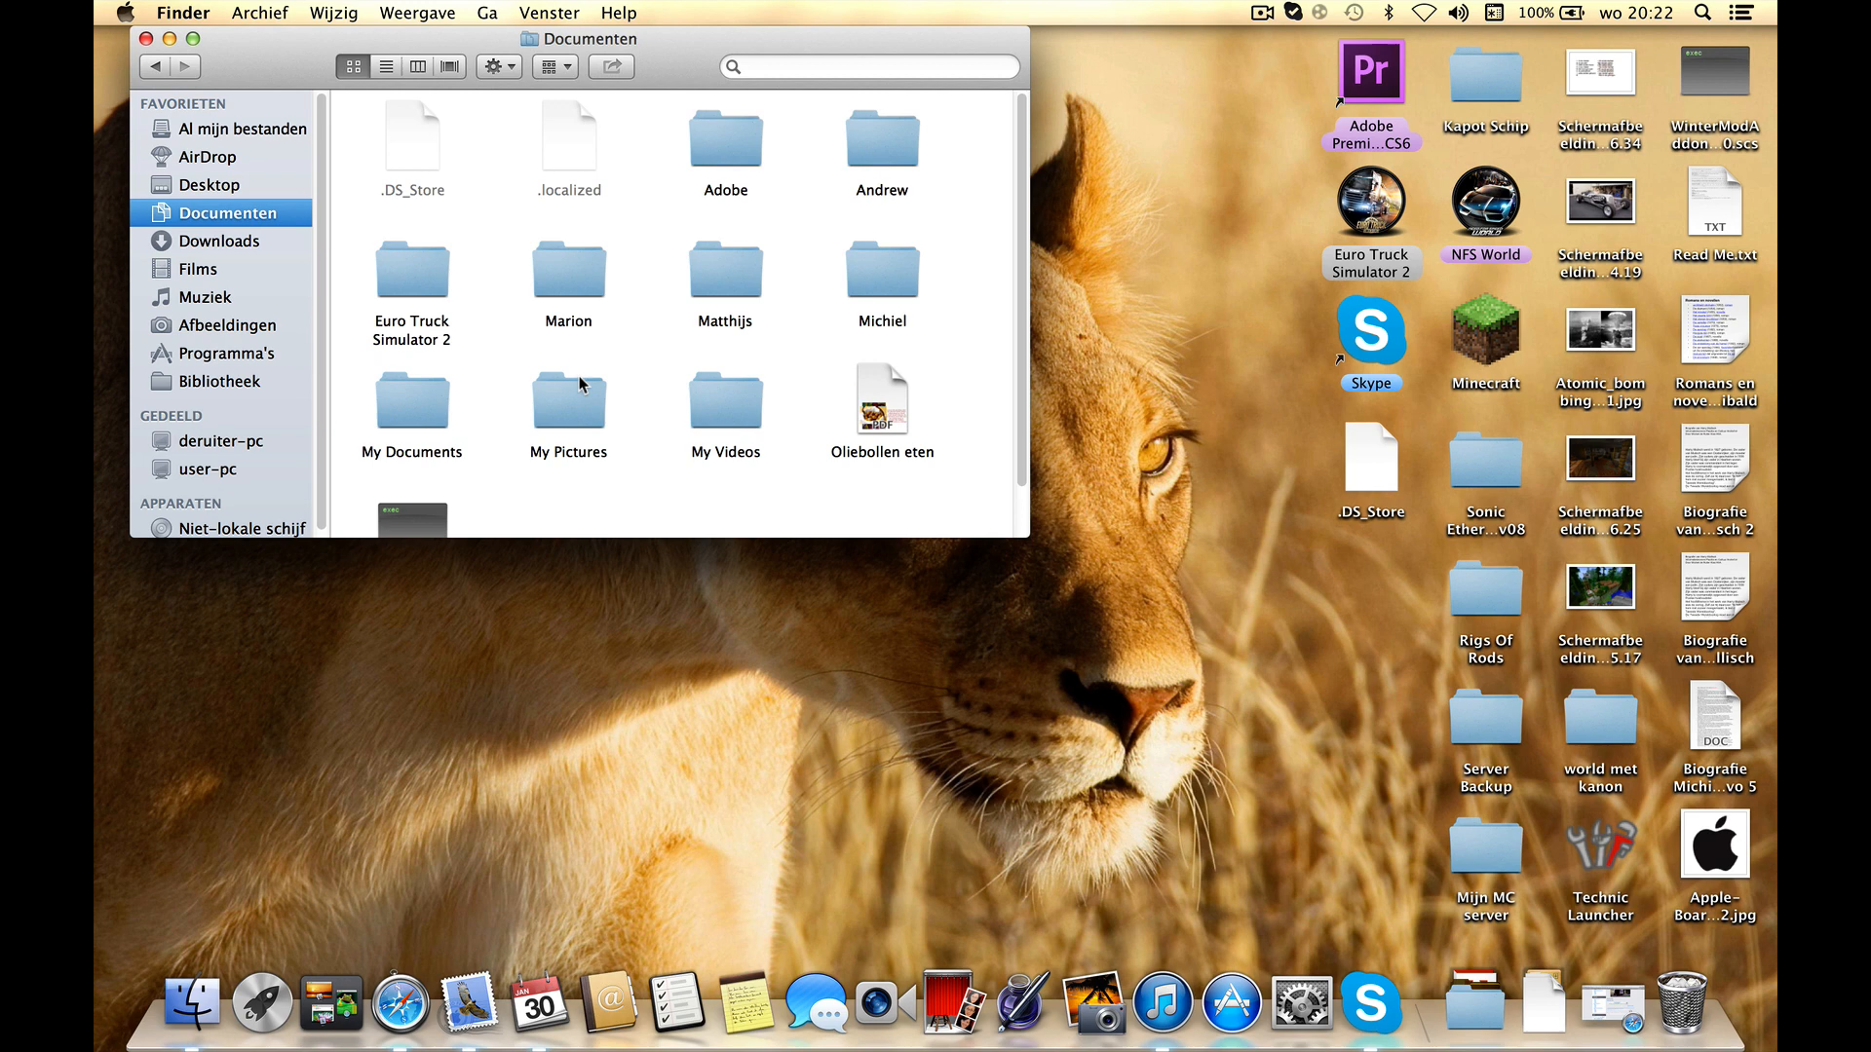
mouse_move(415, 276)
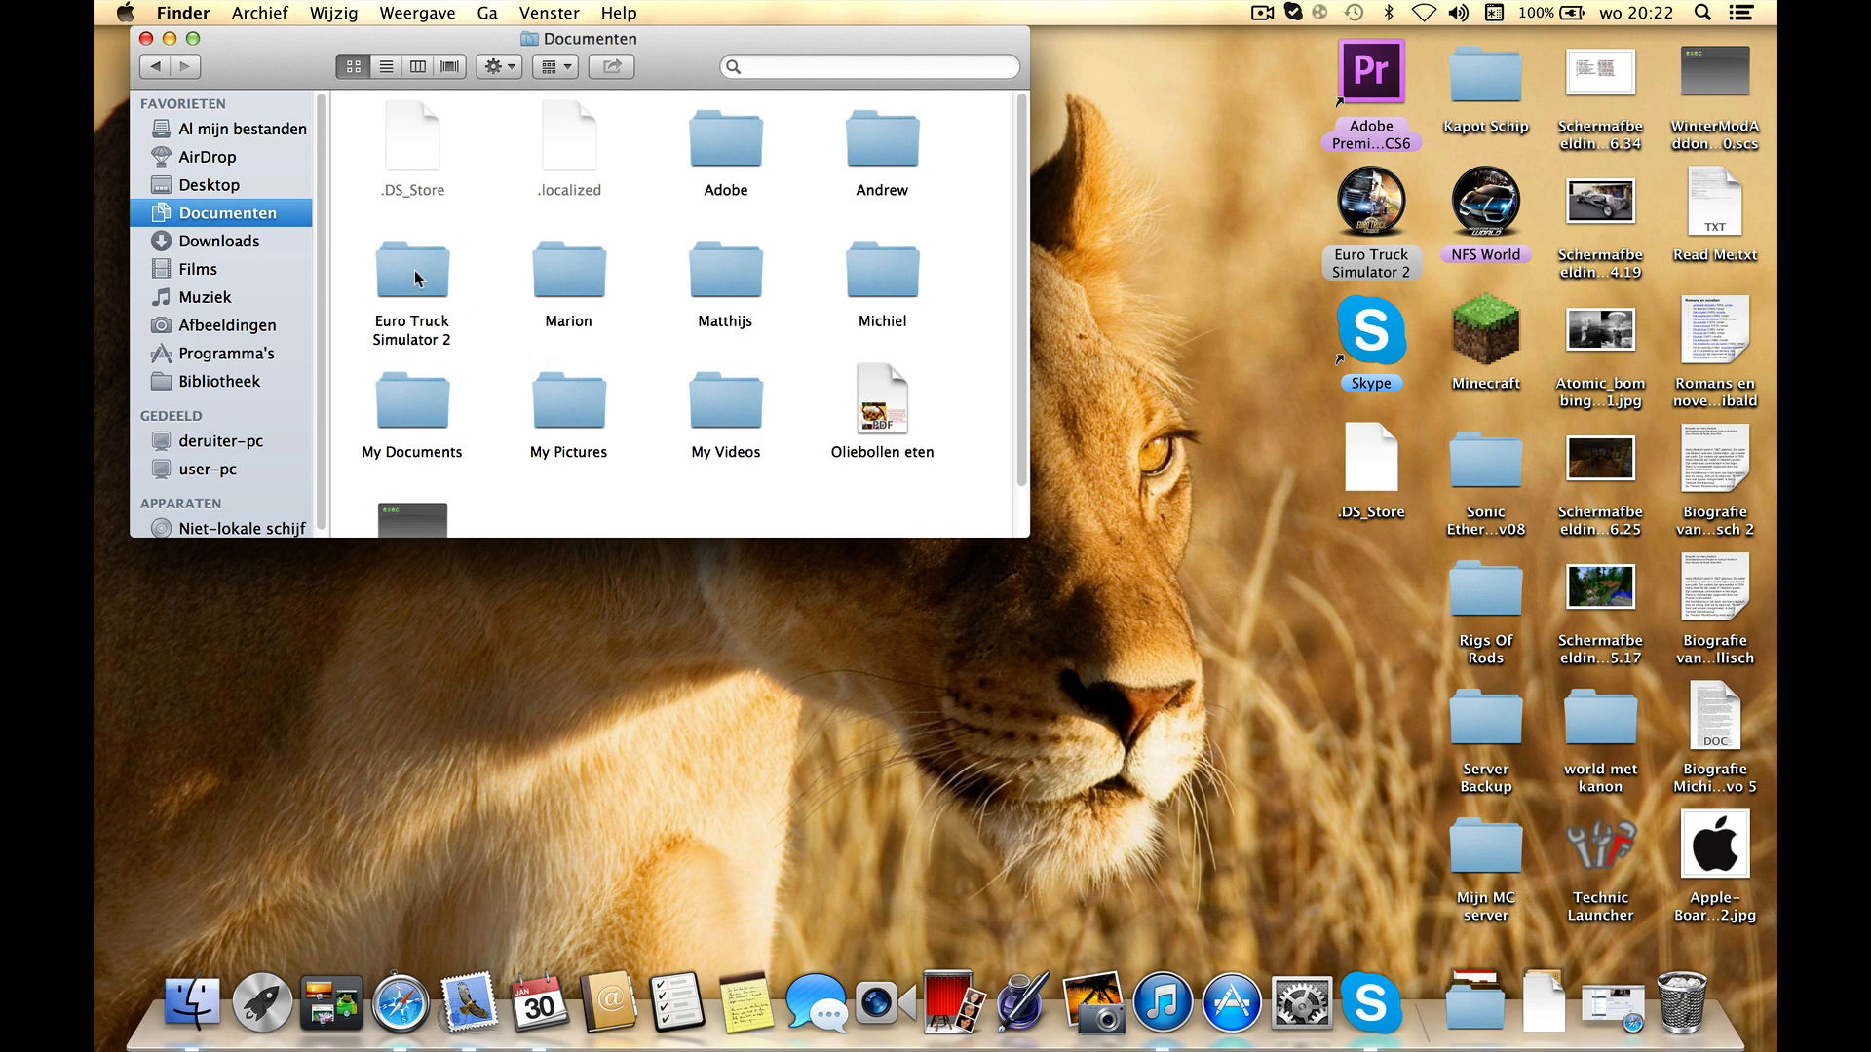
double_click(411, 269)
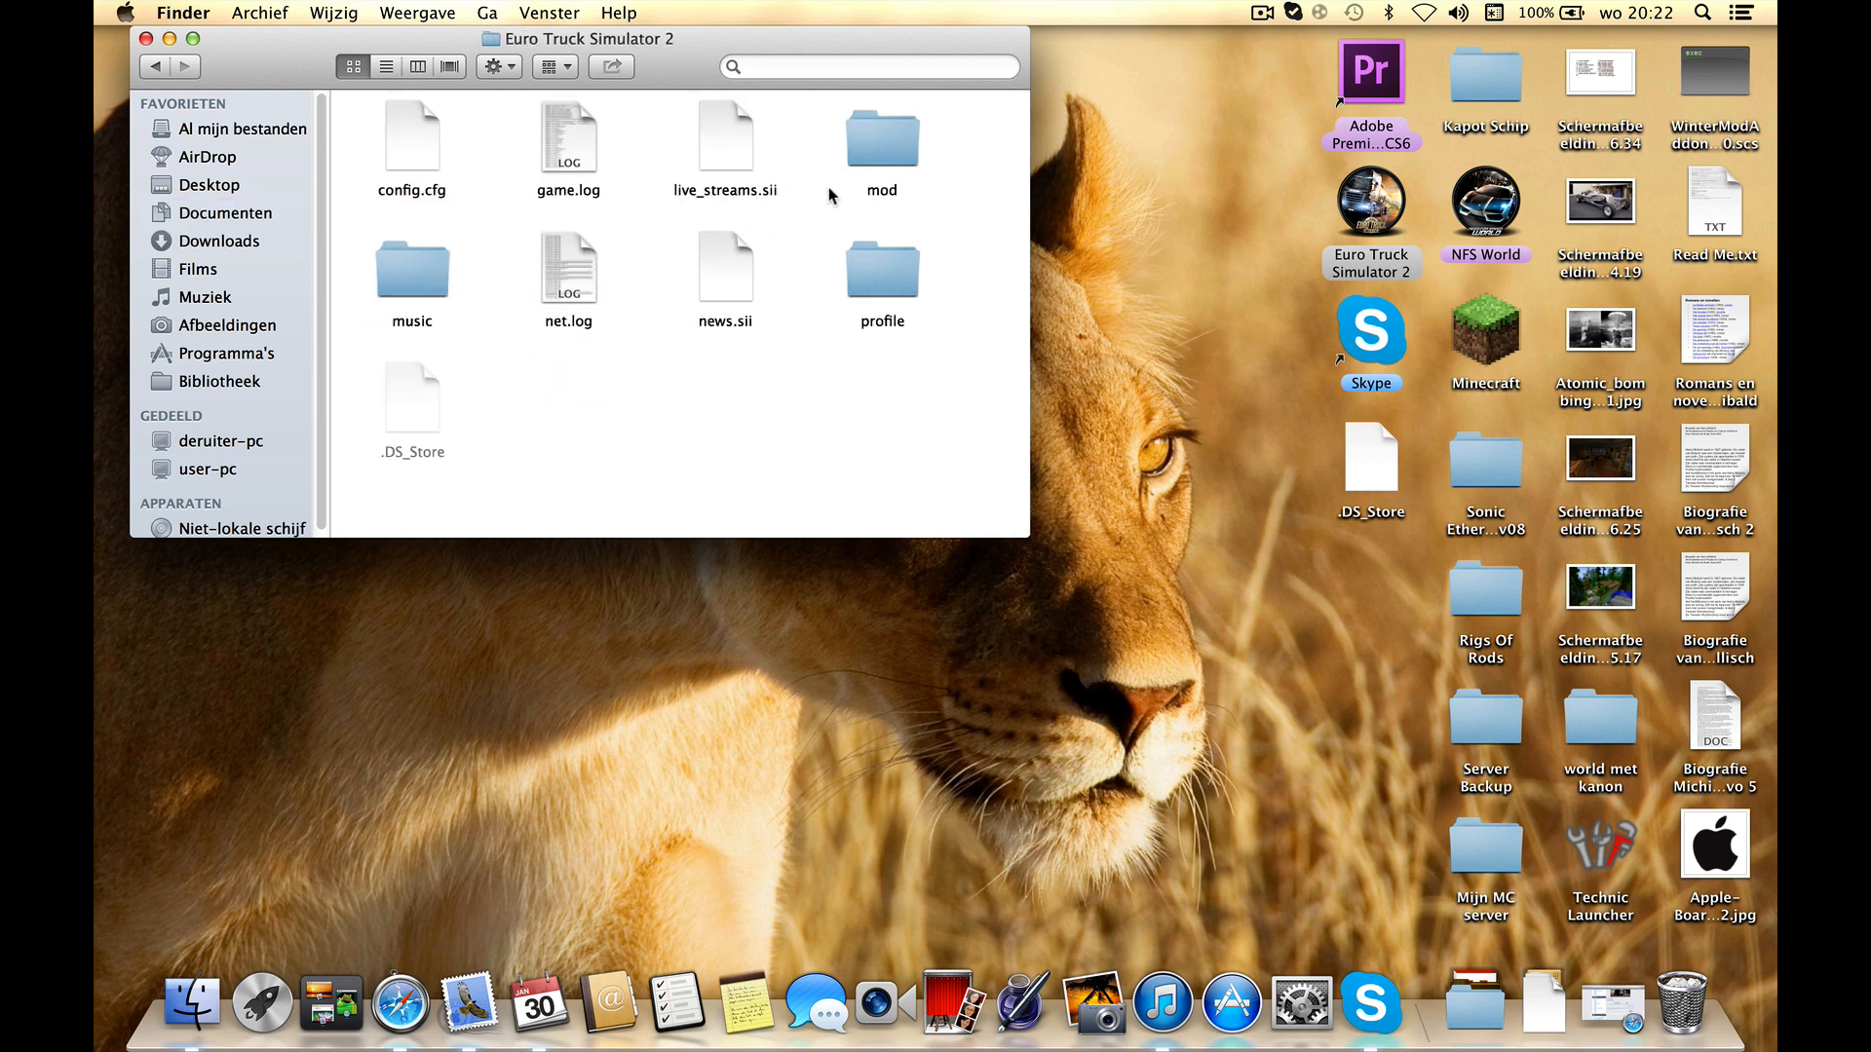
double_click(881, 136)
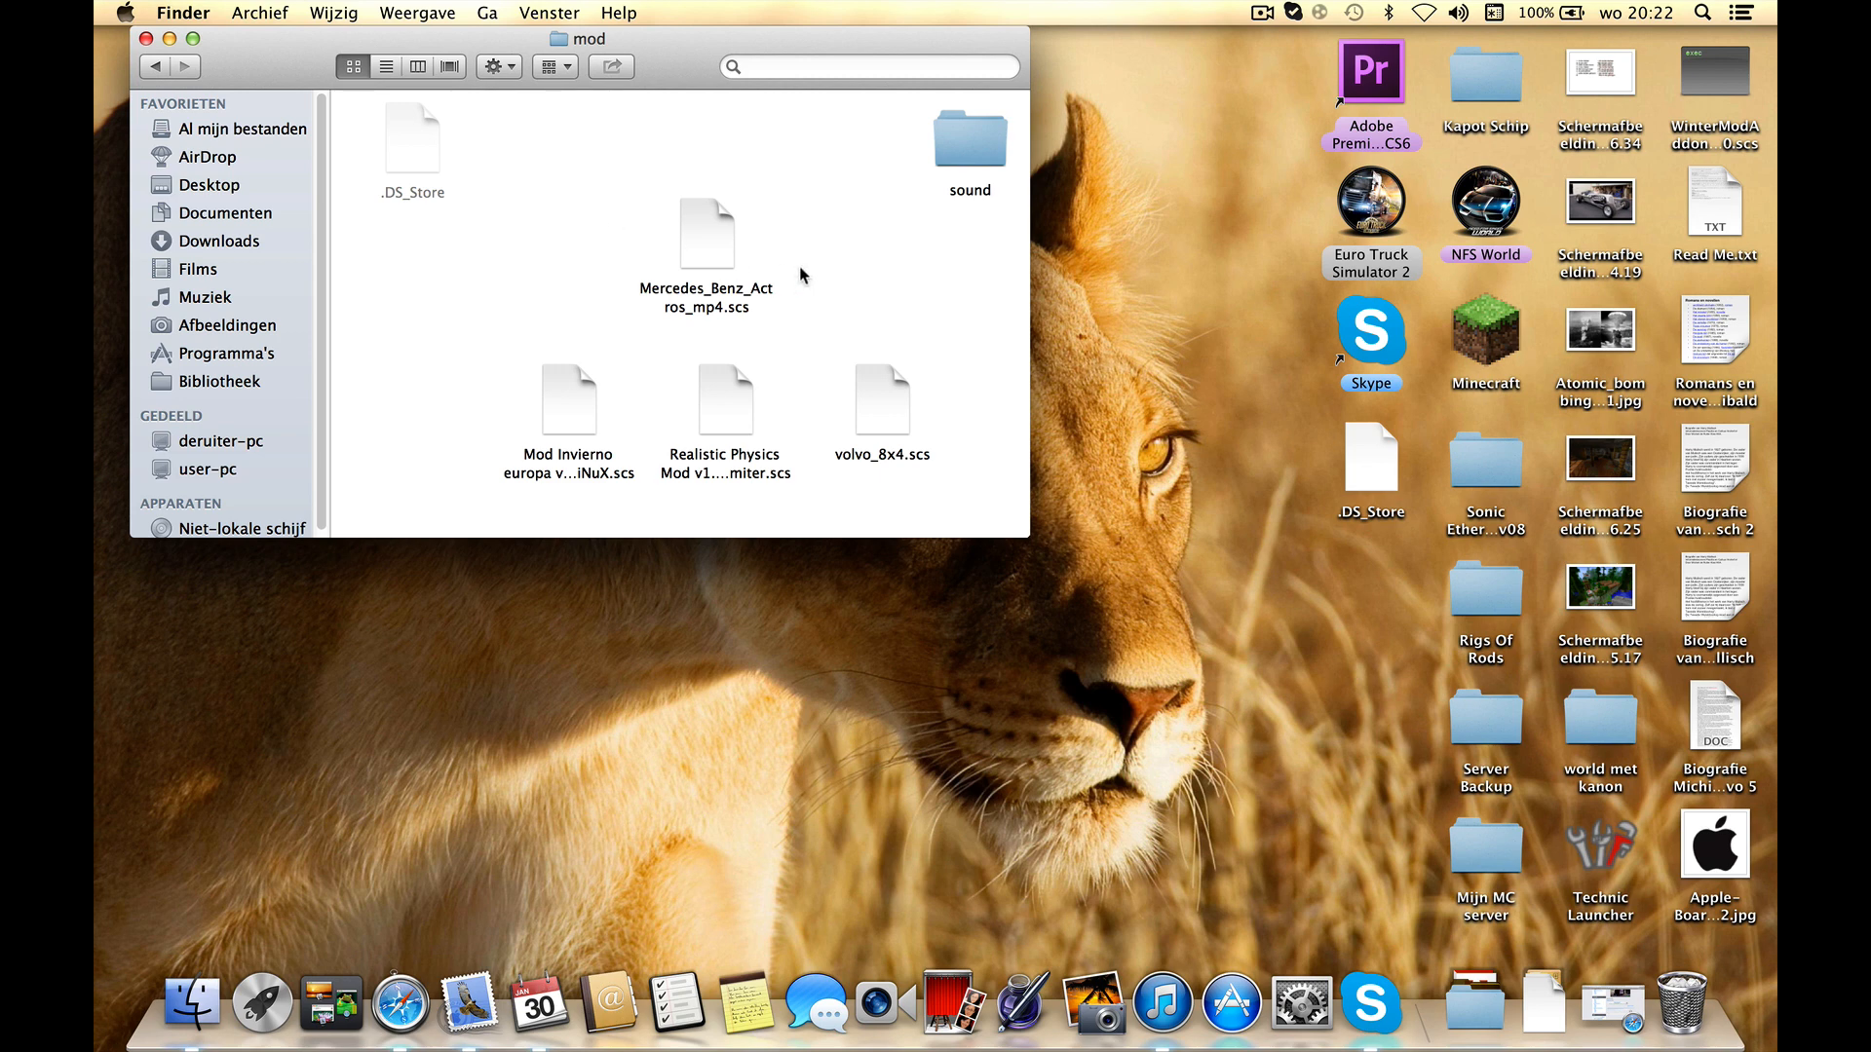
mouse_move(725, 242)
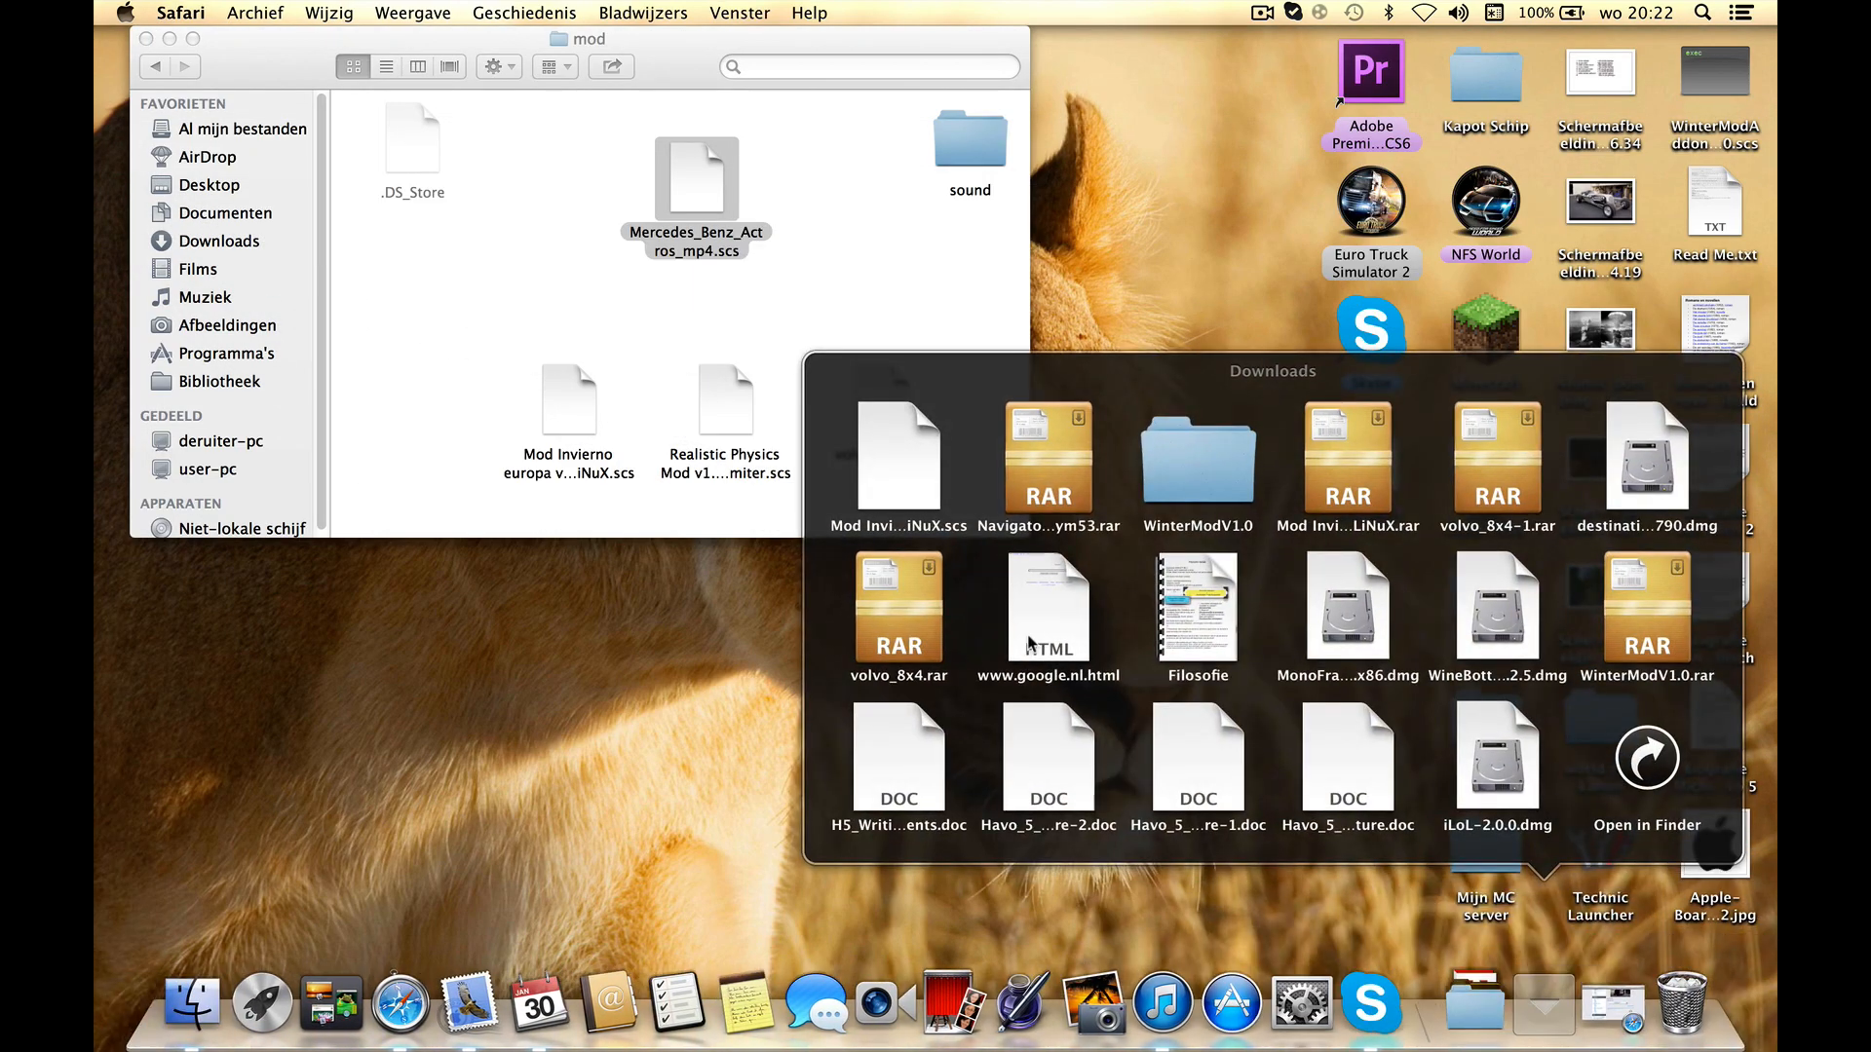
mouse_move(551, 696)
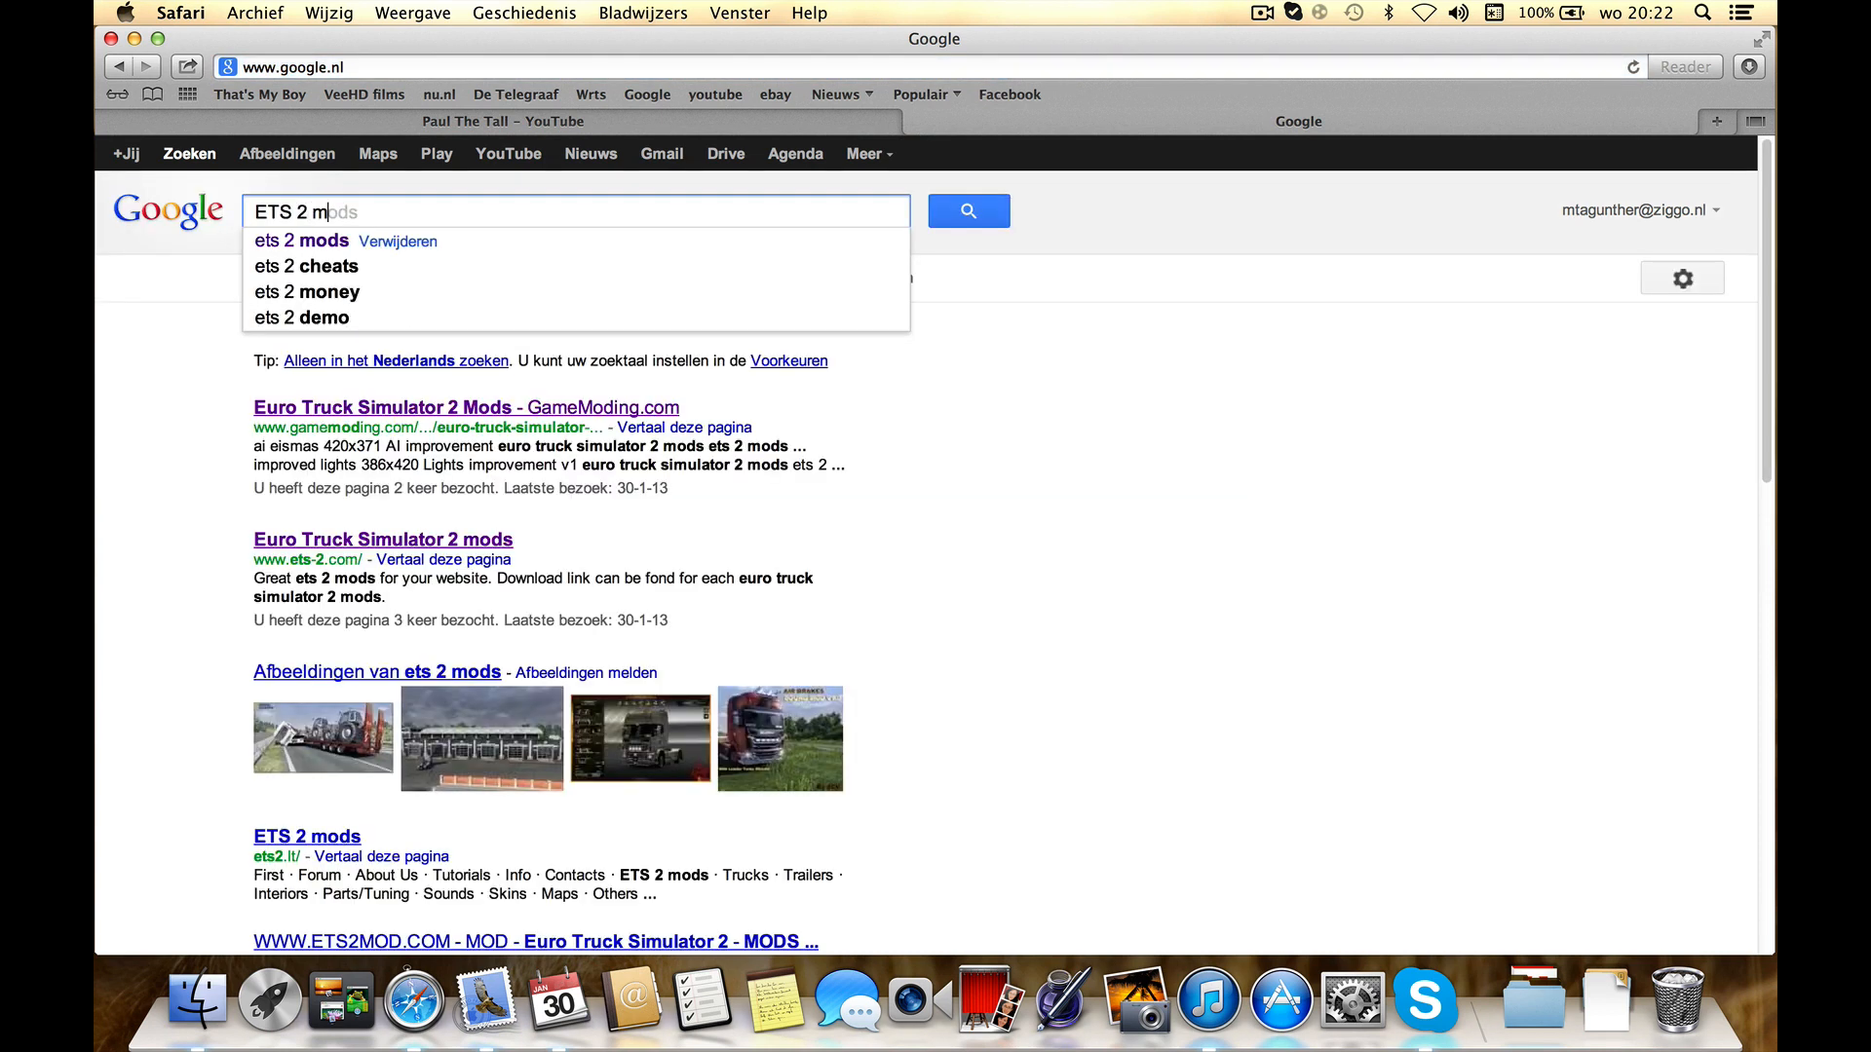
- Reach GameModing.com's ETS 2 Trucks category and download the 16Skins+Chromfelgen+Tunningoption mod by Blackened83
click(304, 239)
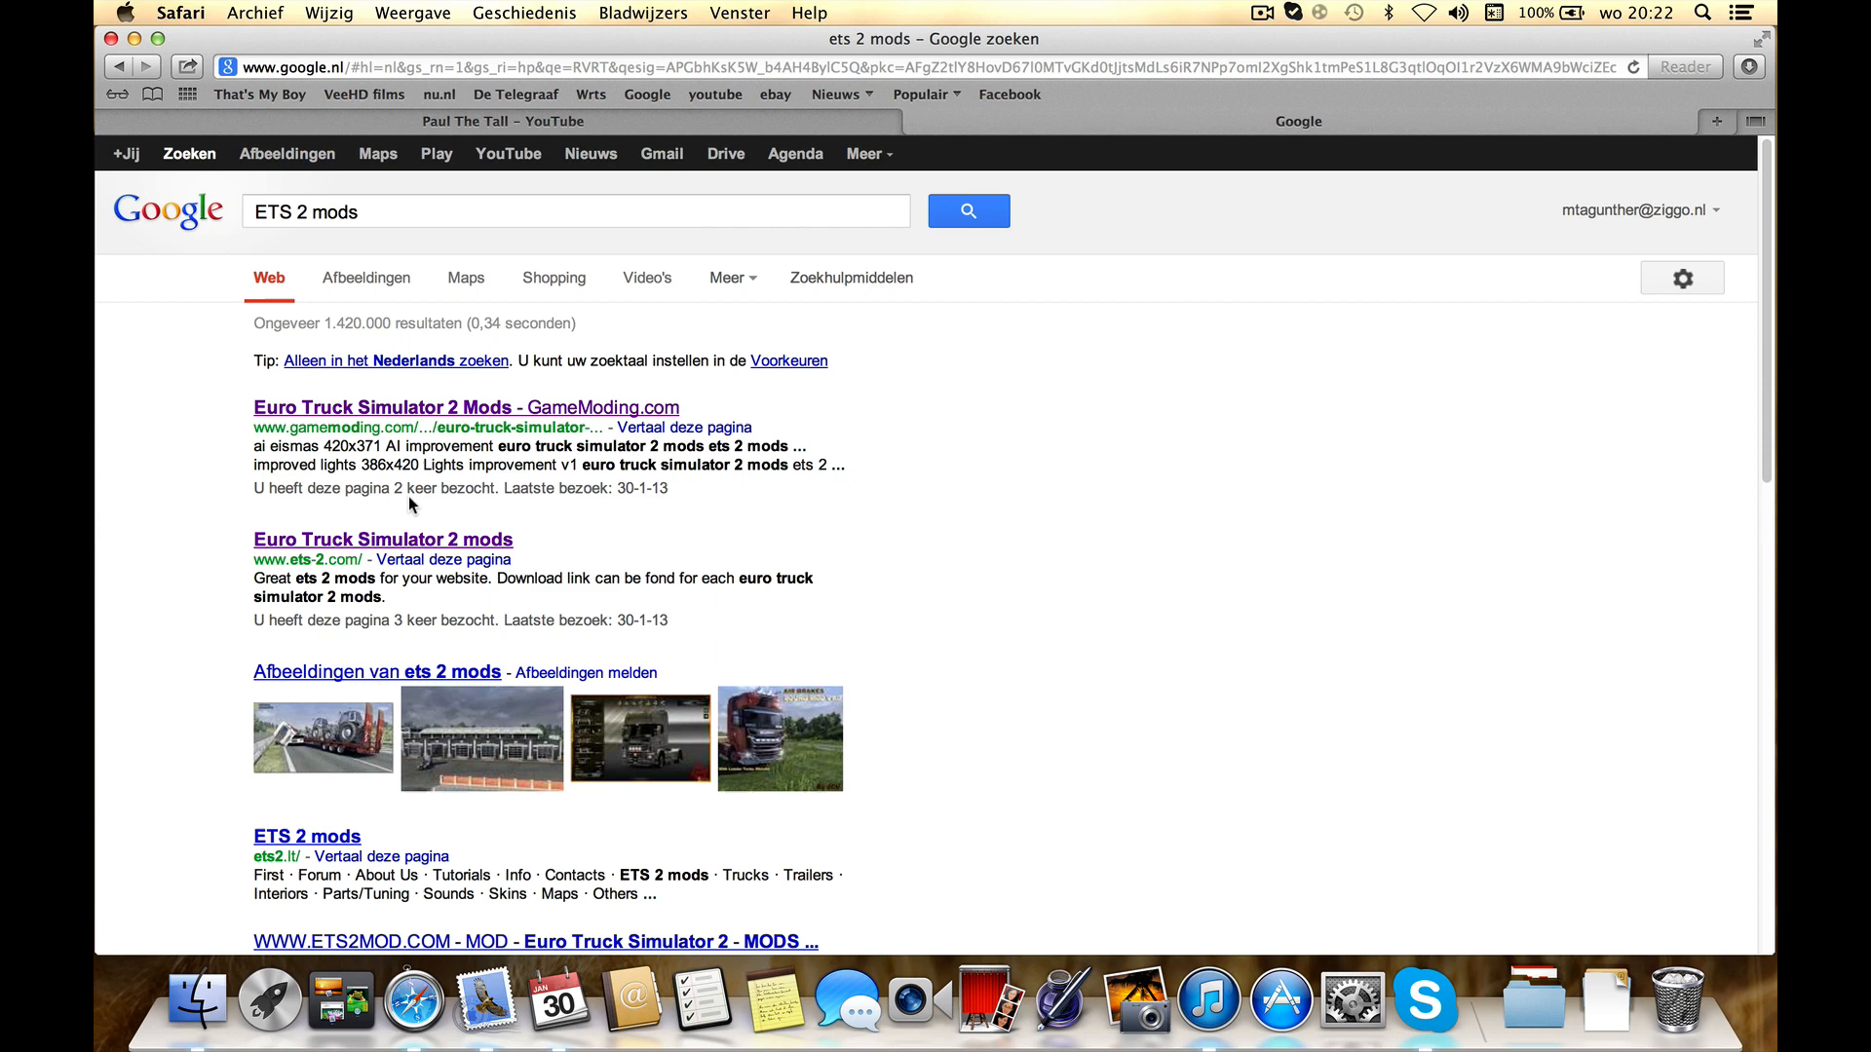
click(463, 407)
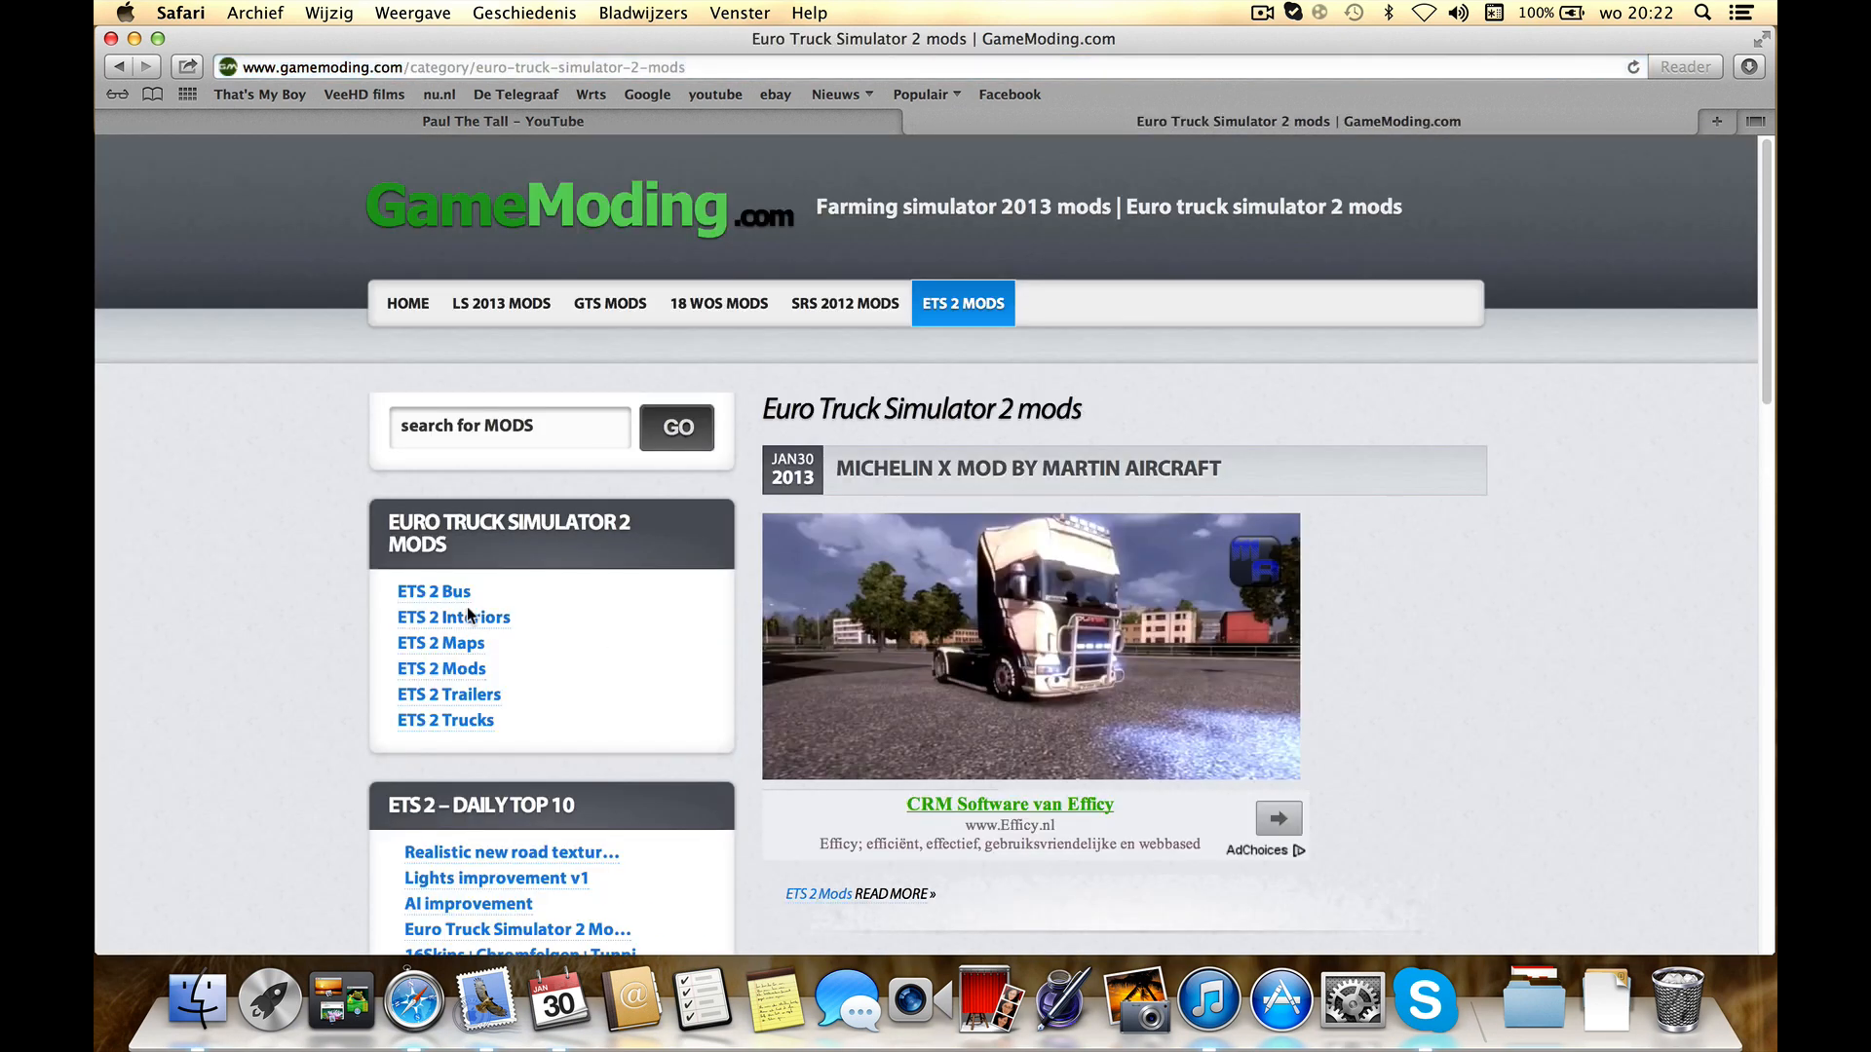
click(445, 719)
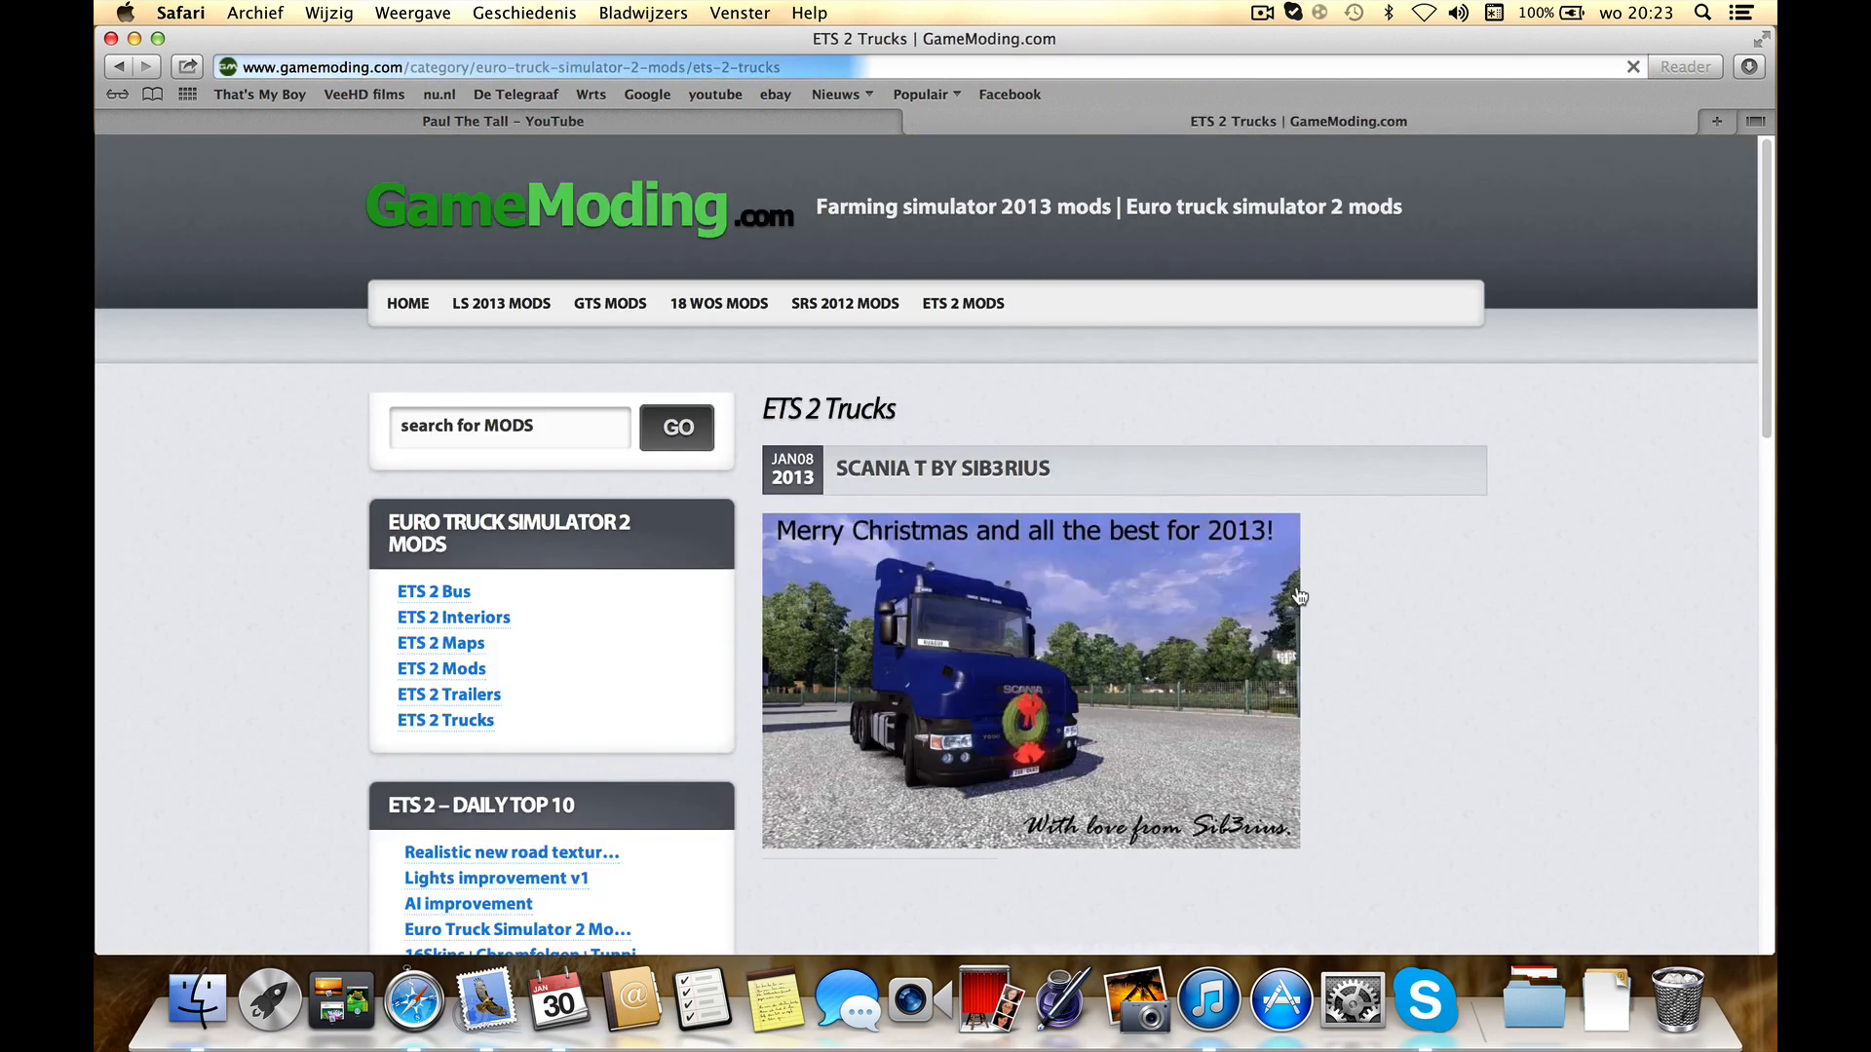
scroll(down, 3)
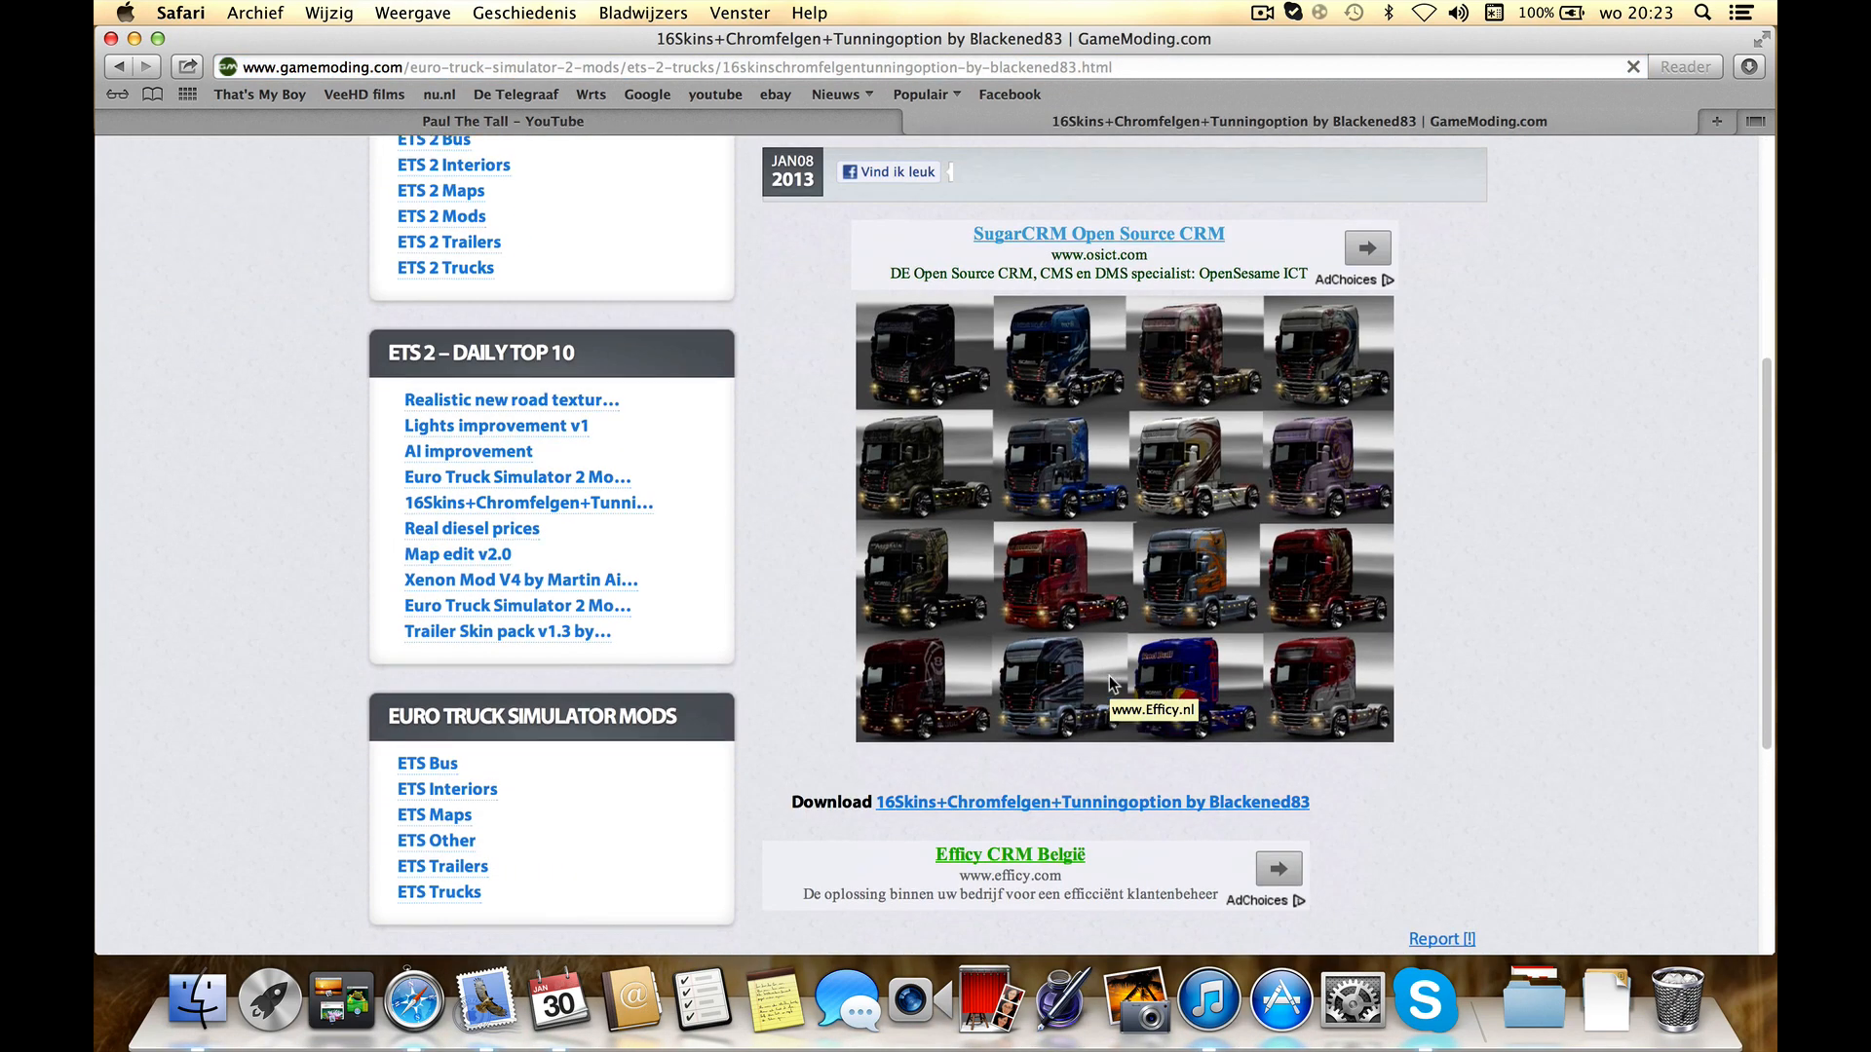
click(1092, 801)
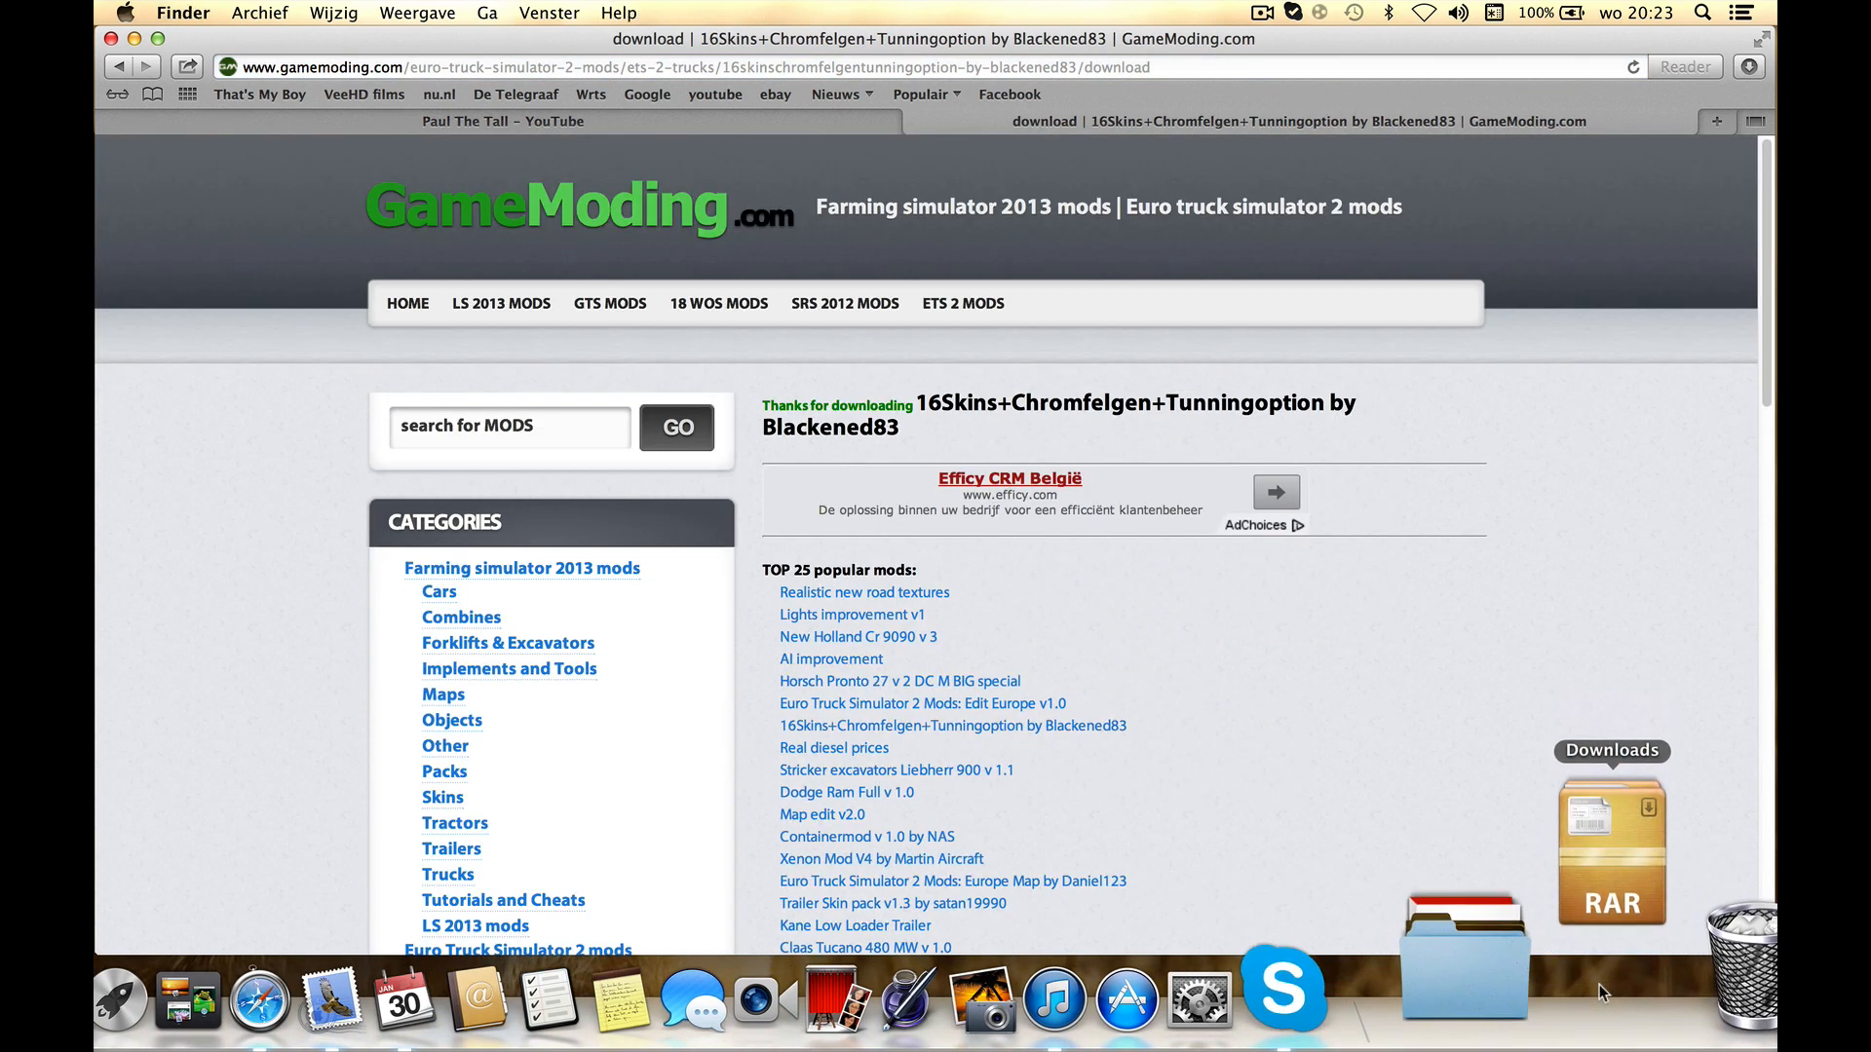
- Unpack the 16Skins RAR from Downloads, continuing past the corrupted-file error and ignoring the crash notice
click(1612, 847)
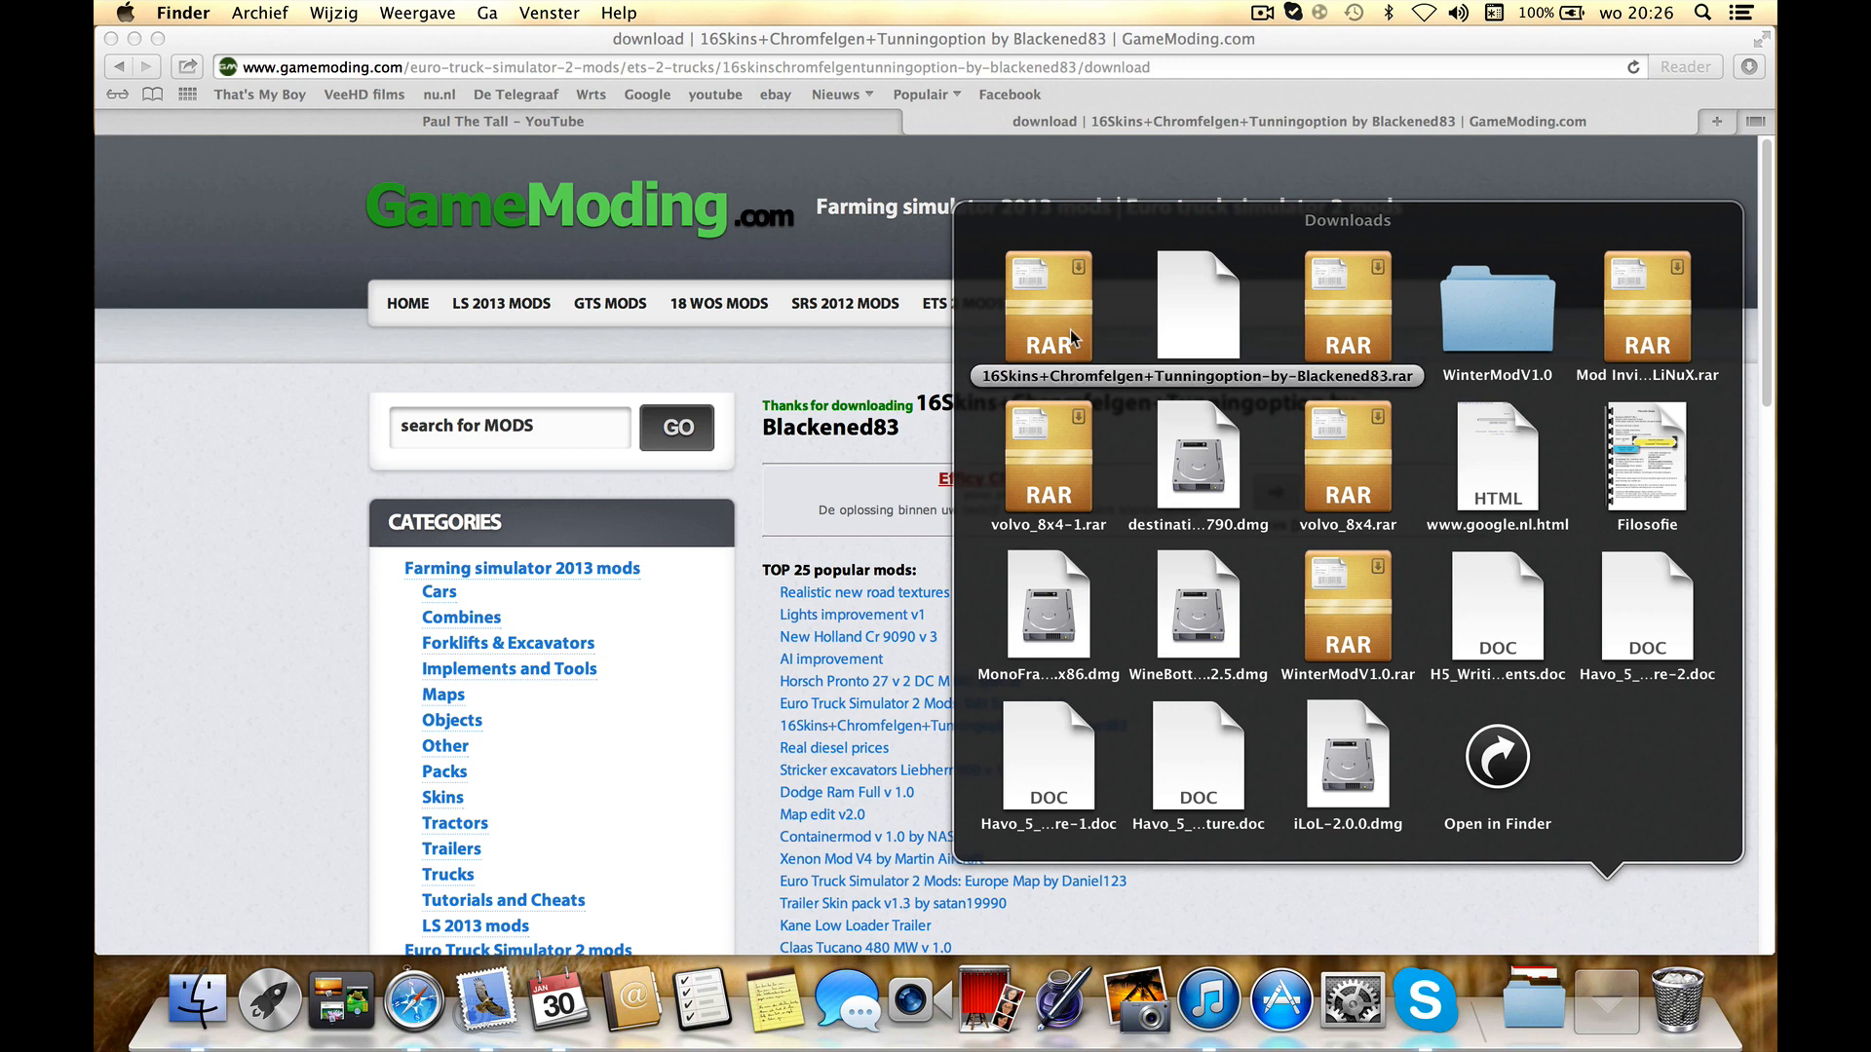
double_click(1044, 306)
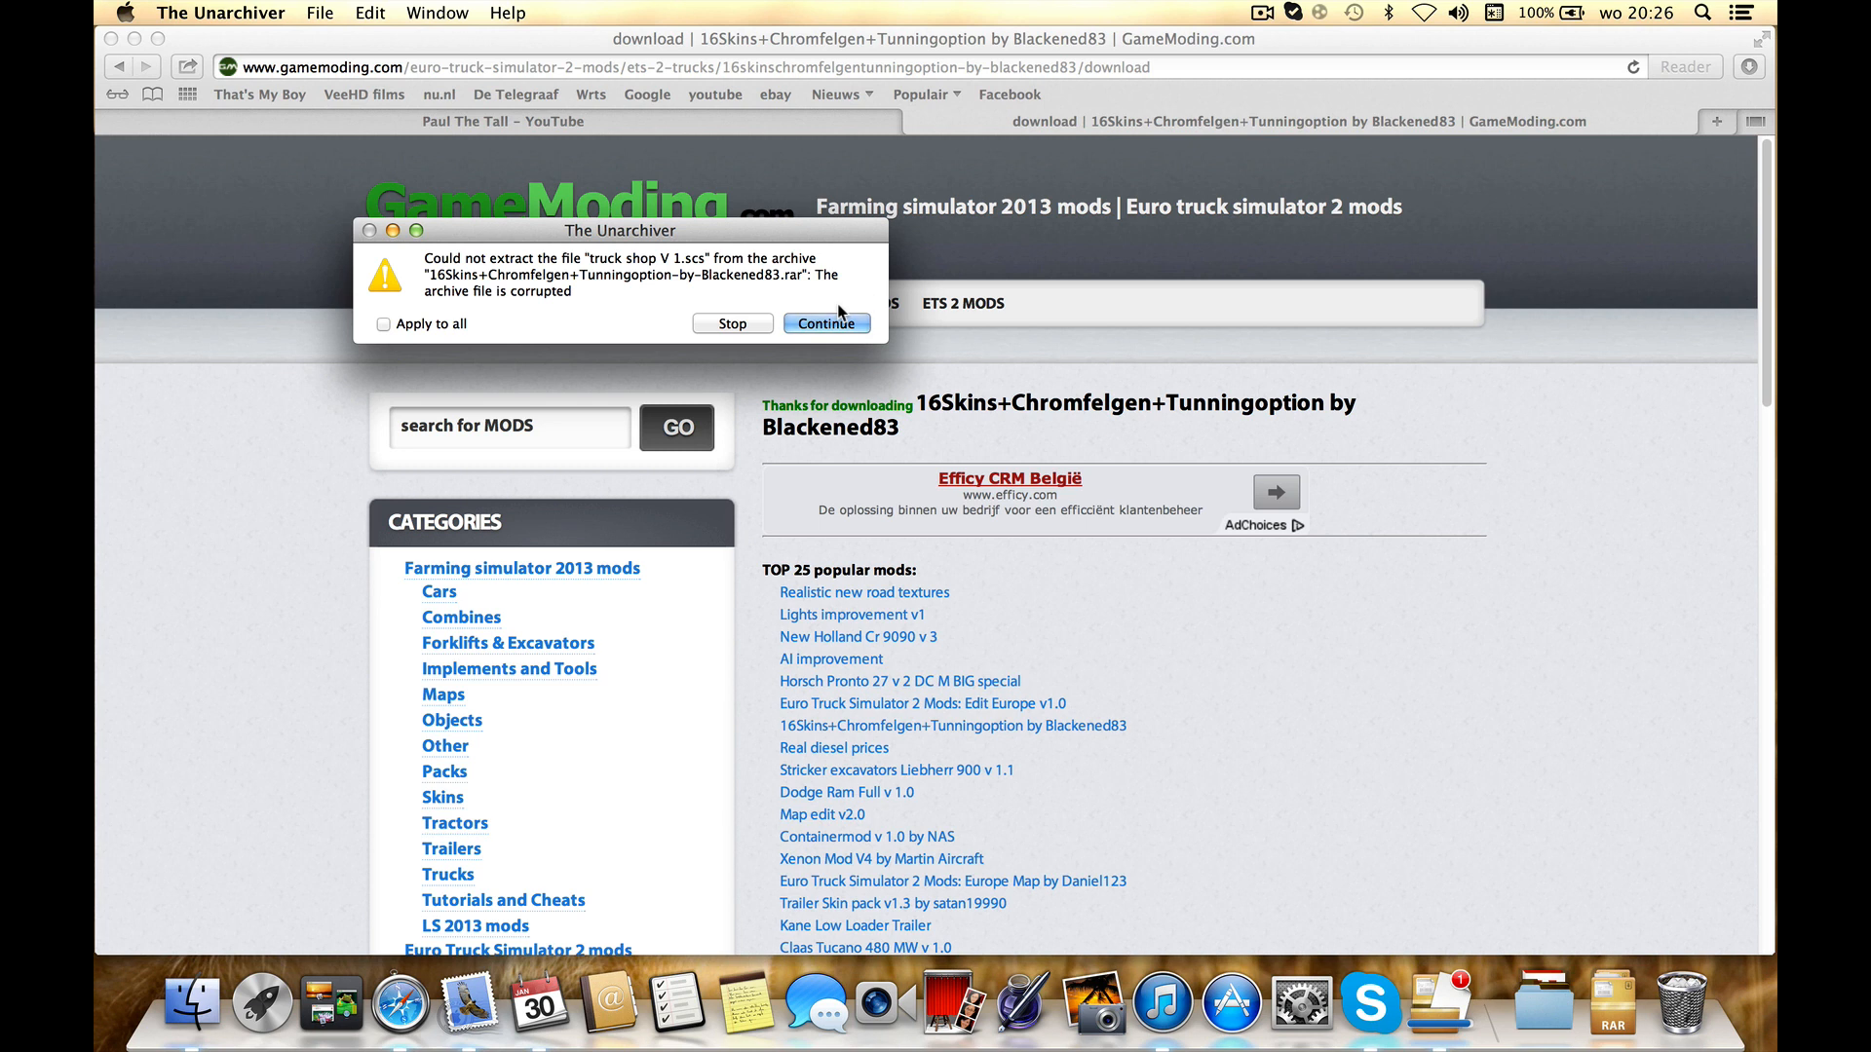
mouse_move(809, 294)
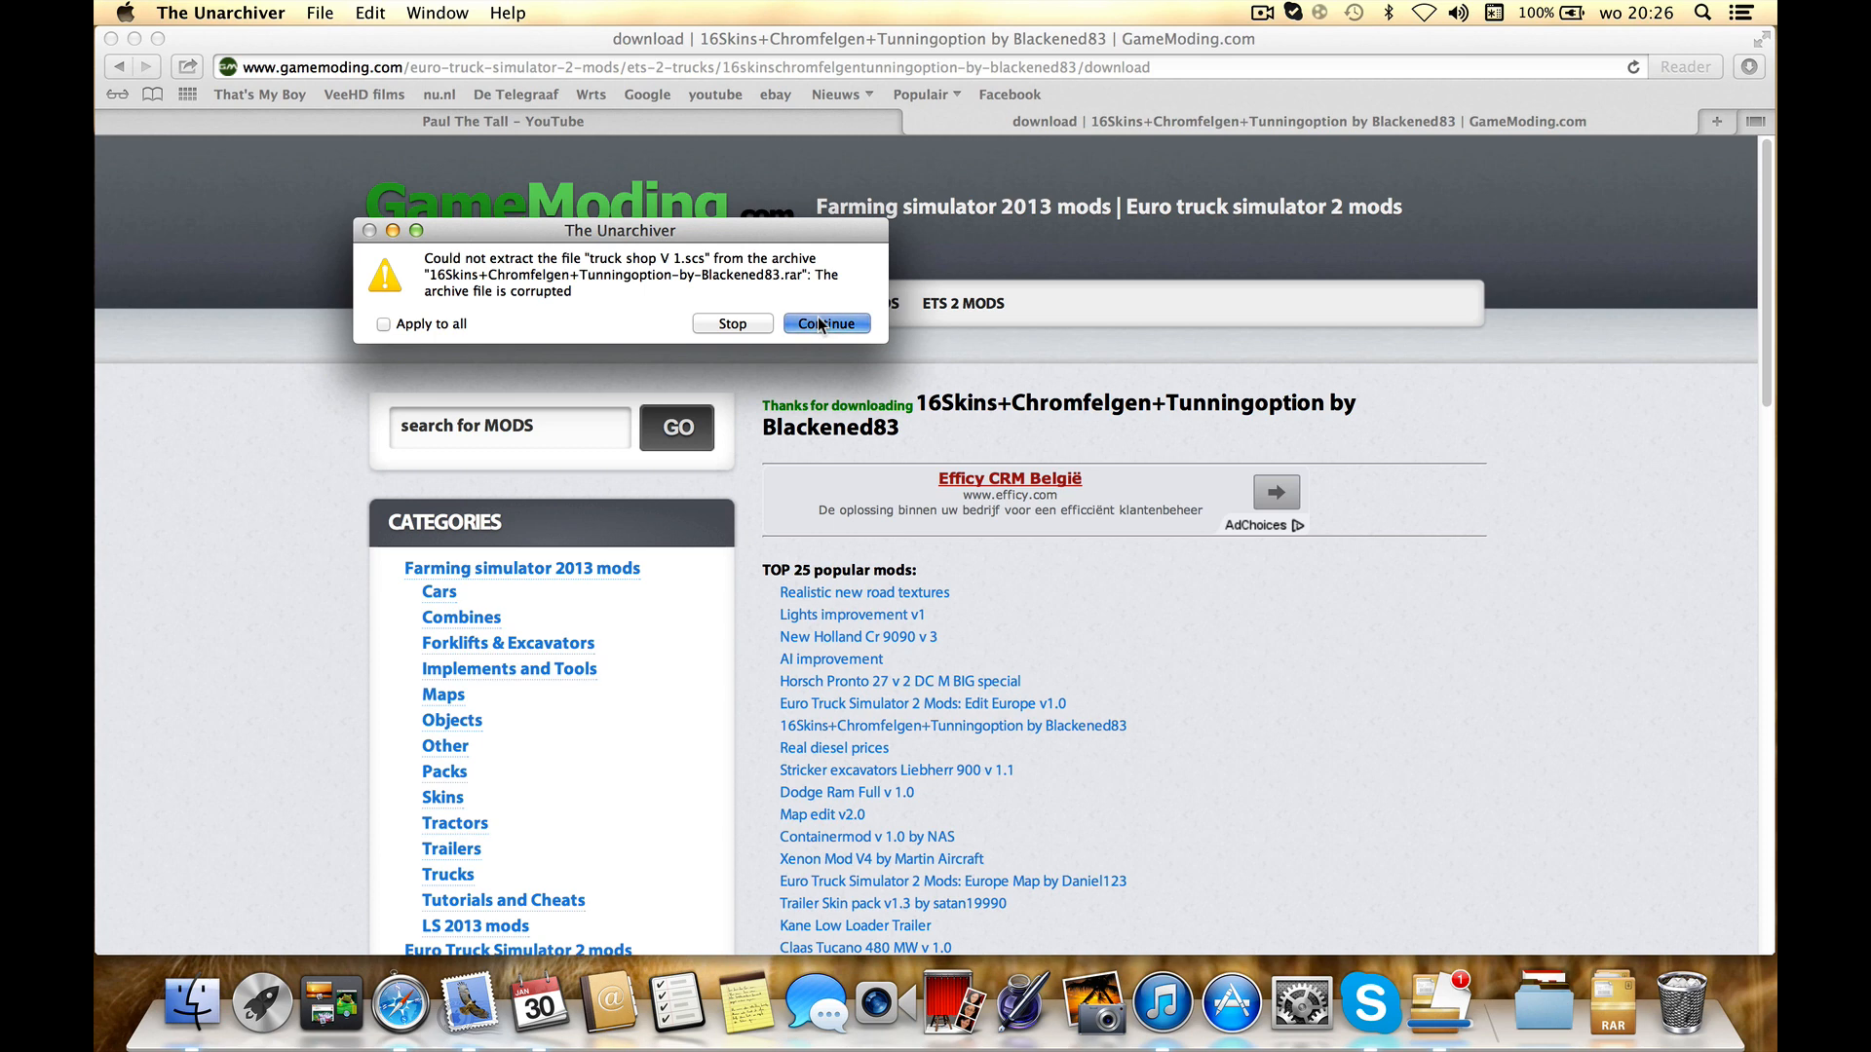
click(824, 323)
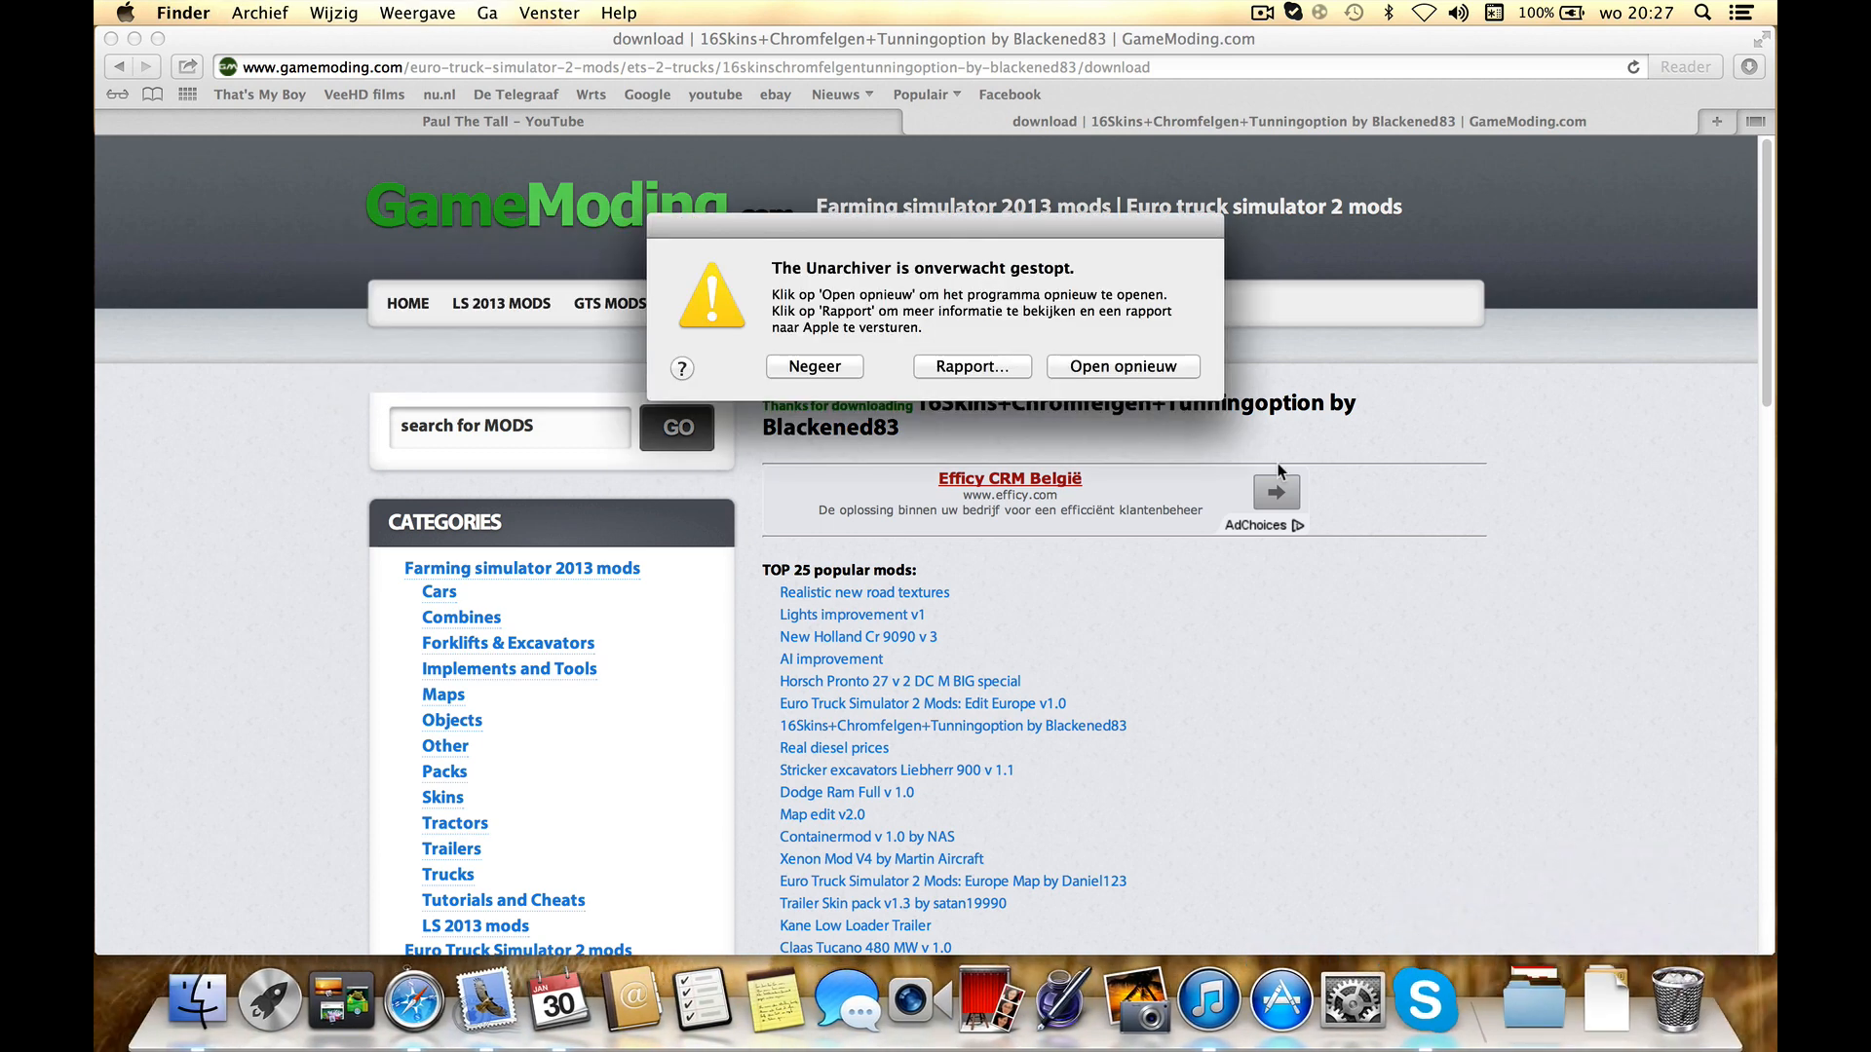
click(1122, 366)
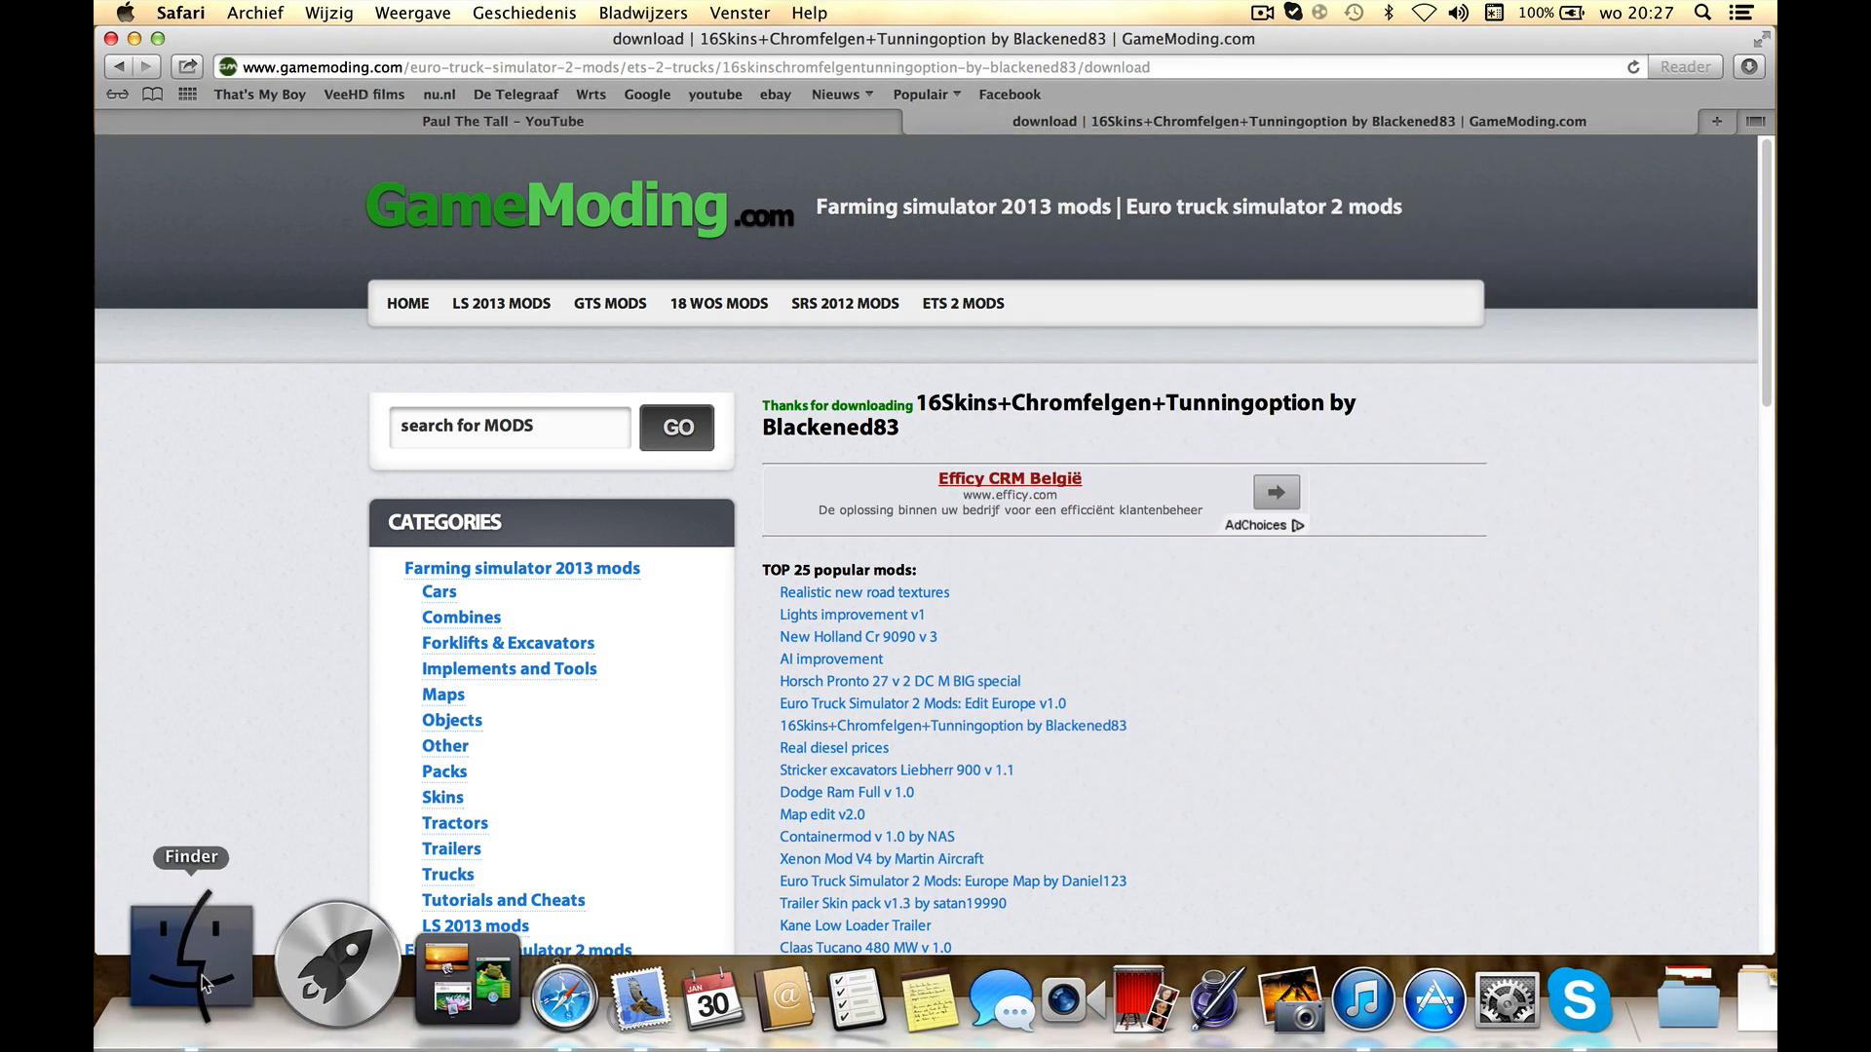
- Bring up Finder on the mod folder and return to the Documenten folder
click(189, 931)
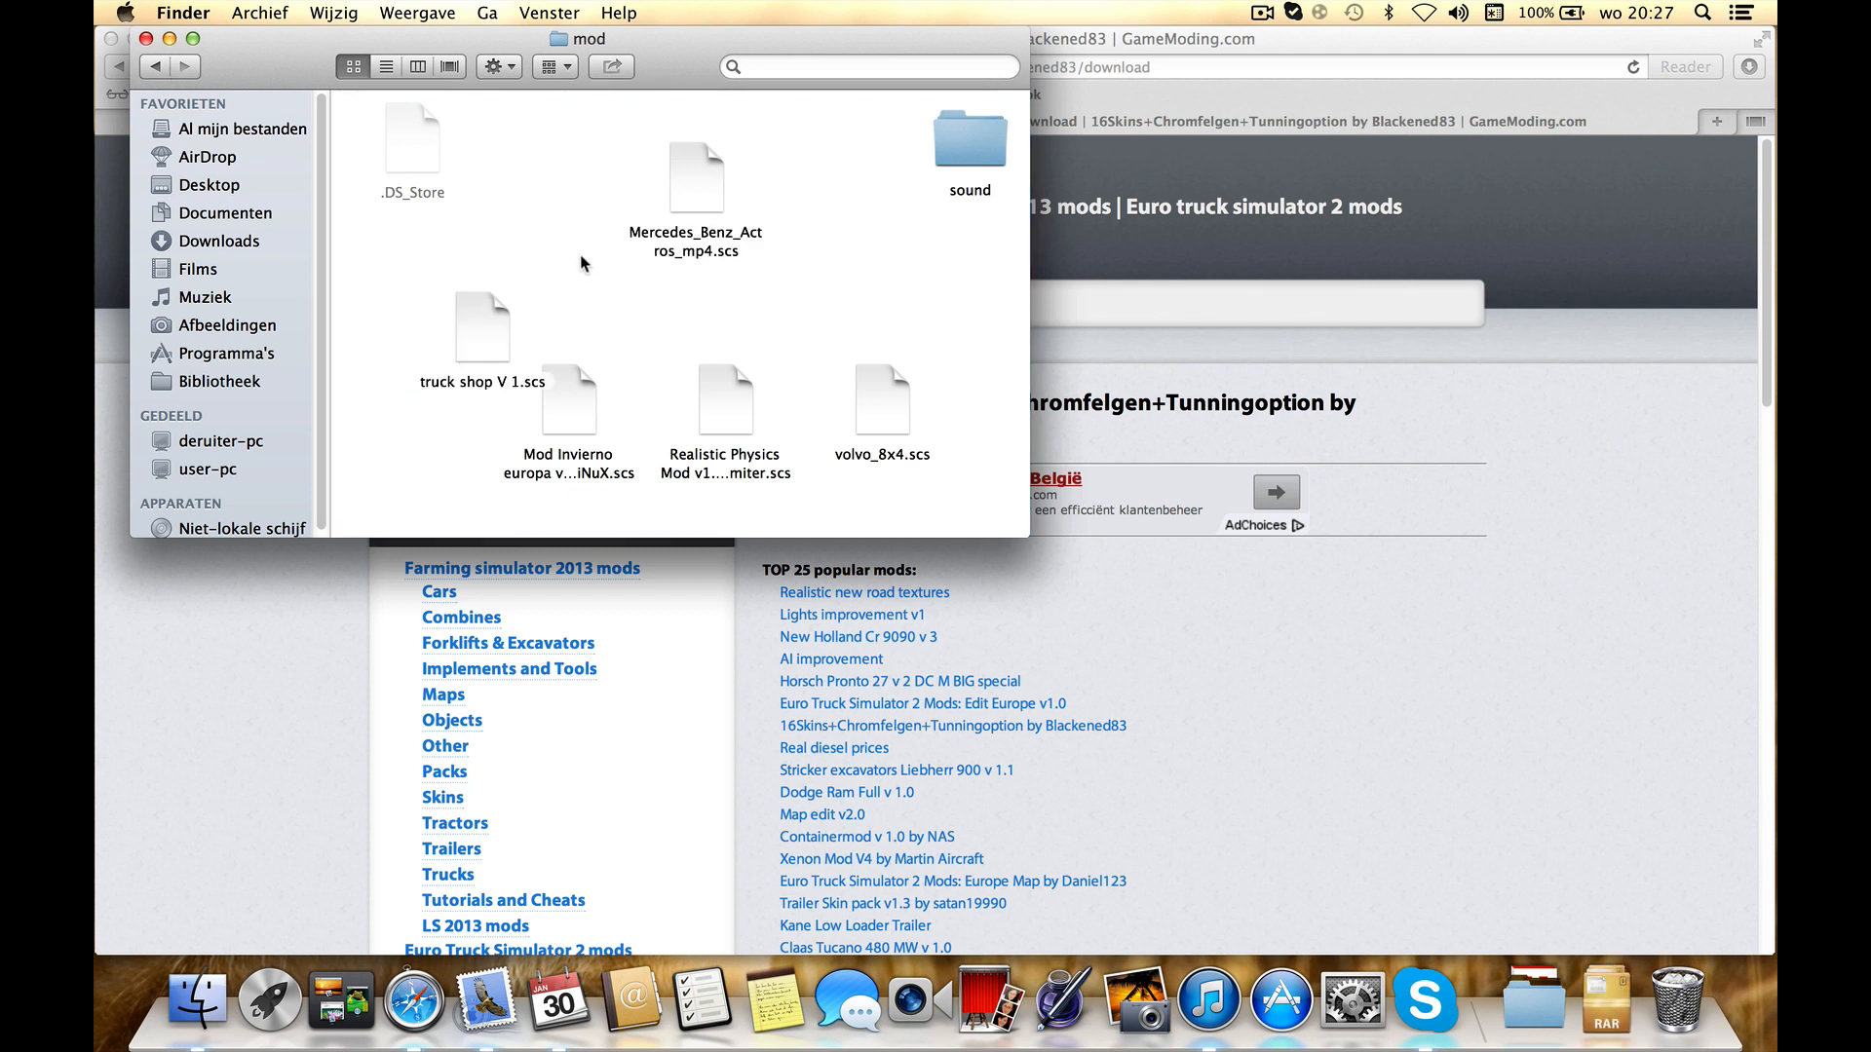
mouse_move(150, 86)
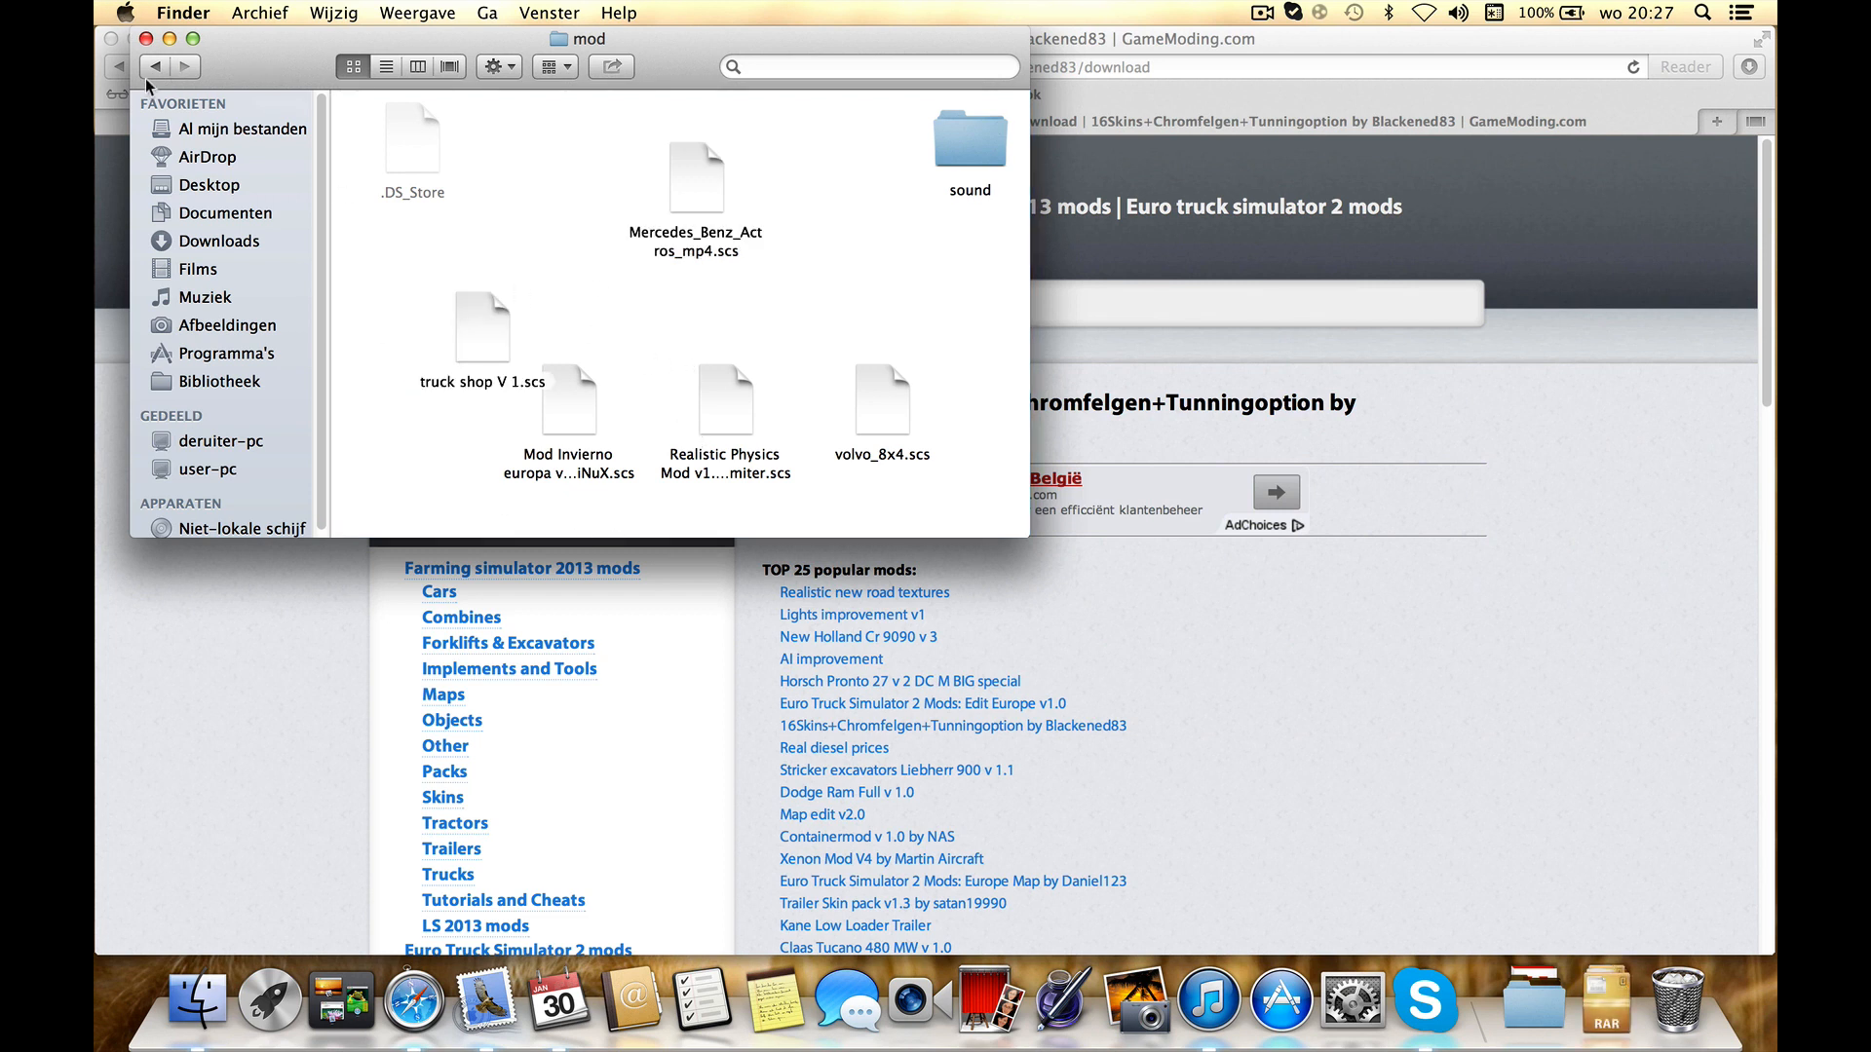
click(224, 213)
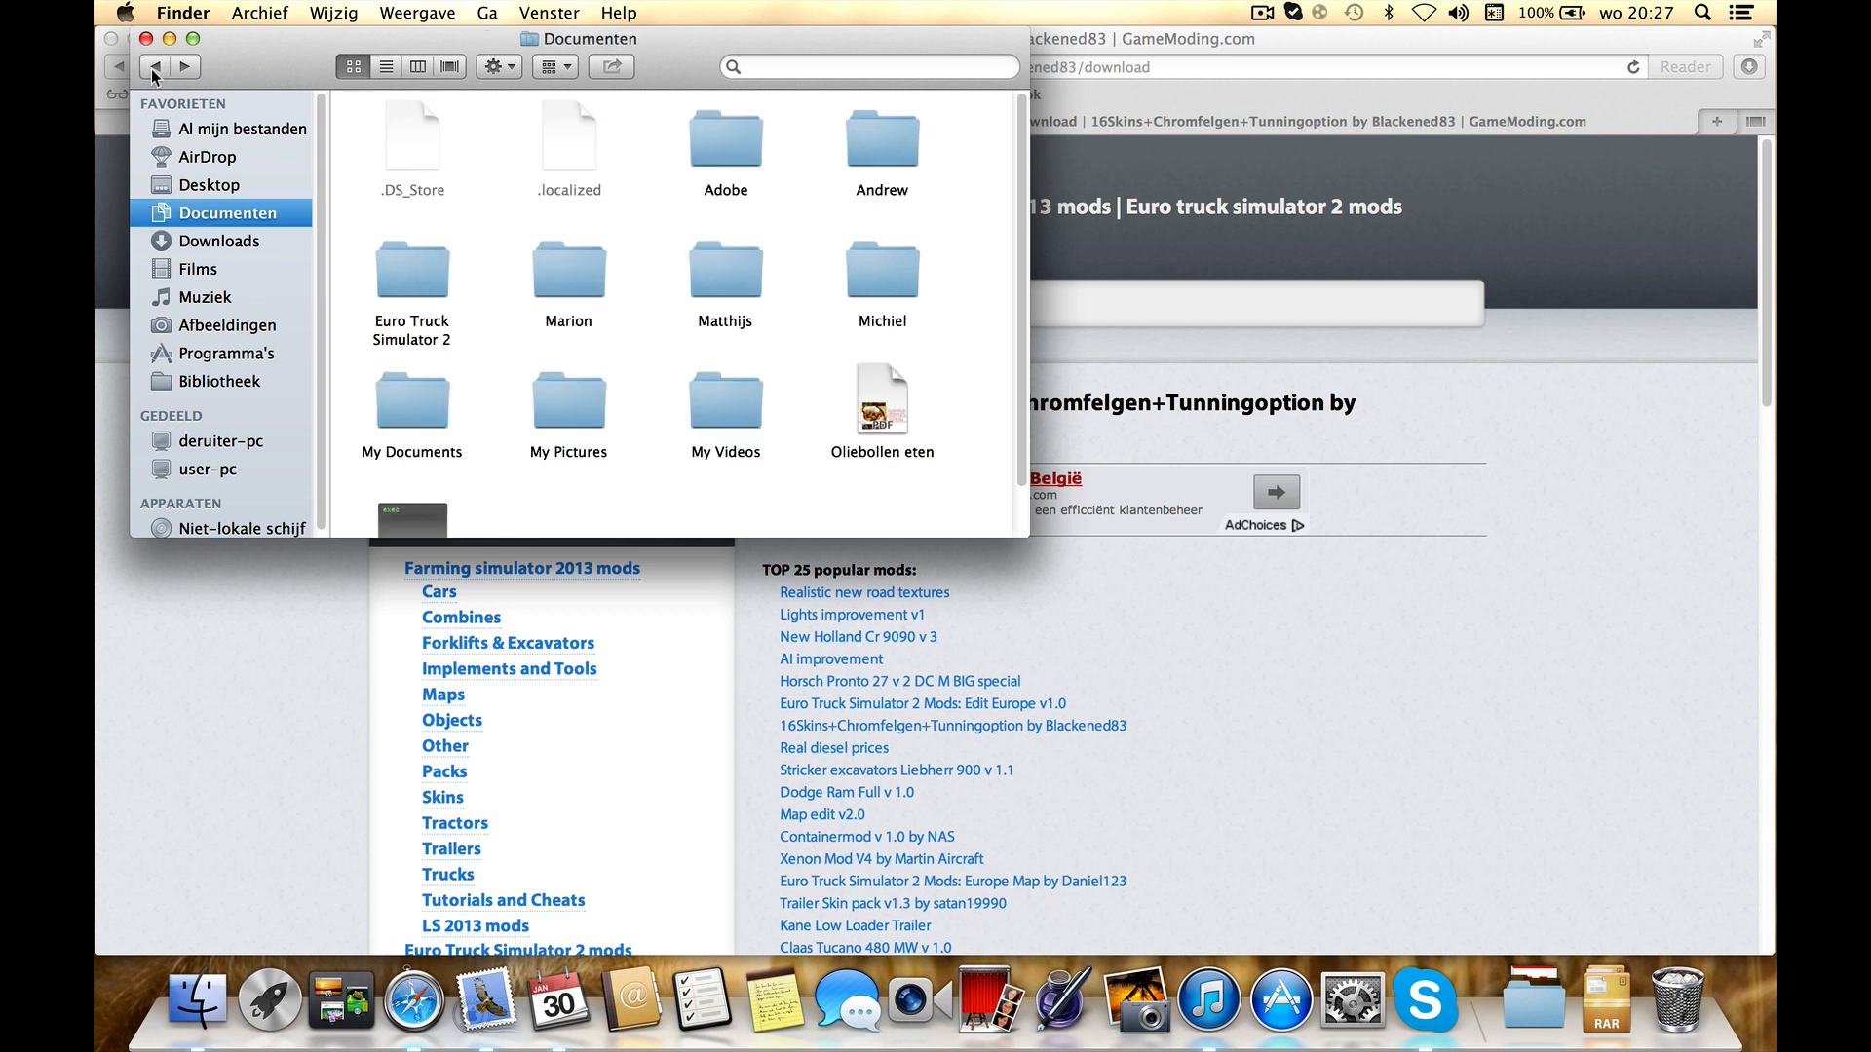
scroll(down, 3)
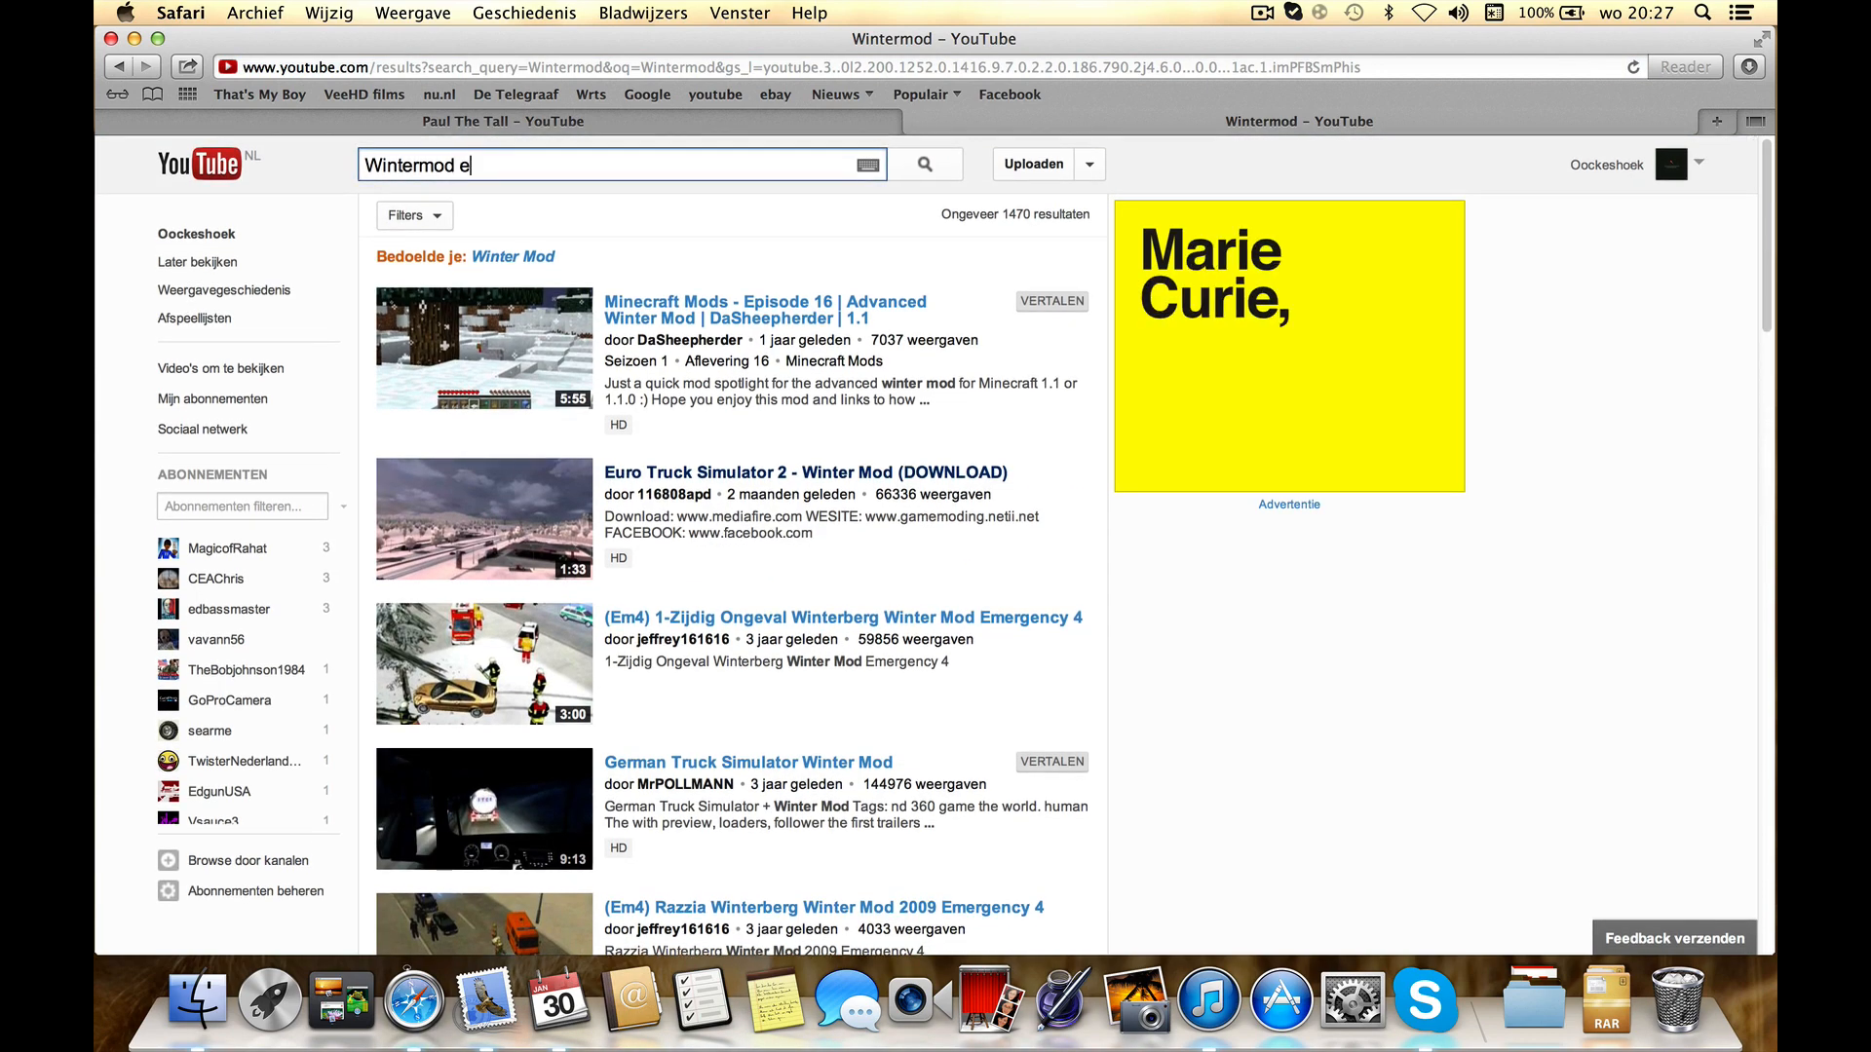
- Complete the YouTube query to 'Wintermod ets2' and run it
text(ts2)
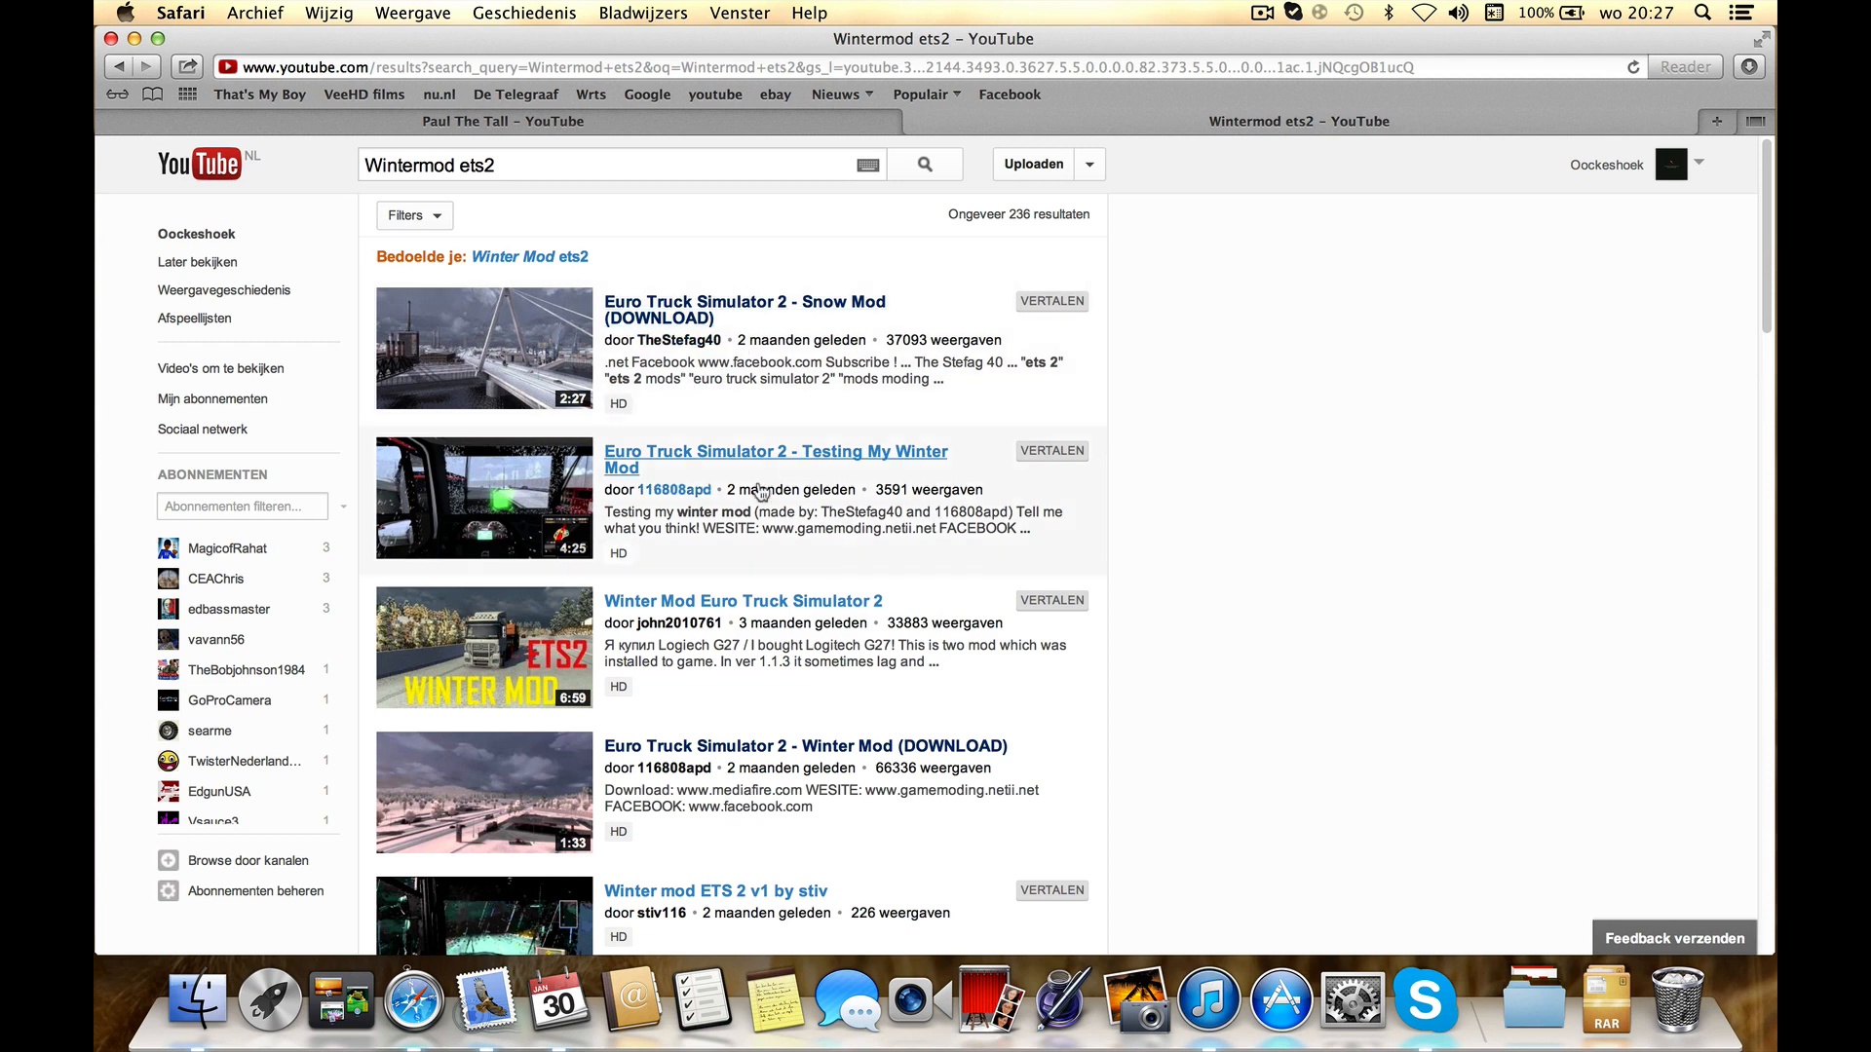
click(503, 121)
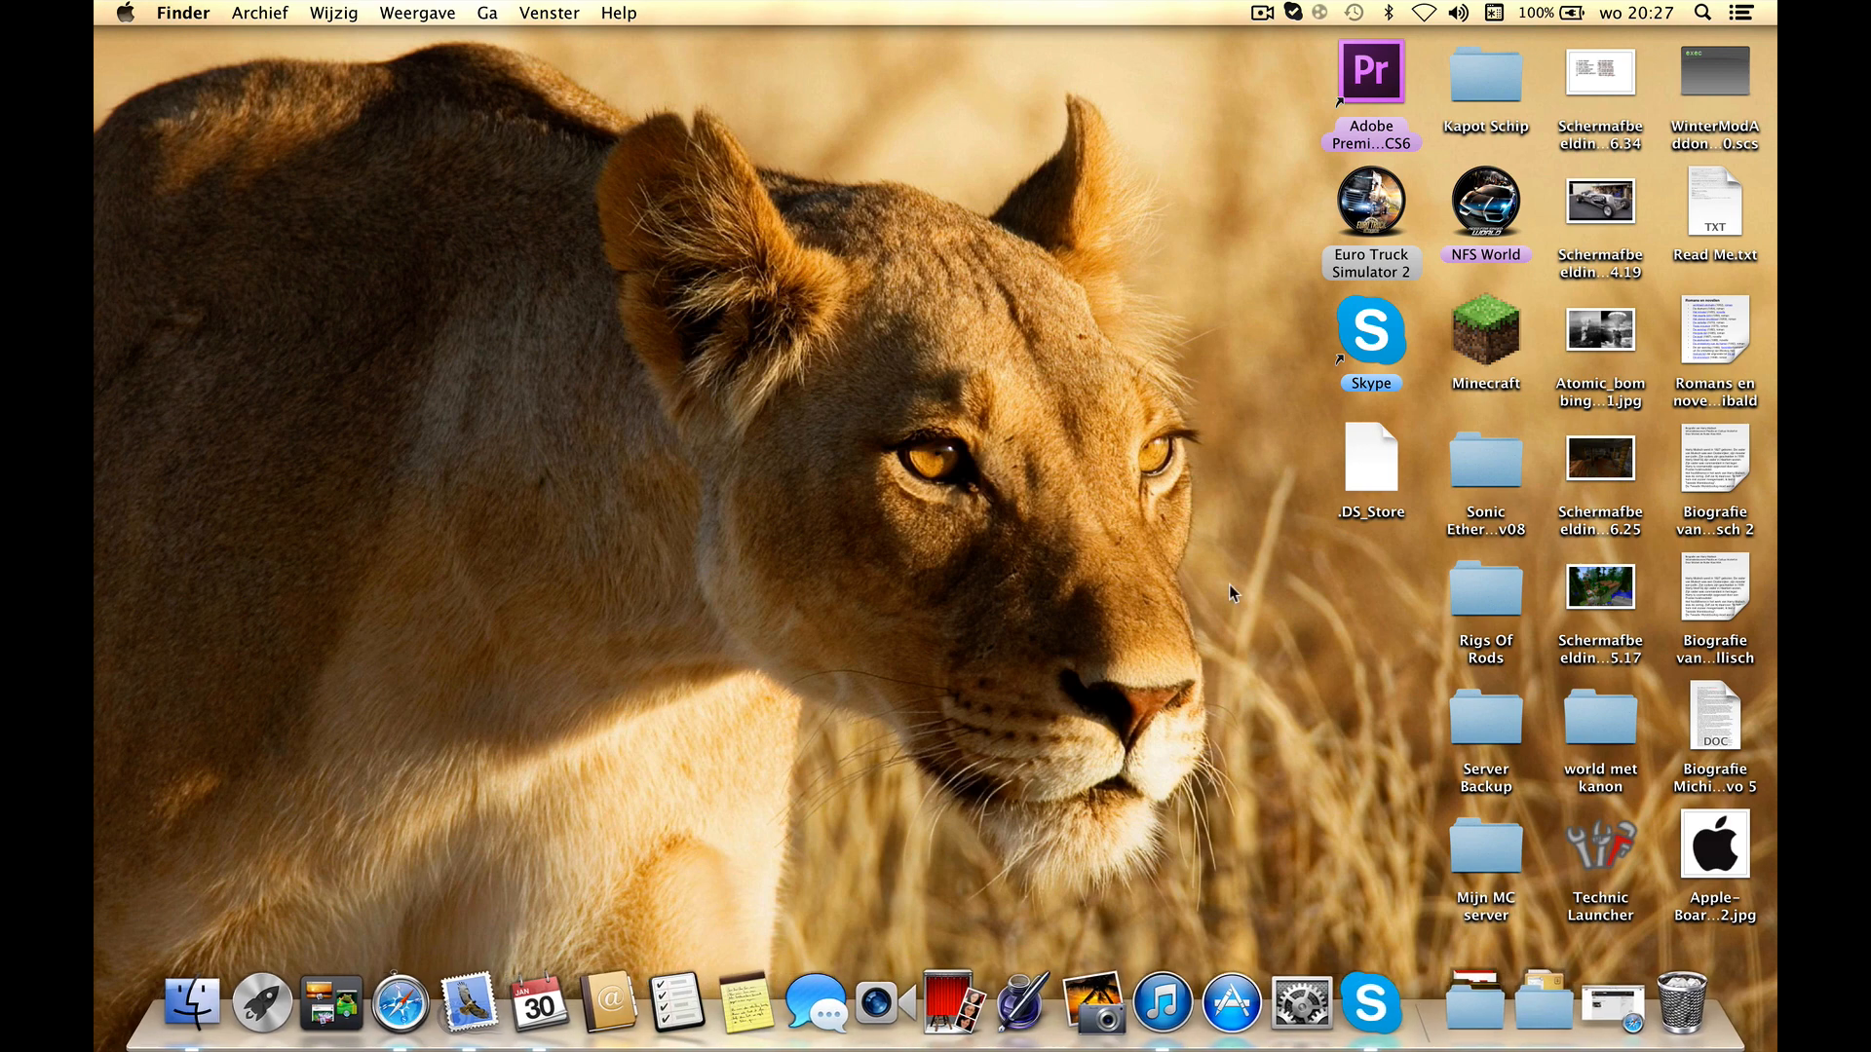
click(1543, 1000)
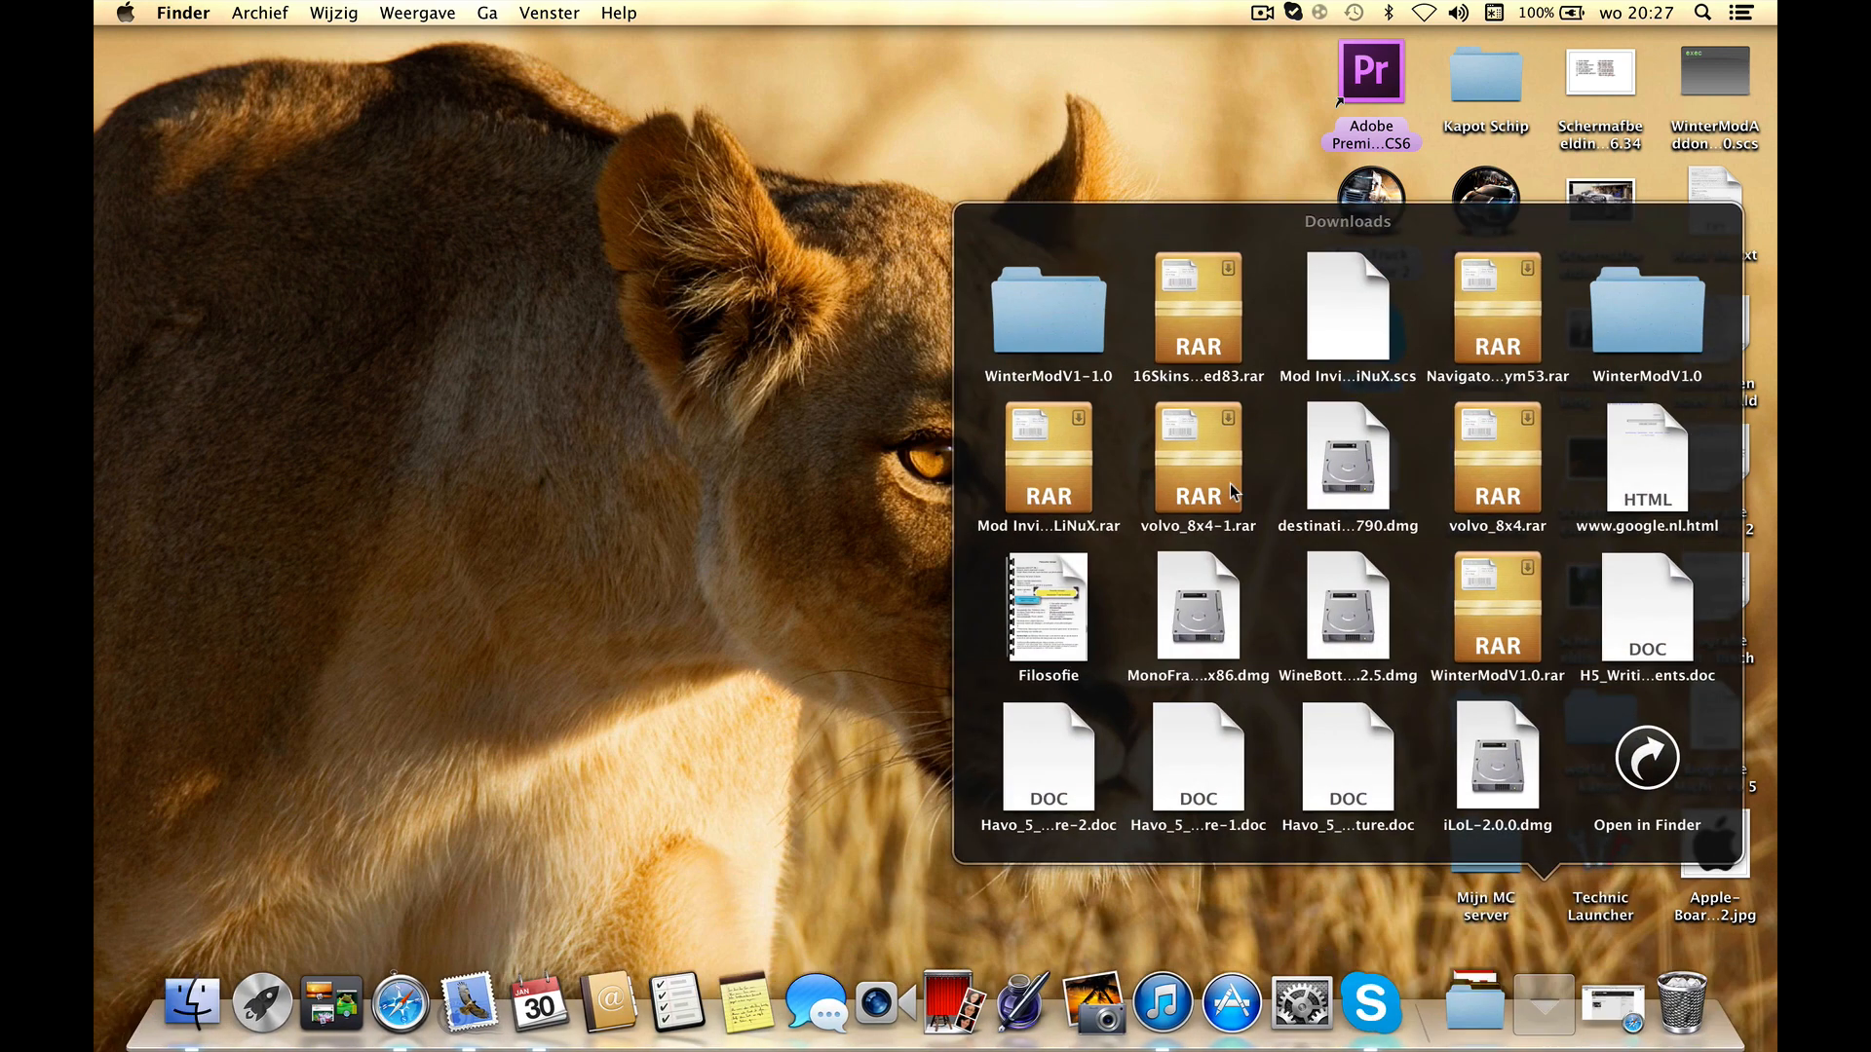
click(1048, 308)
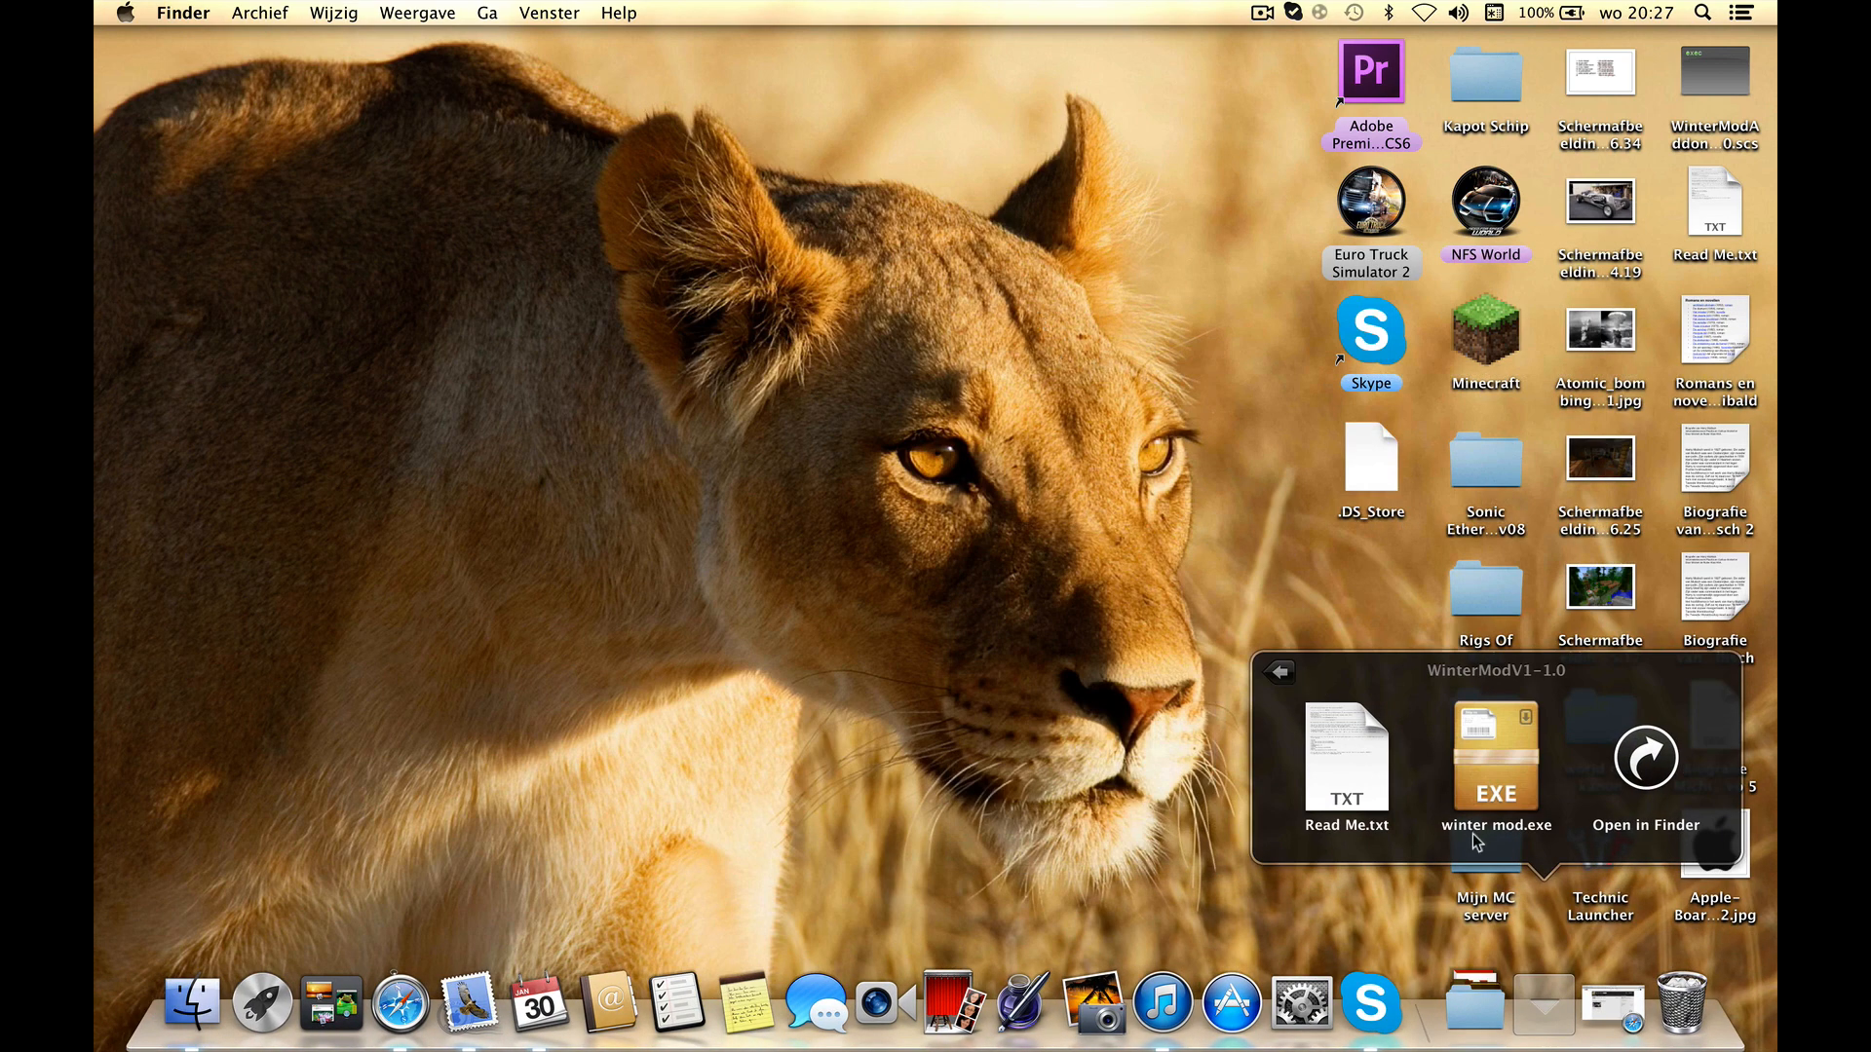
mouse_move(1499, 758)
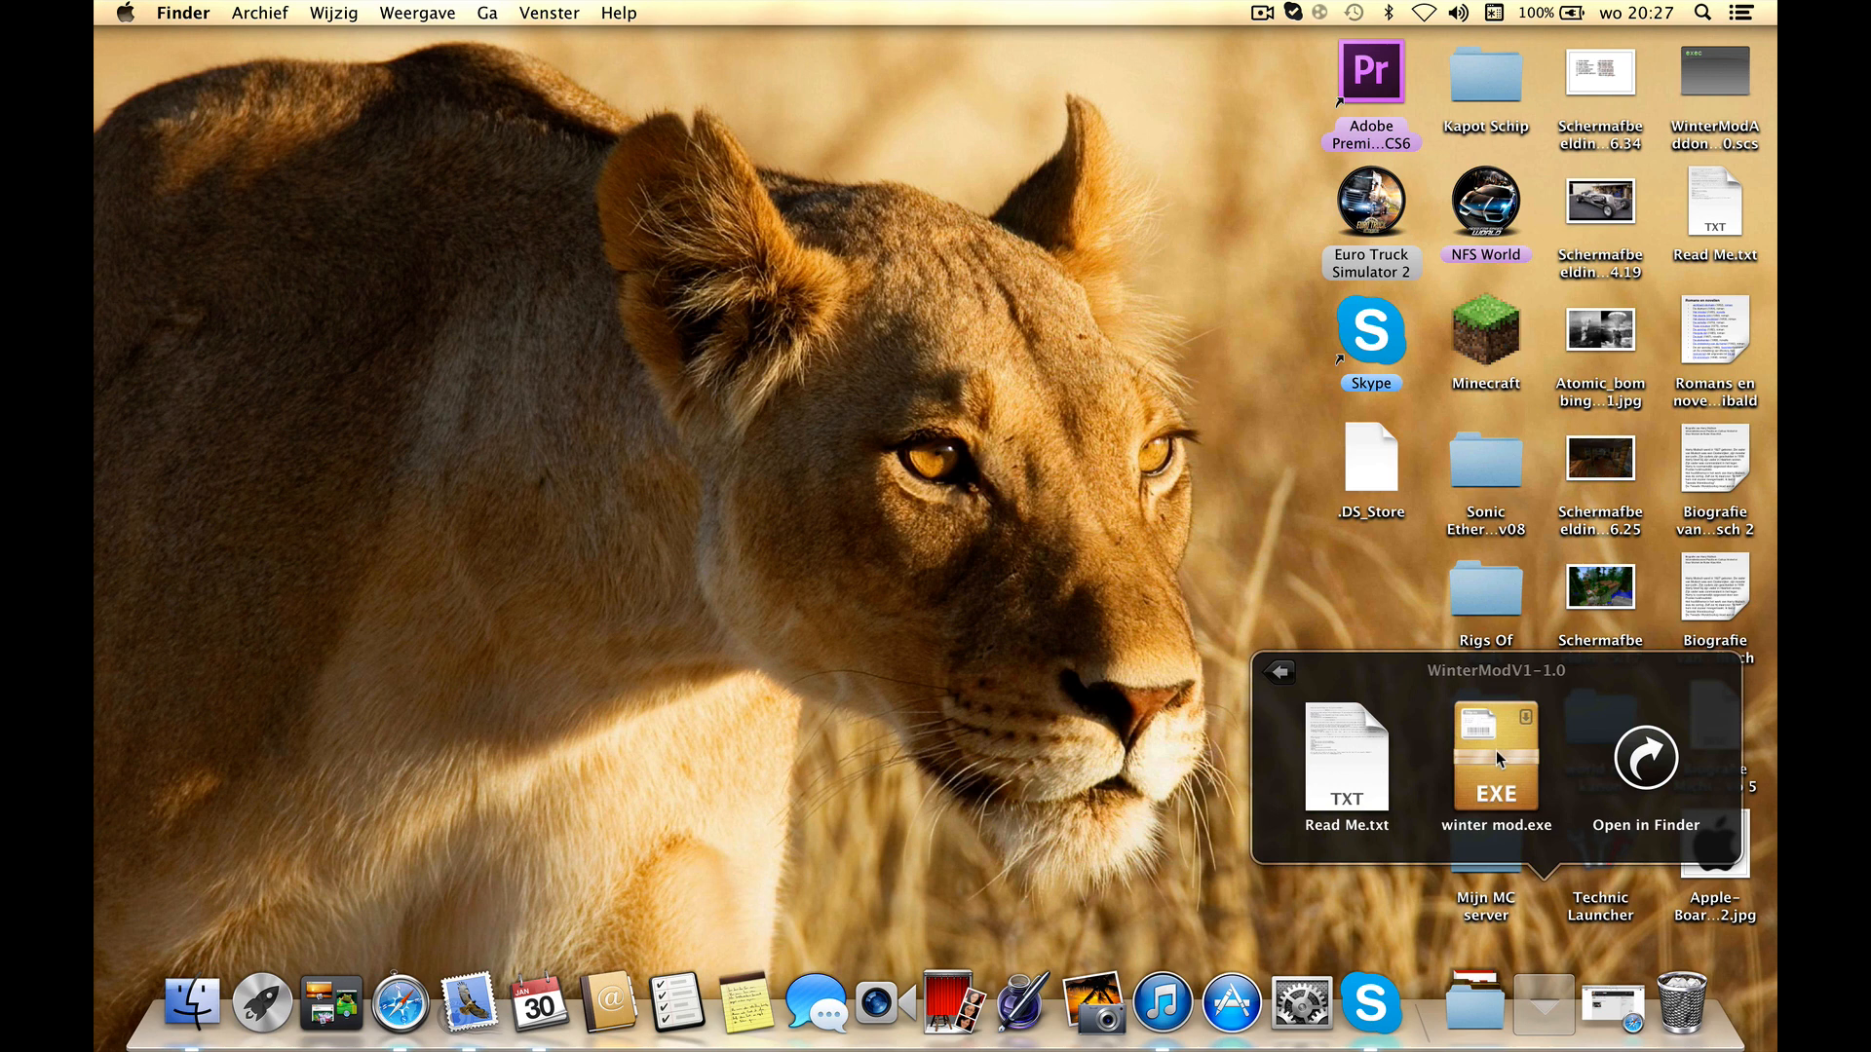
mouse_move(1261, 707)
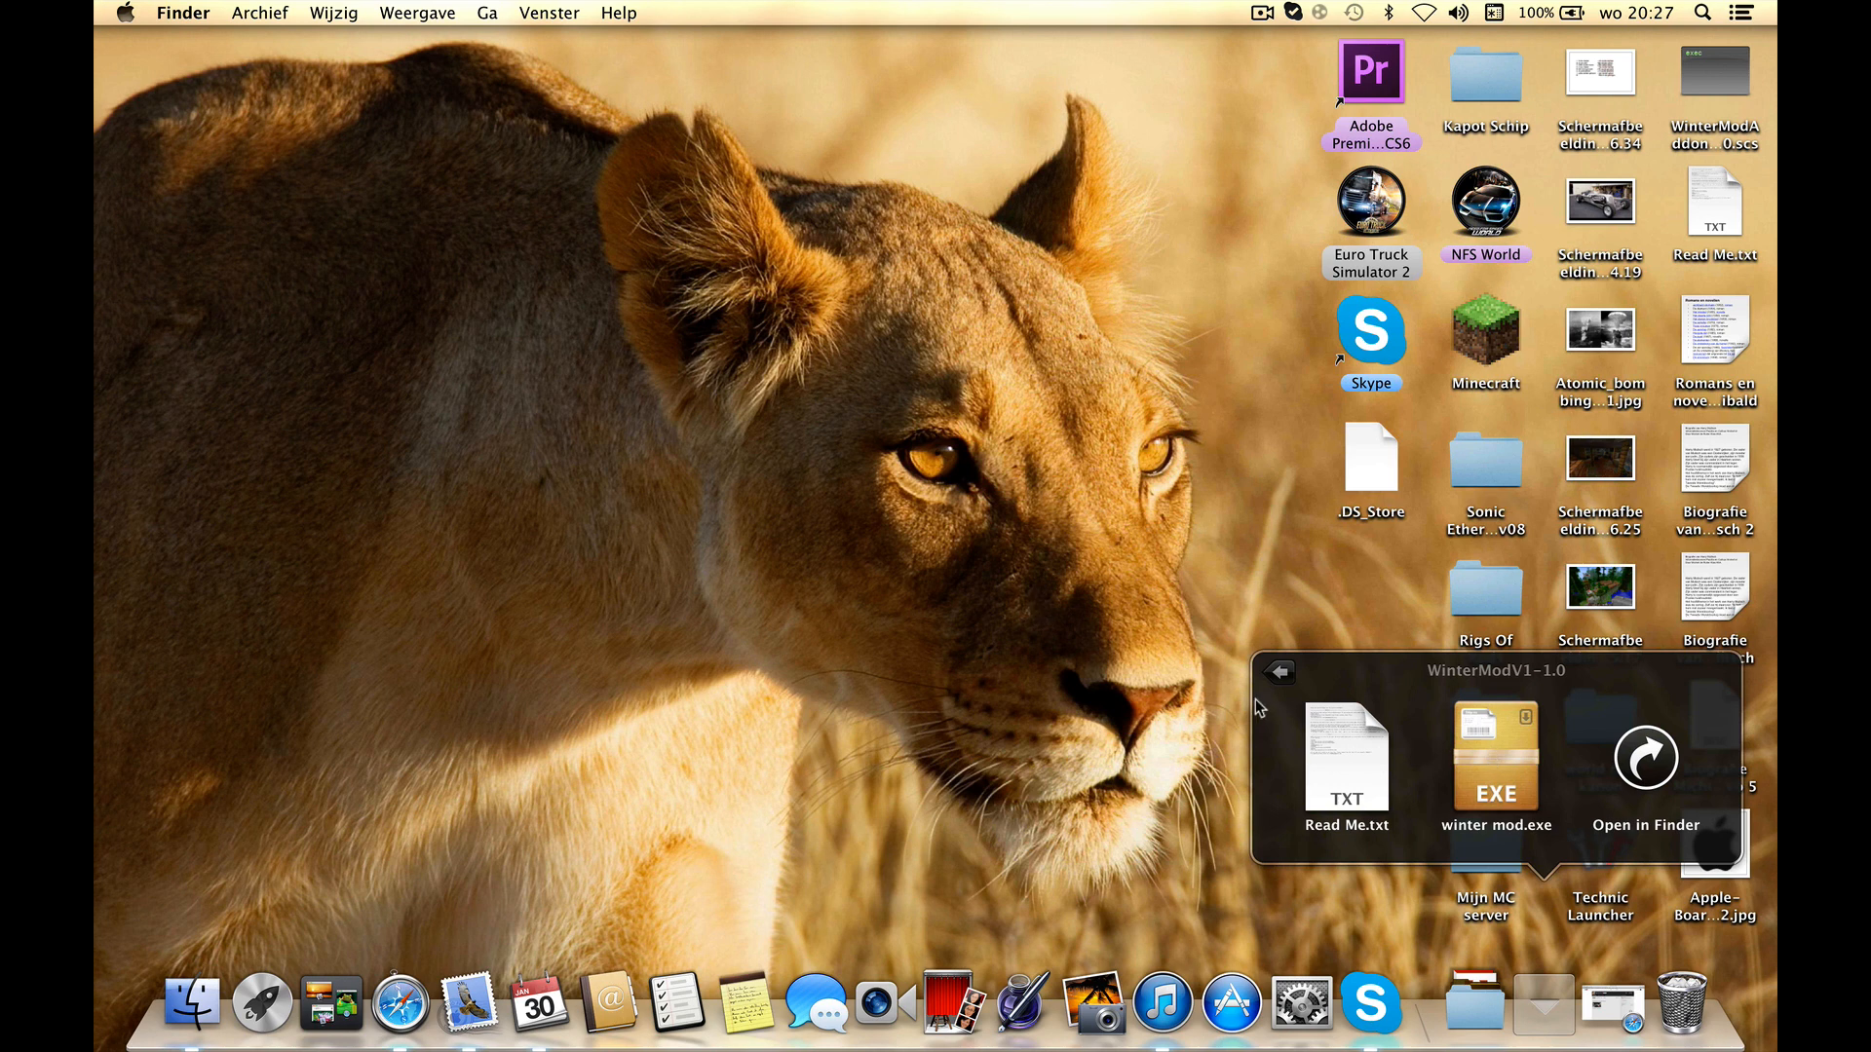
mouse_move(1306, 723)
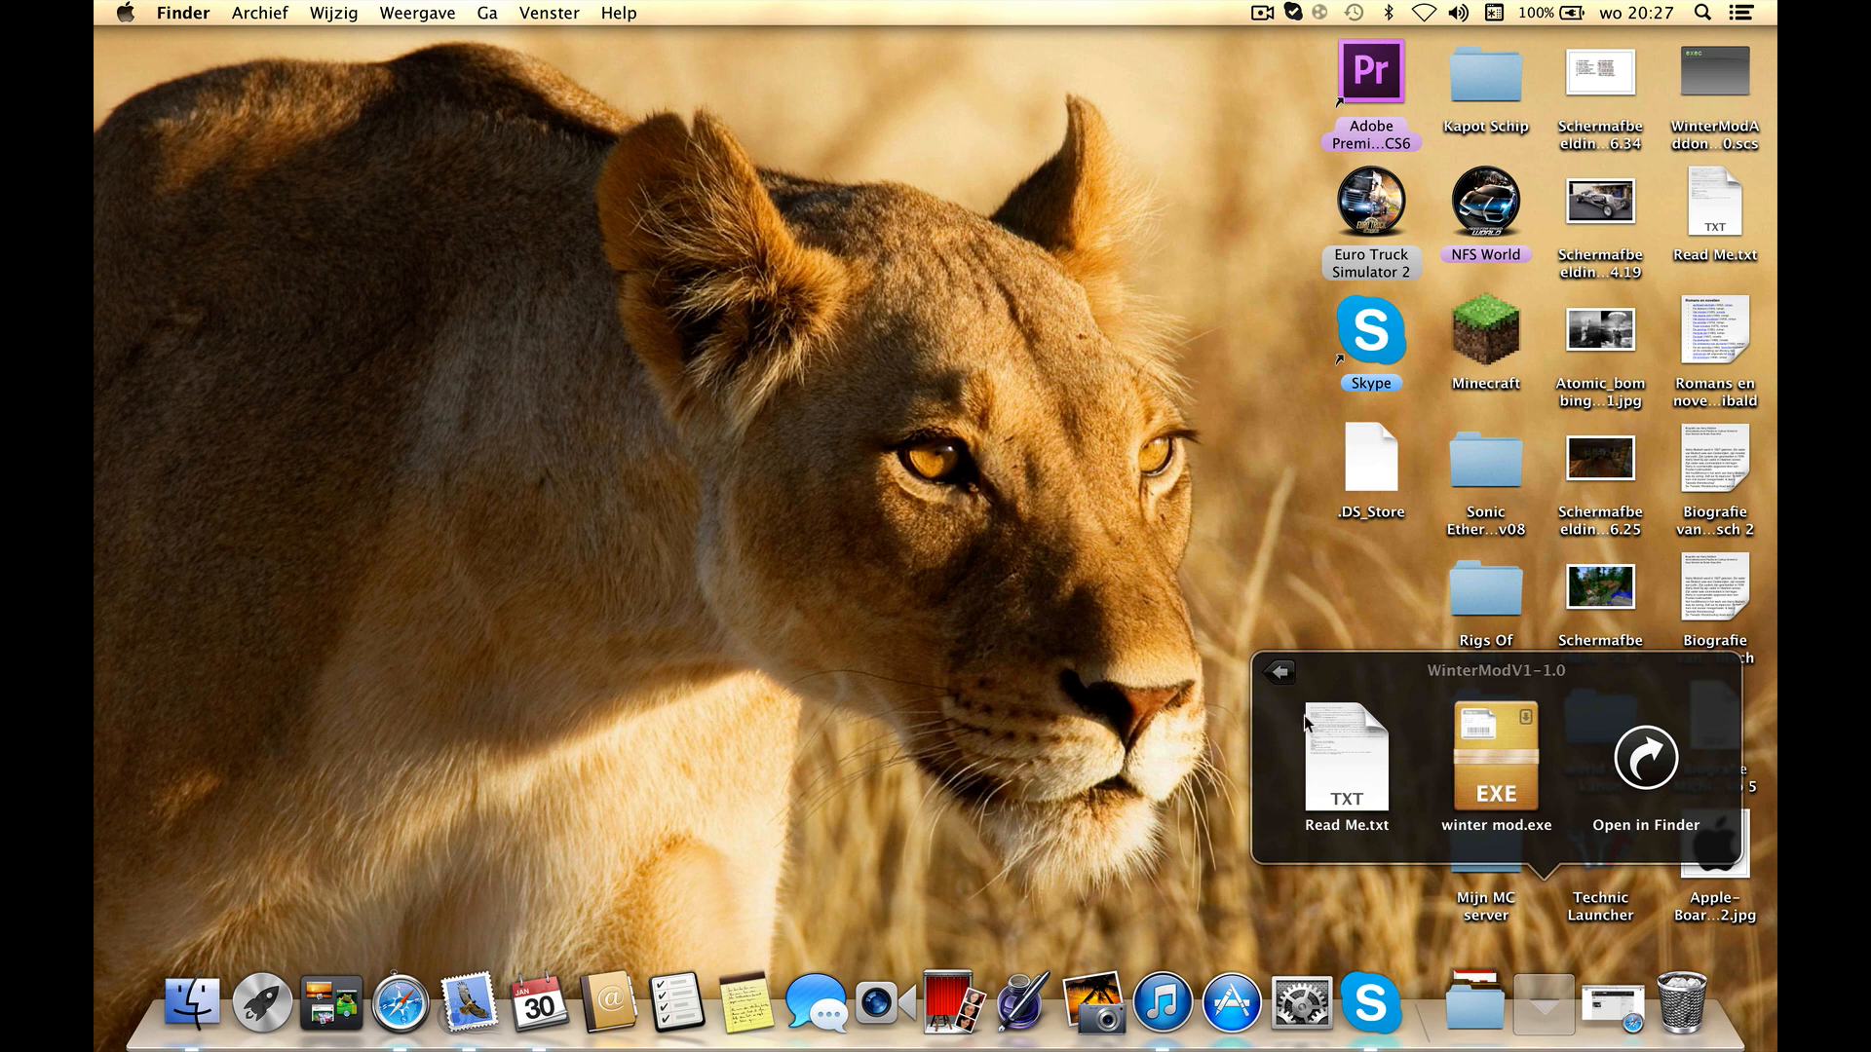
mouse_move(1481, 766)
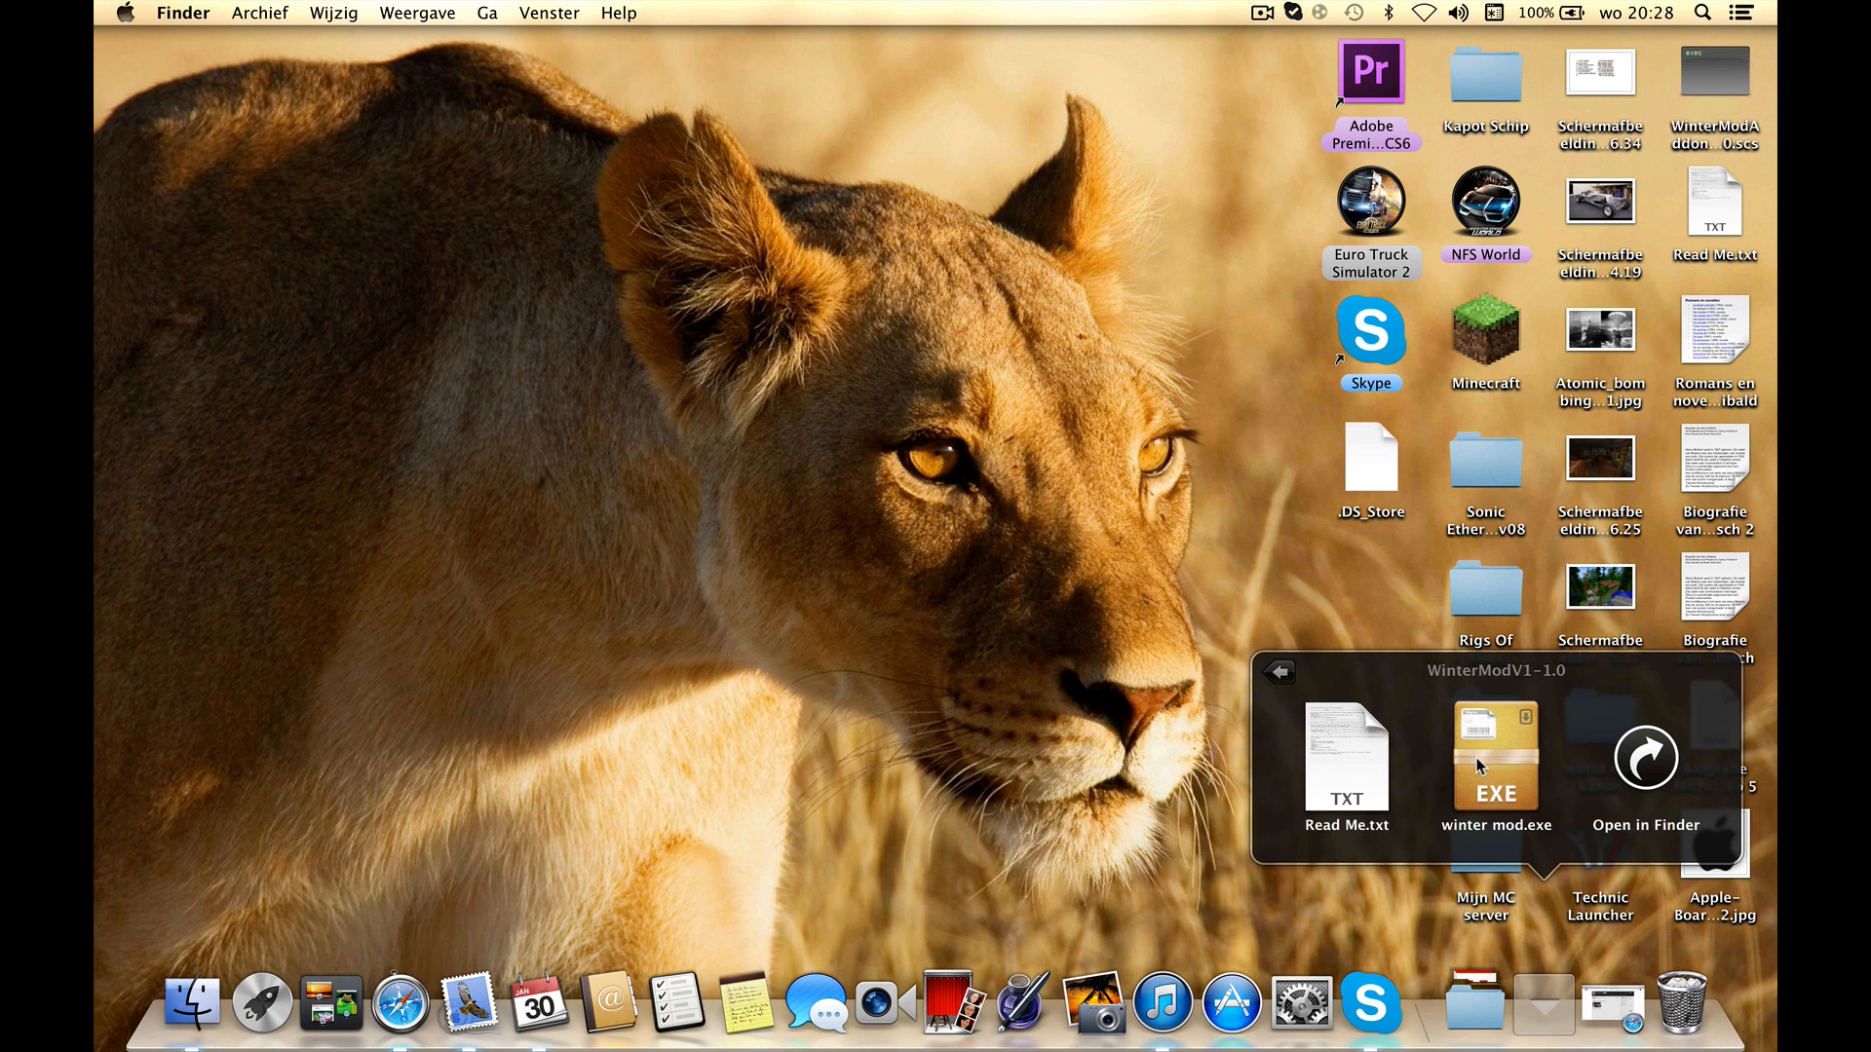
mouse_move(1381, 716)
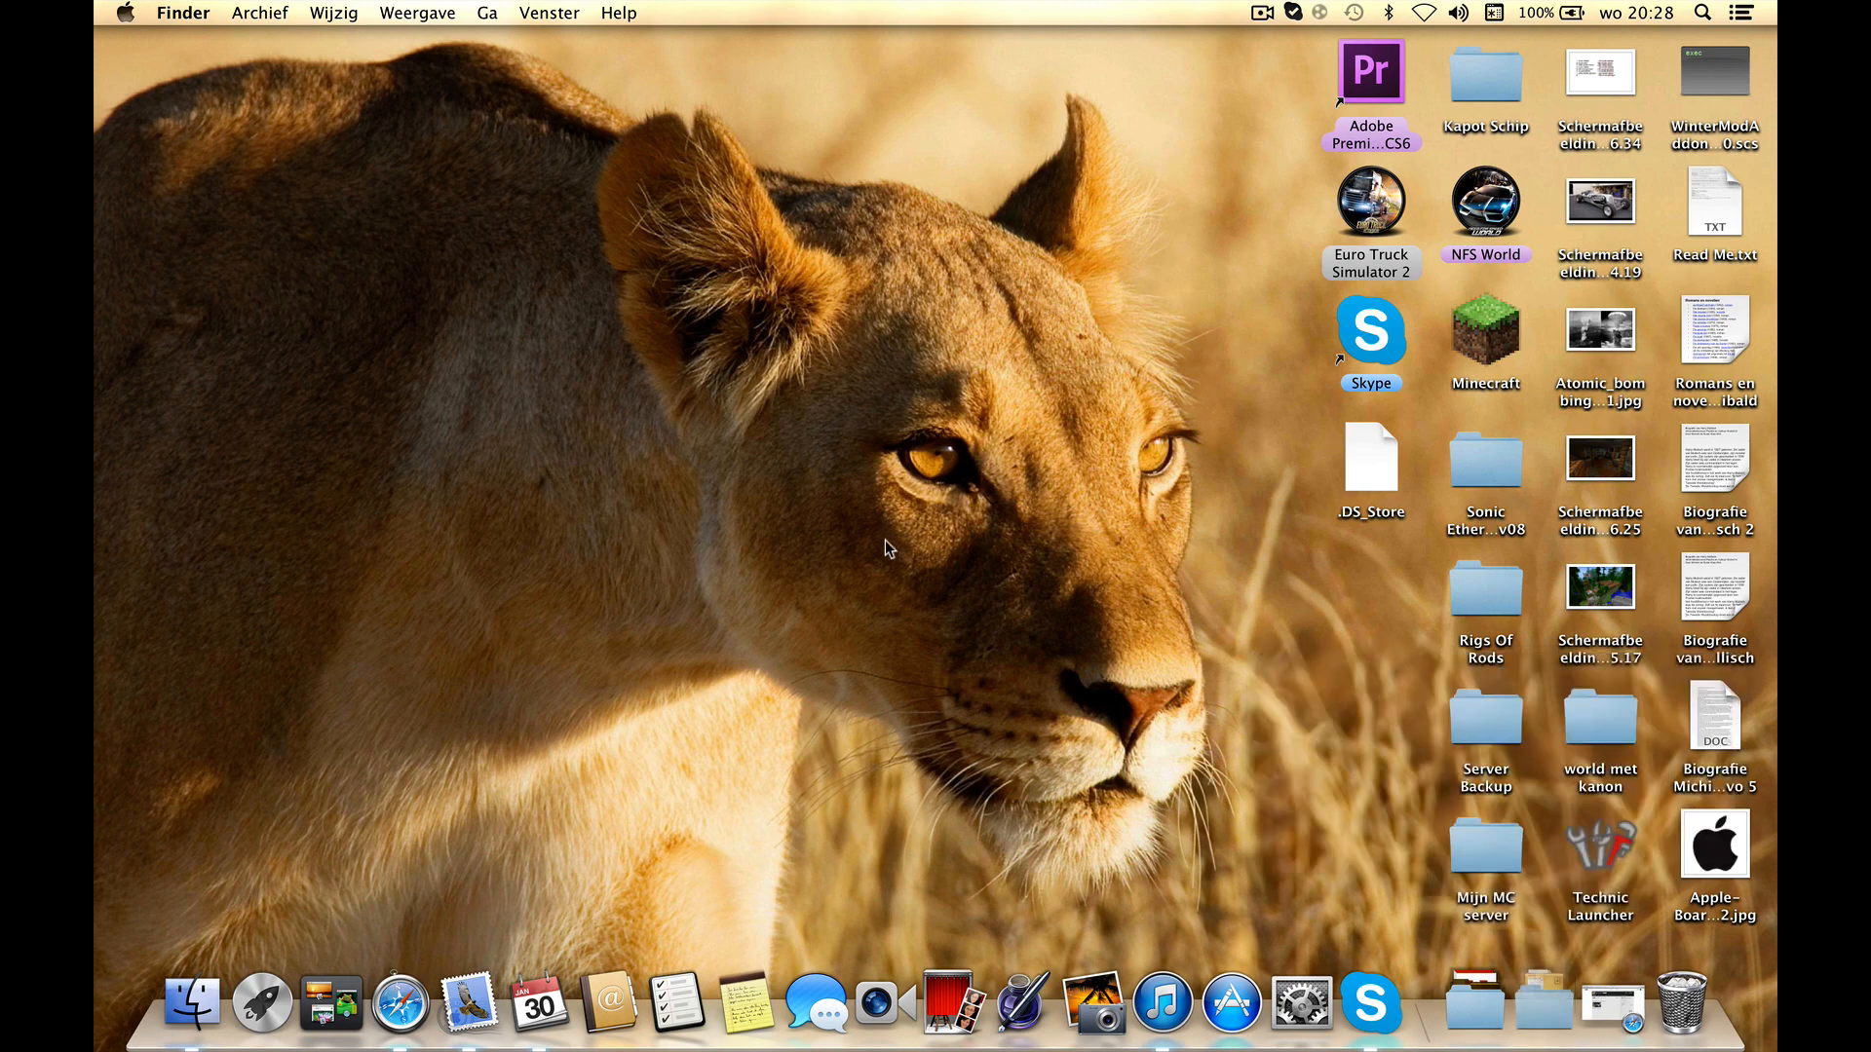
- Navigate Finder from Documenten into the Euro Truck Simulator 2 mod folder
click(191, 1002)
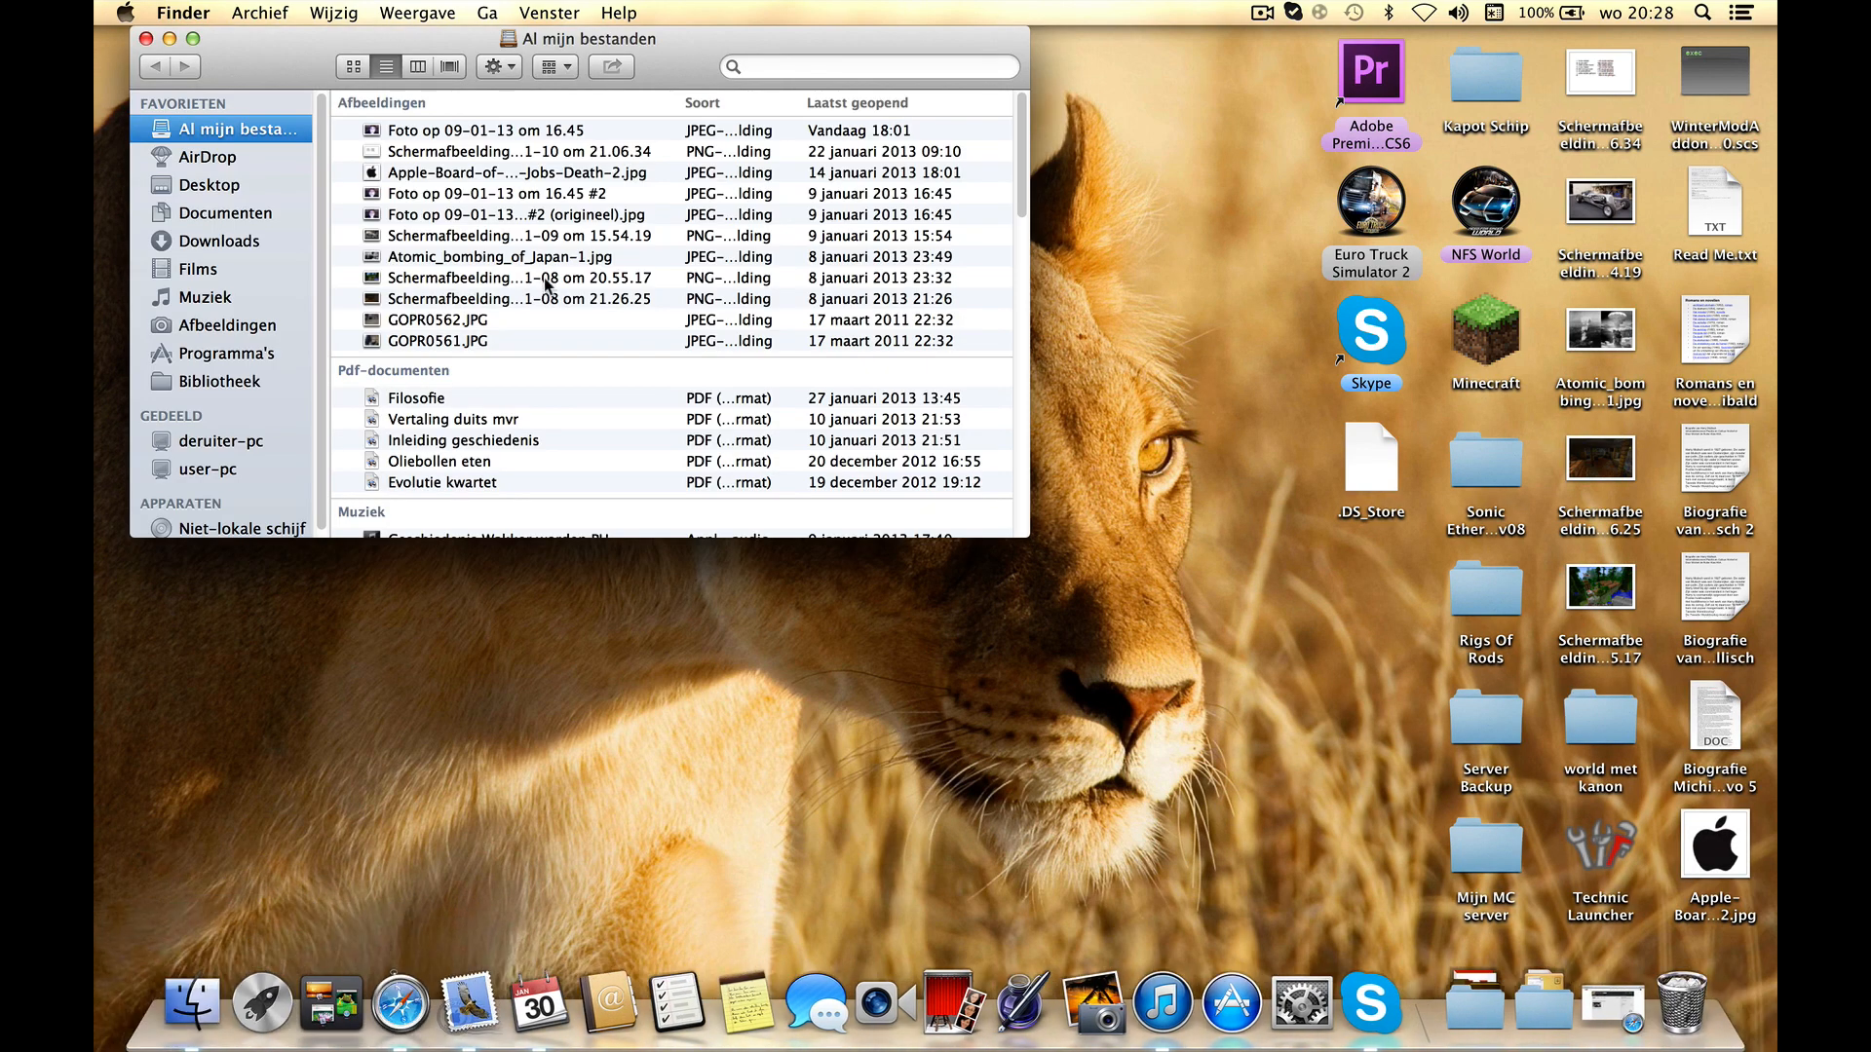
mouse_move(105, 210)
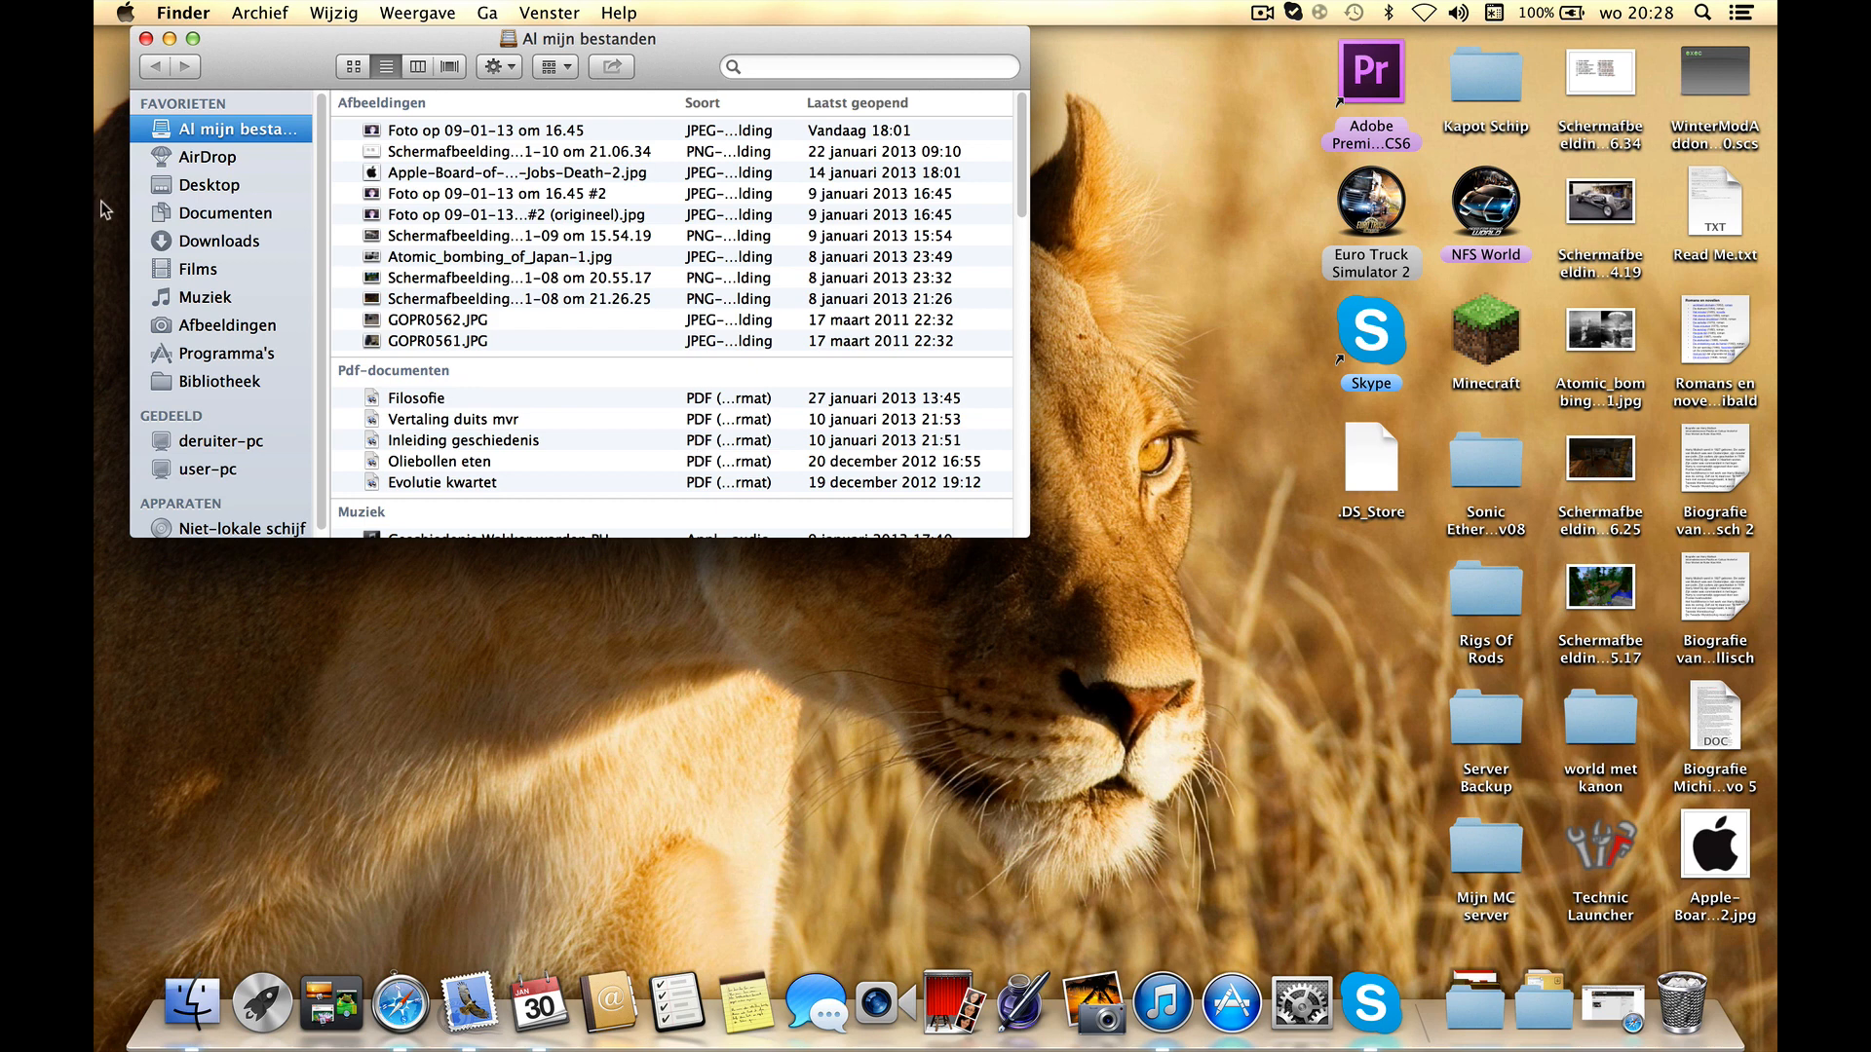
click(224, 213)
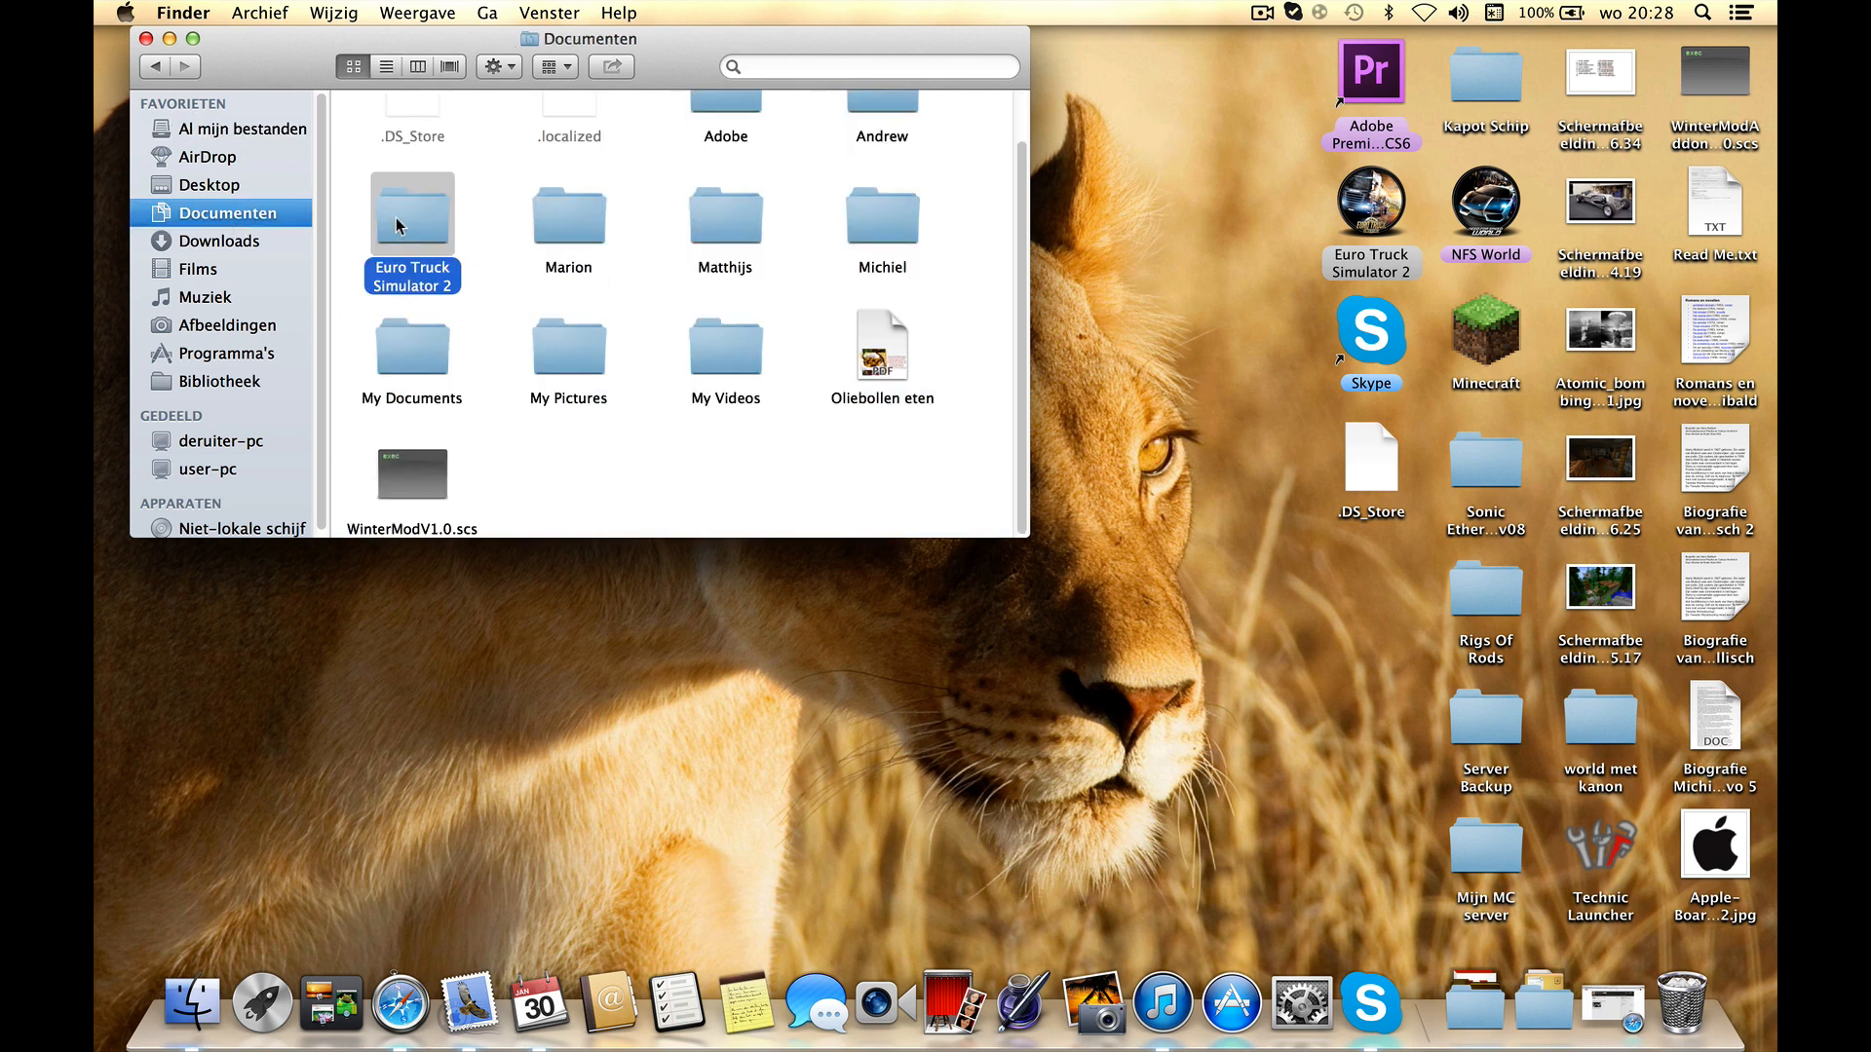
double_click(411, 214)
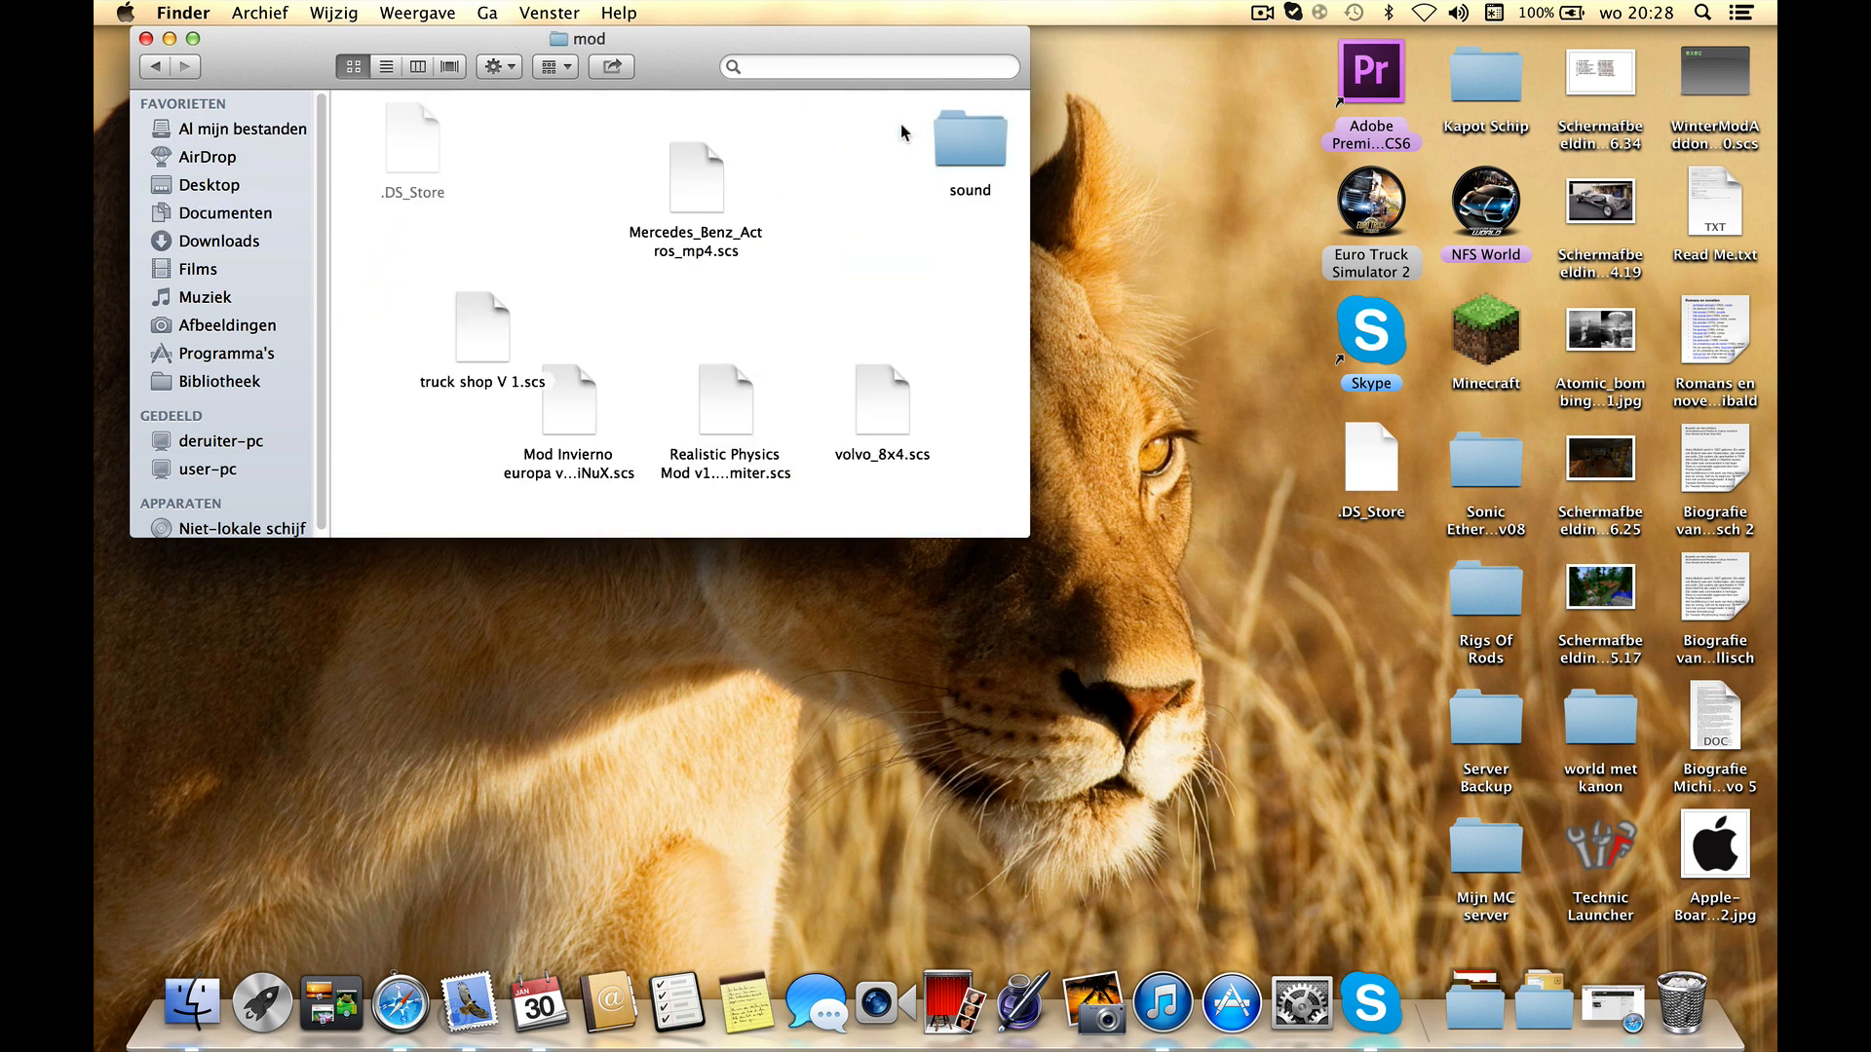
- Drag the Mod Invierno .scs file up to the top row of the mod folder
click(435, 292)
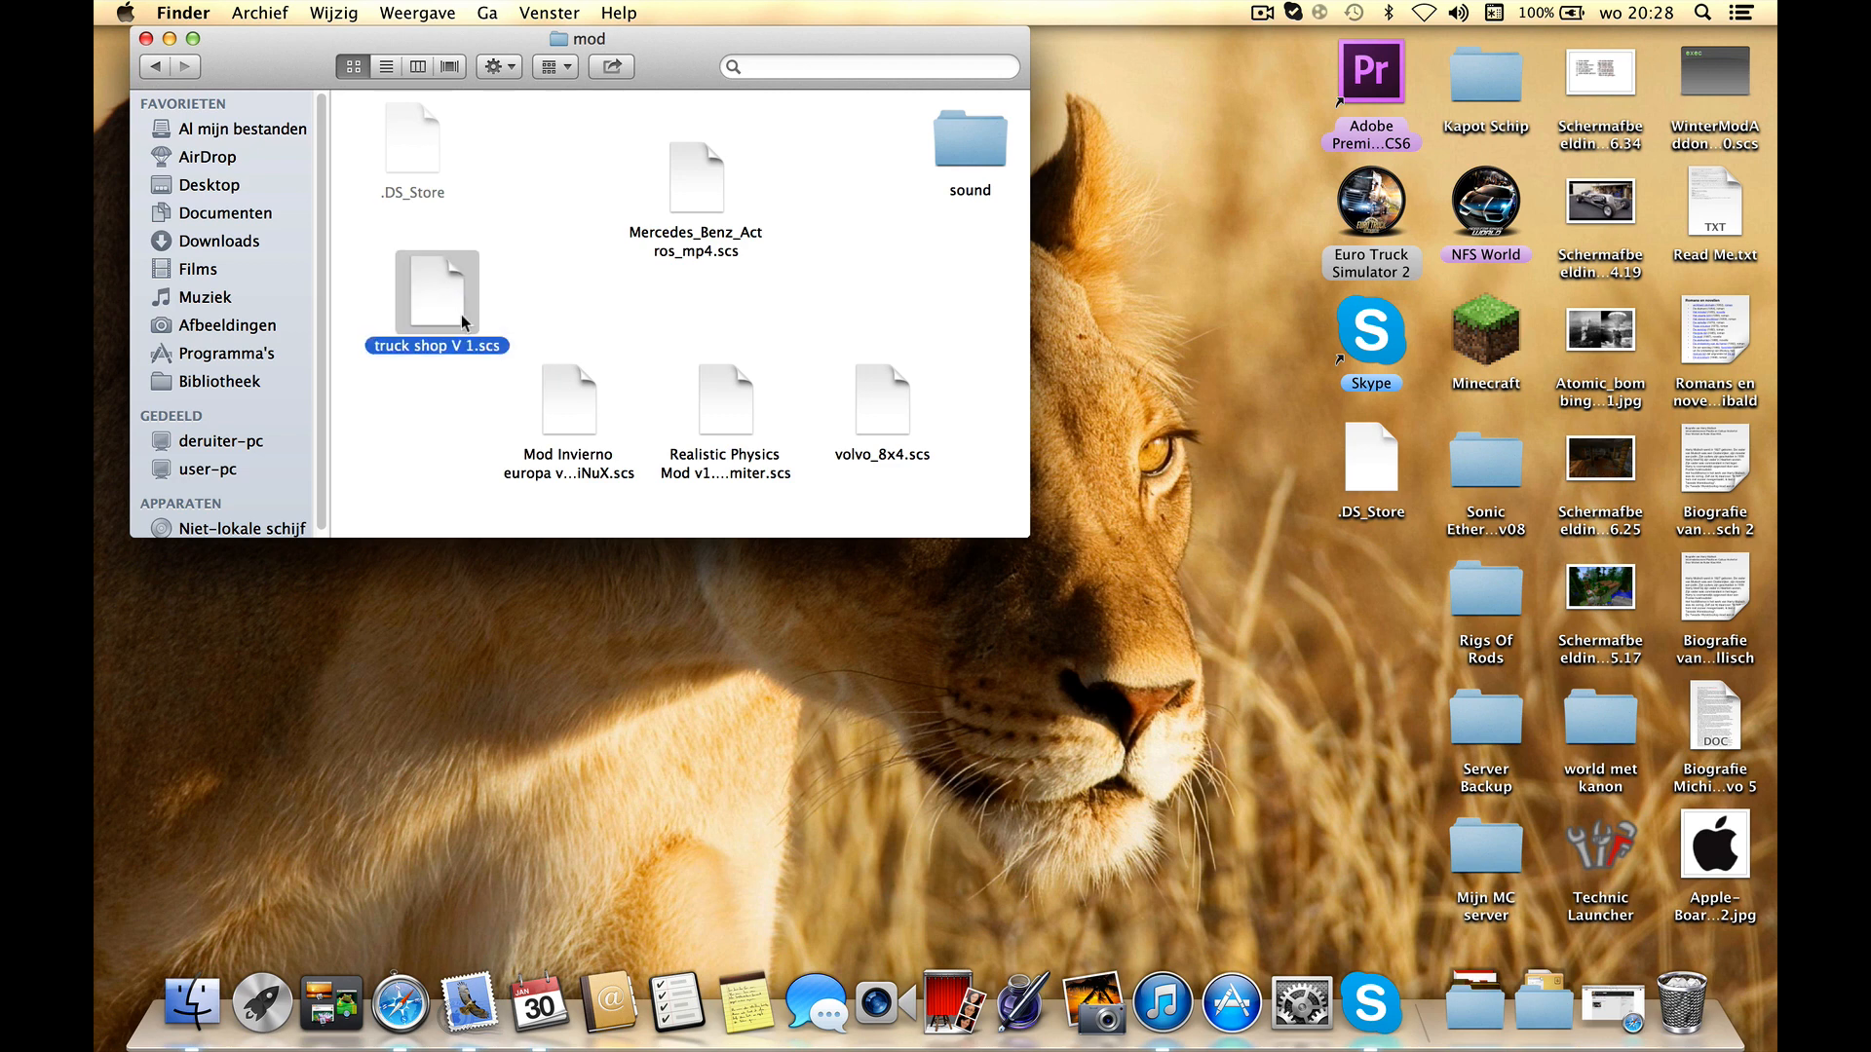
click(567, 401)
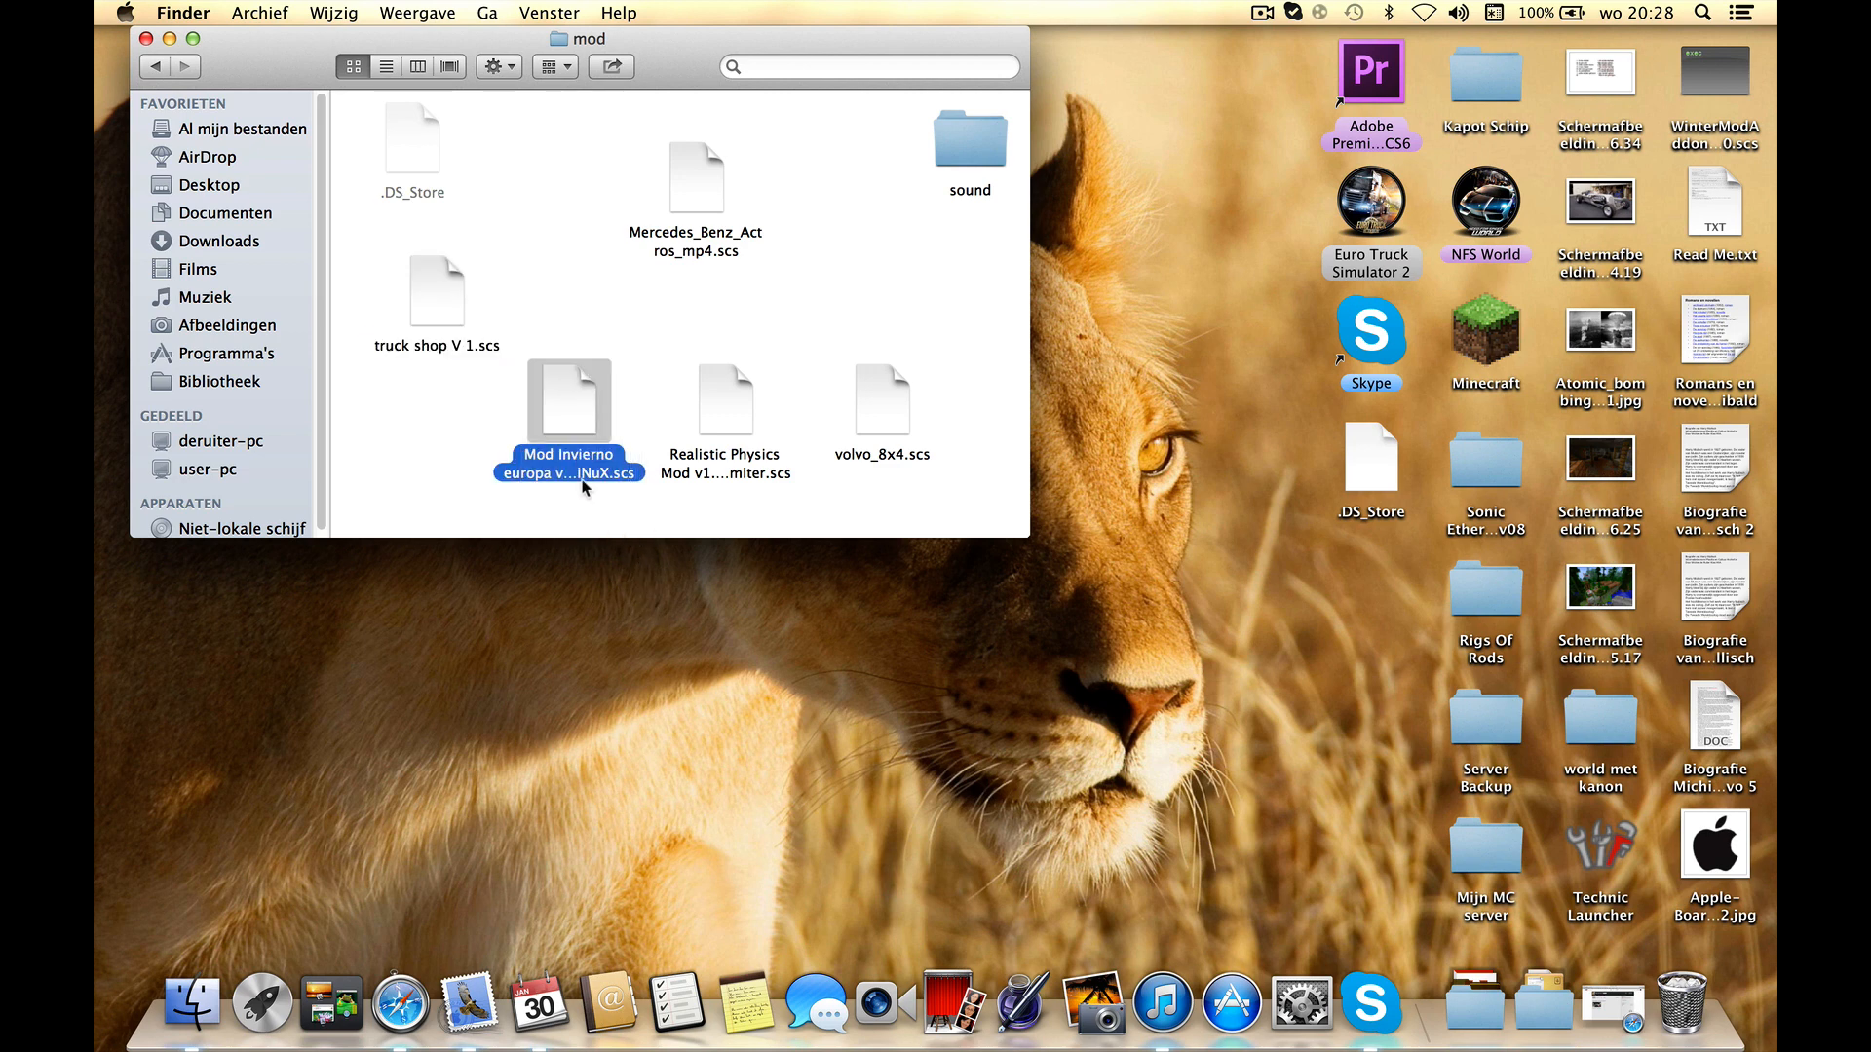
mouse_move(555, 522)
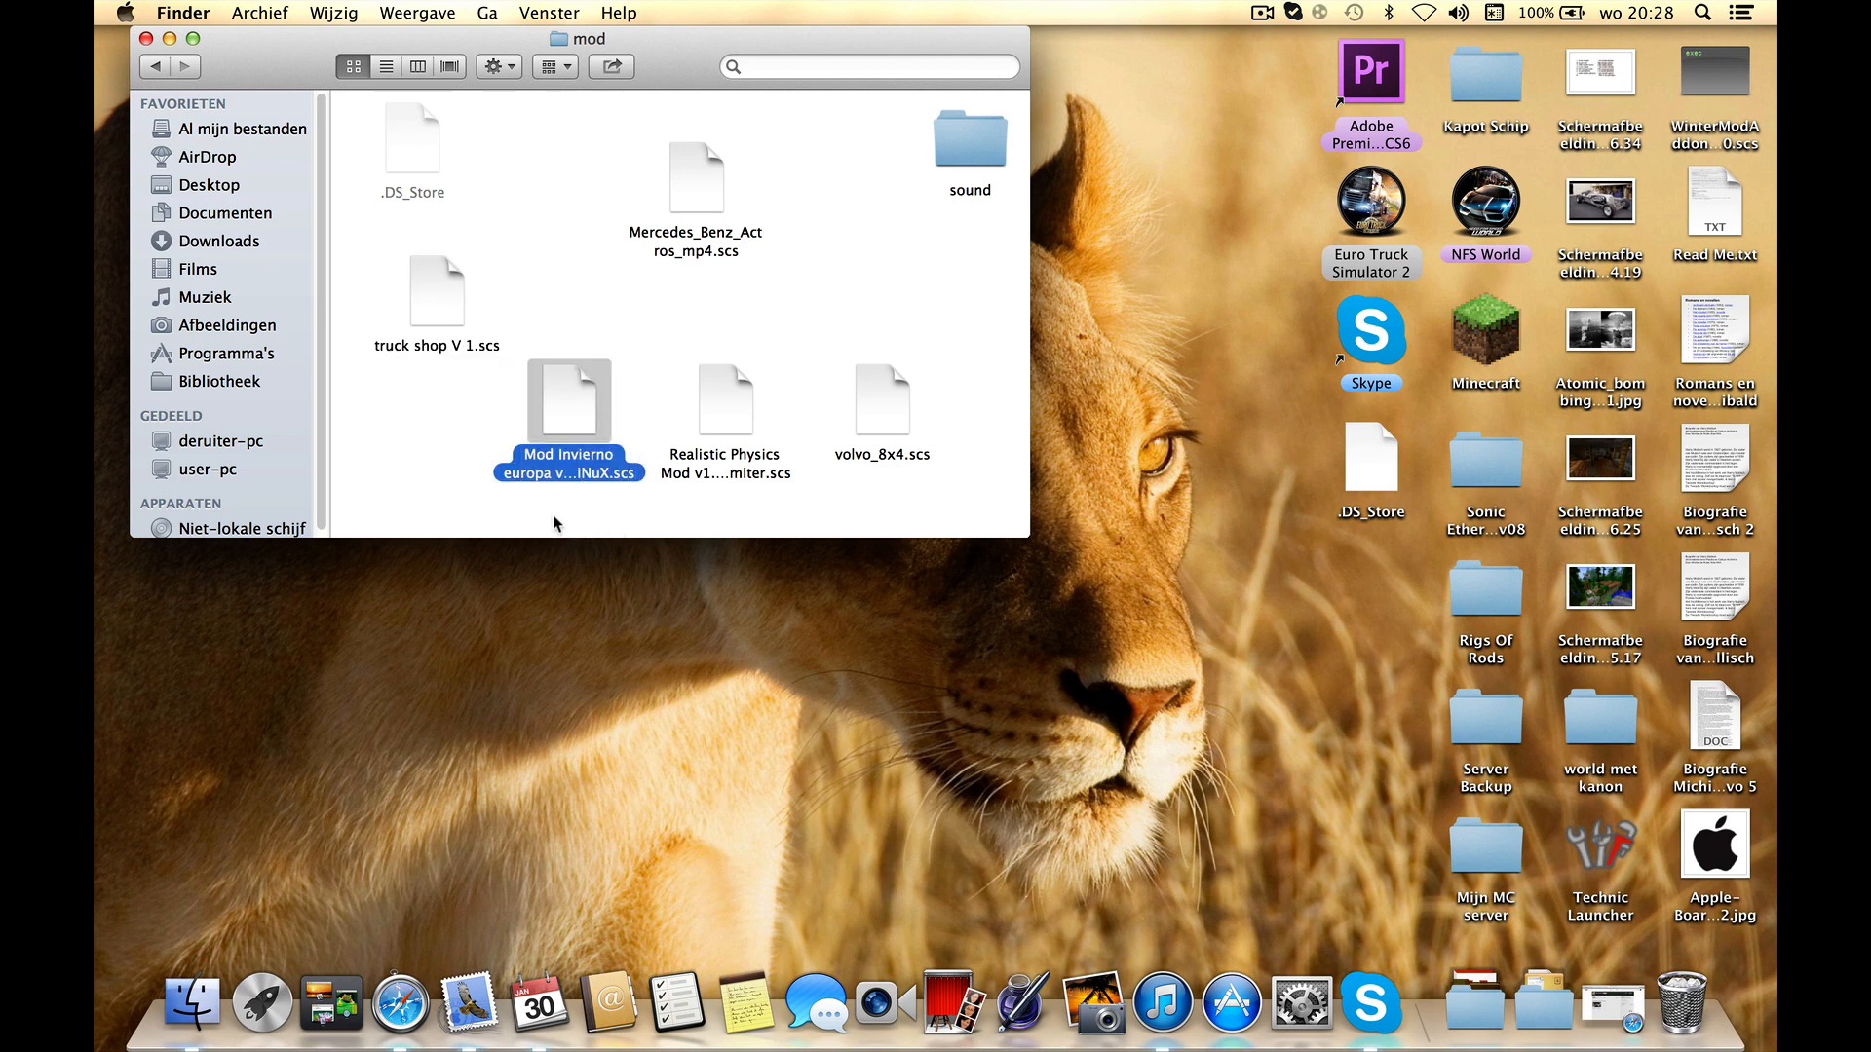
drag(567, 401, 551, 129)
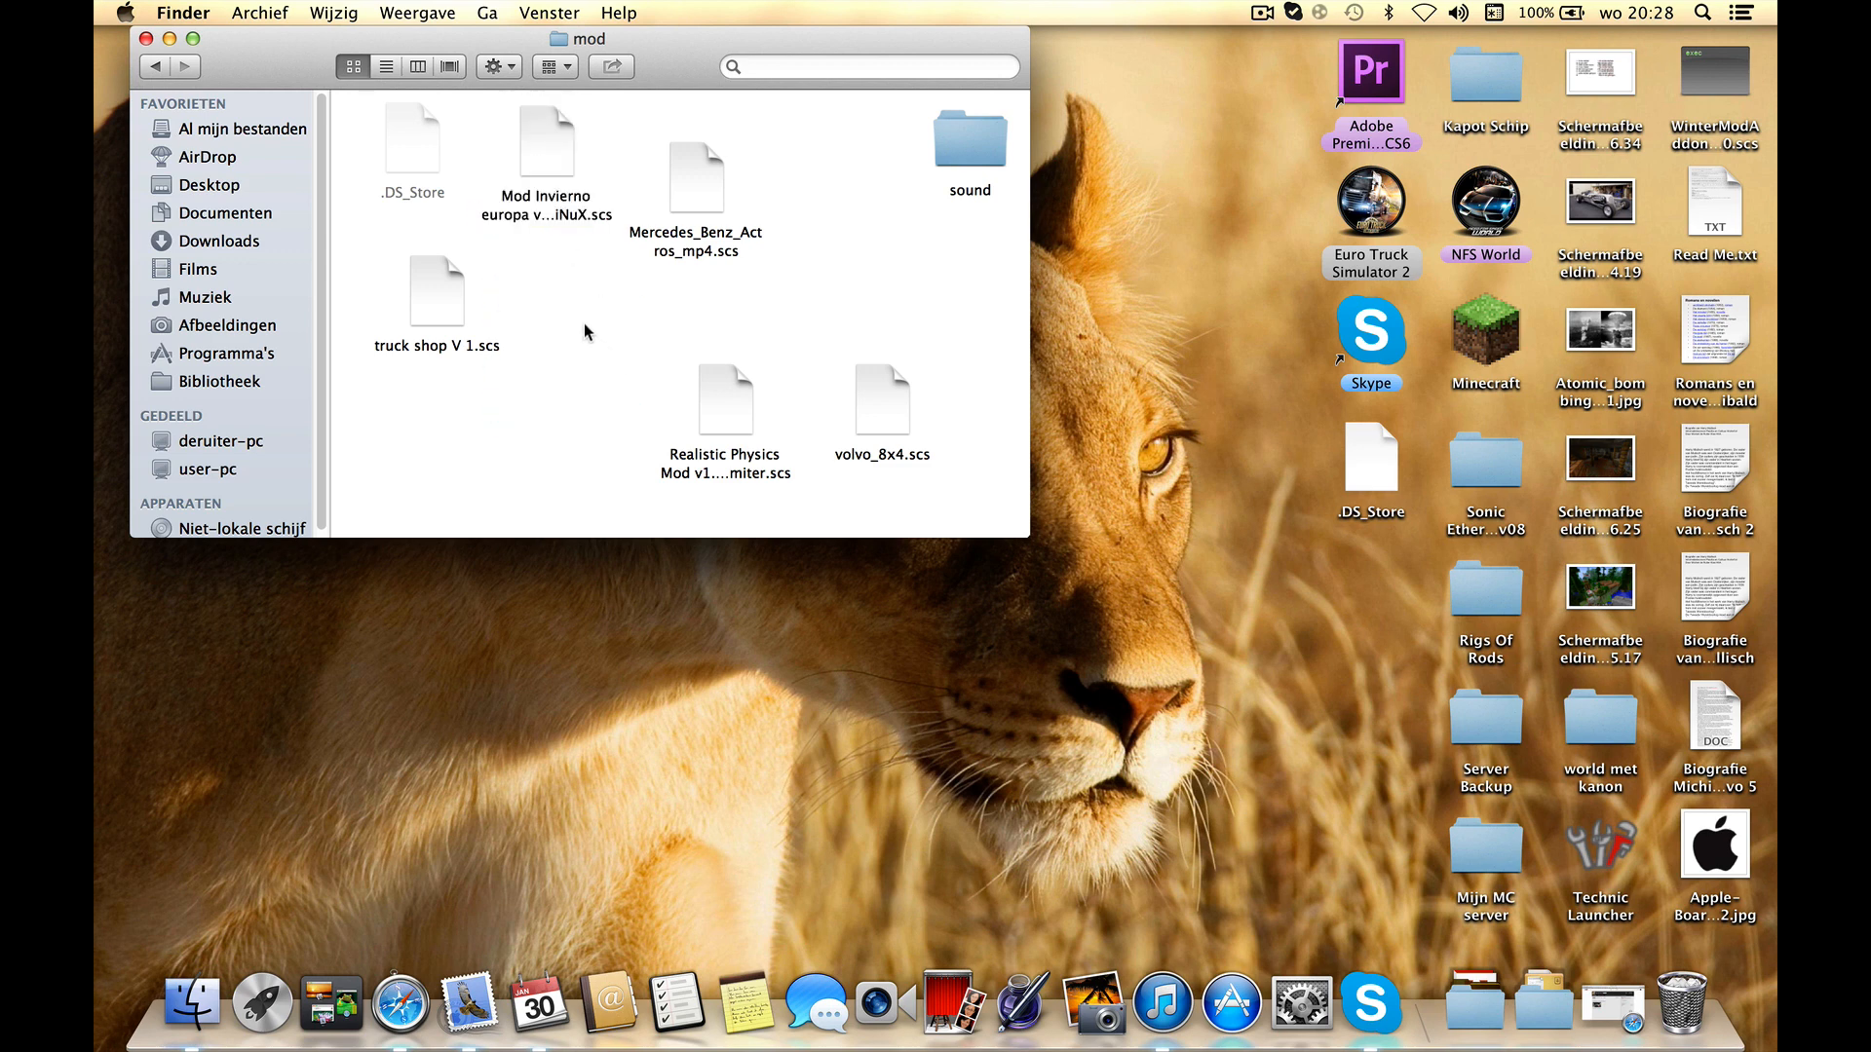
mouse_move(573, 95)
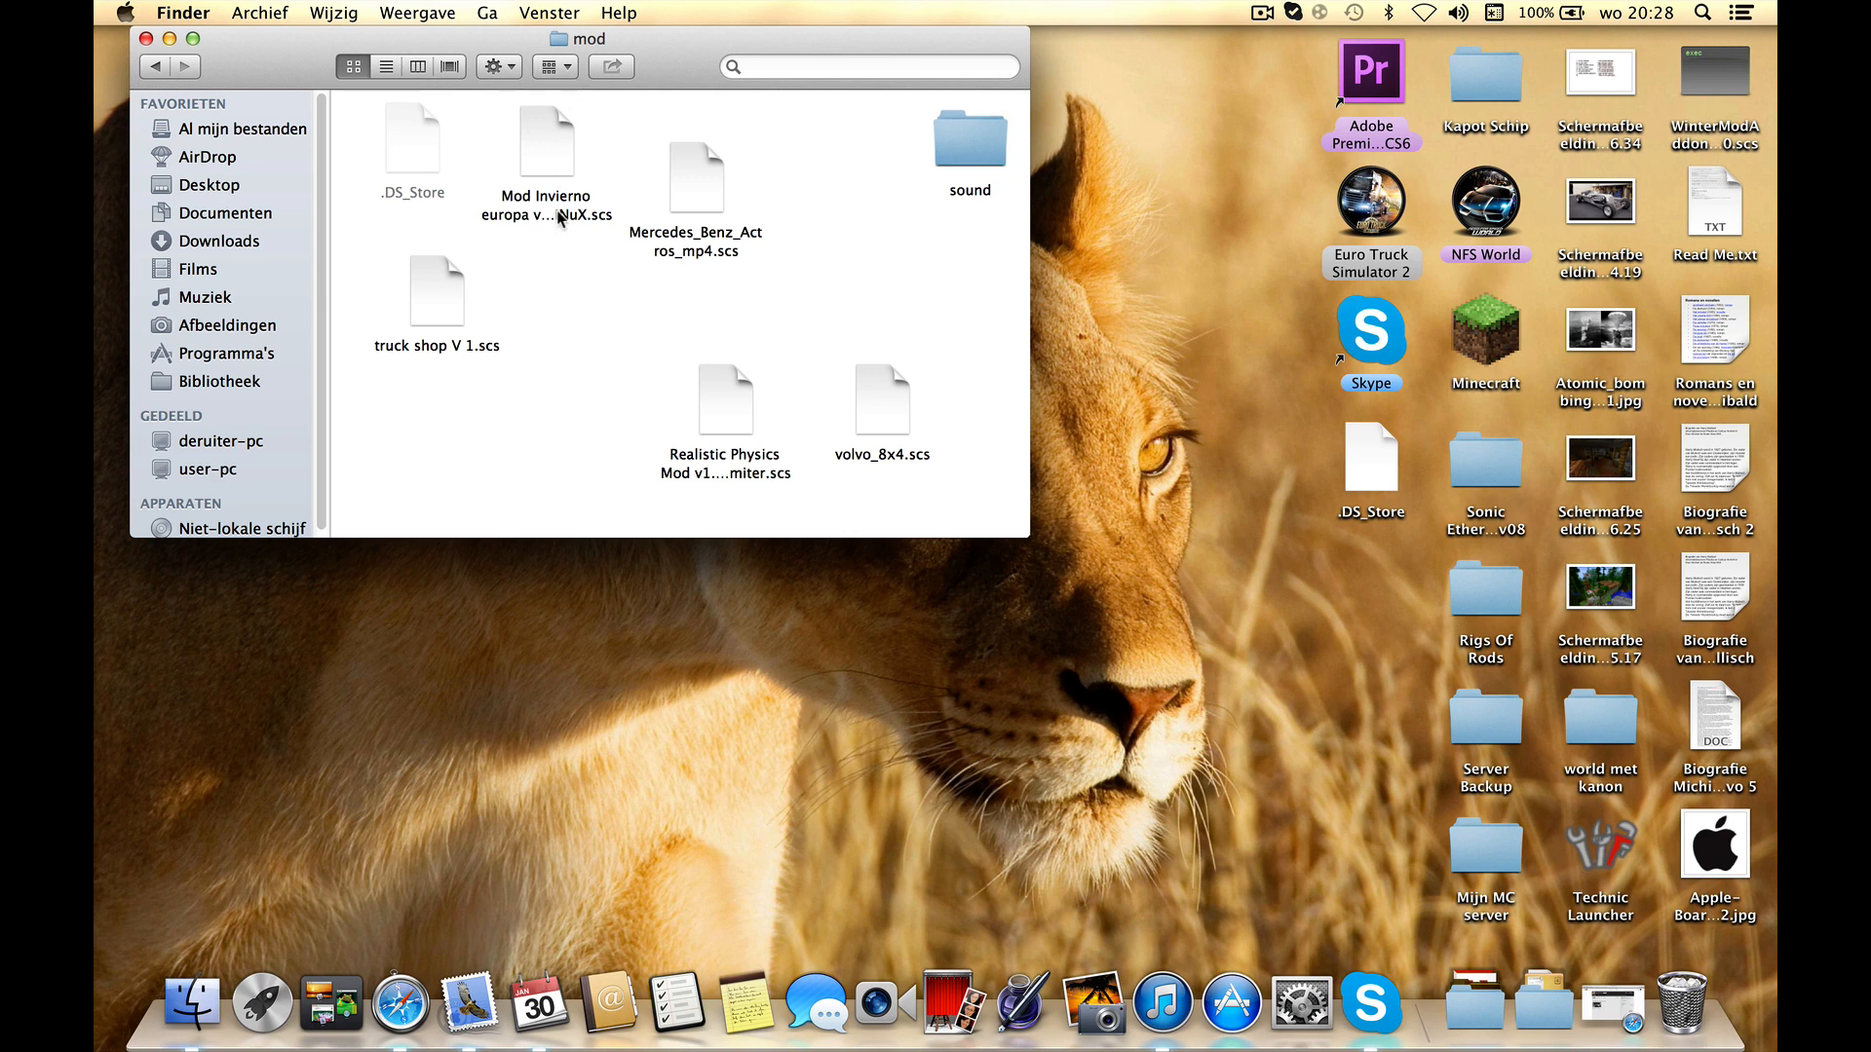
click(1261, 14)
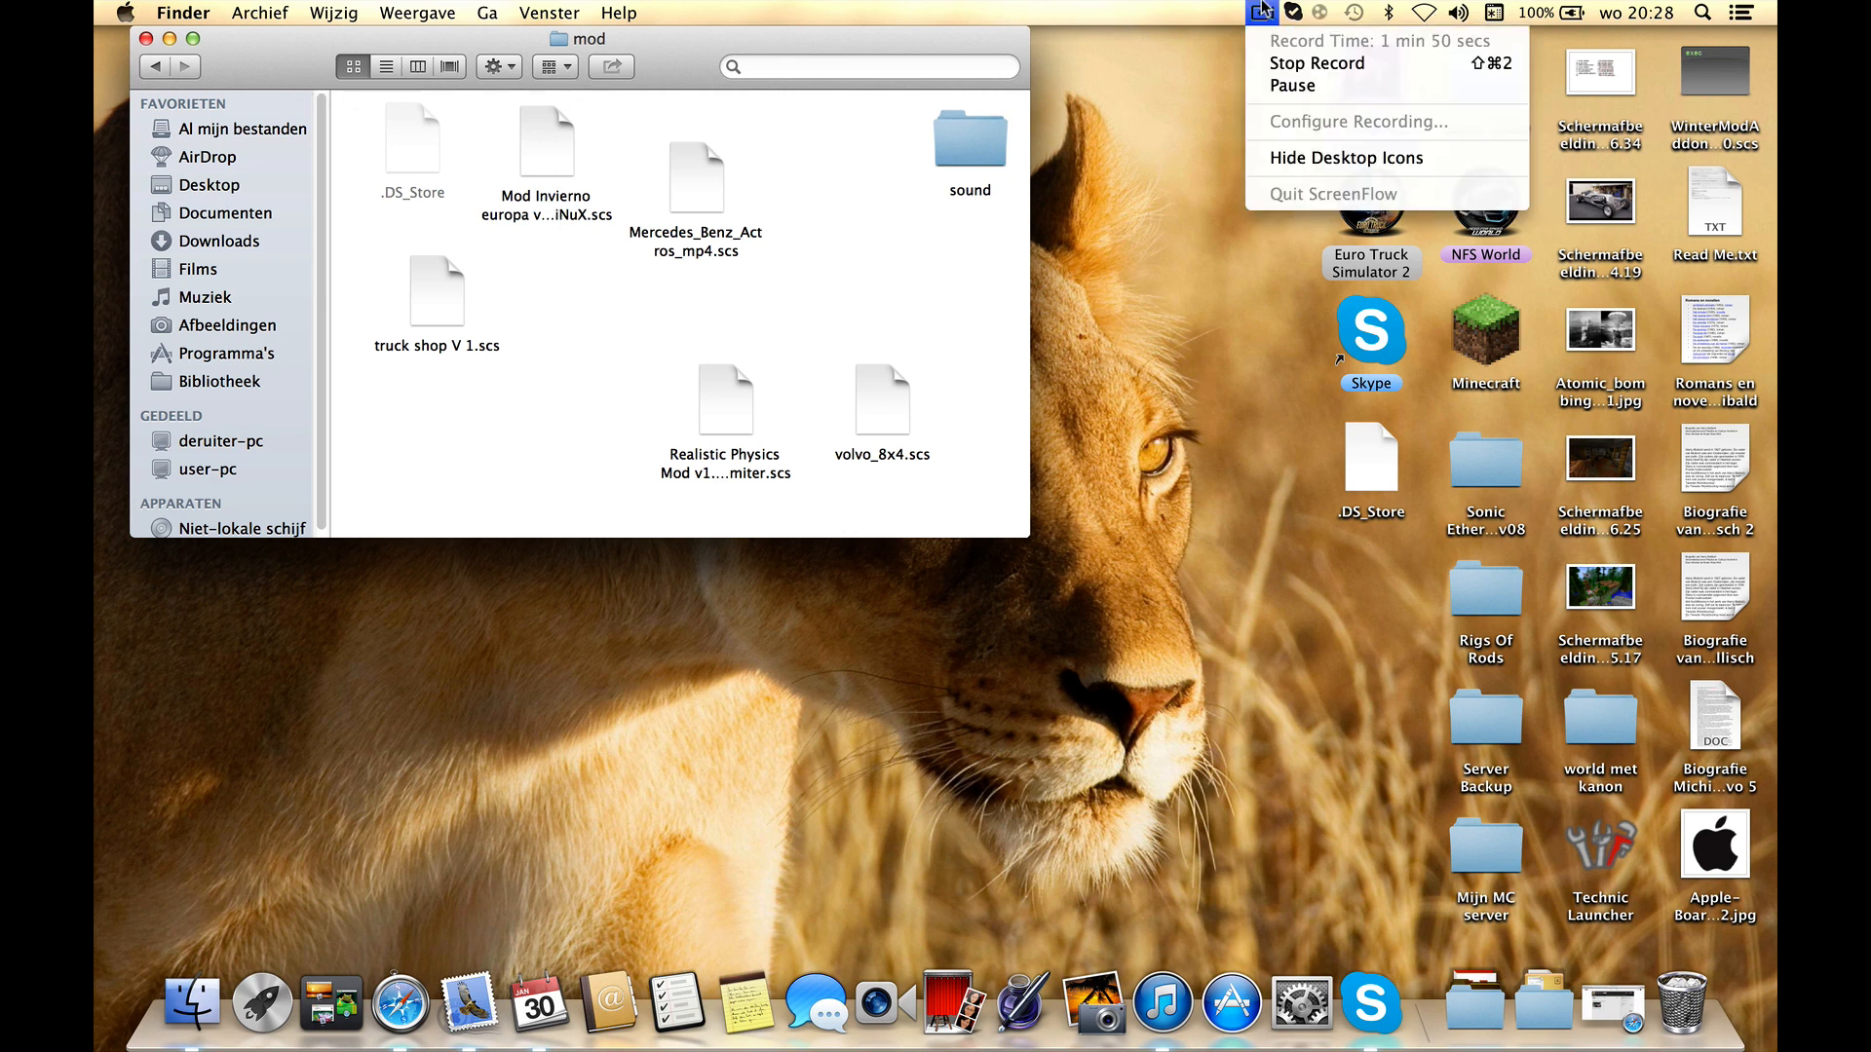